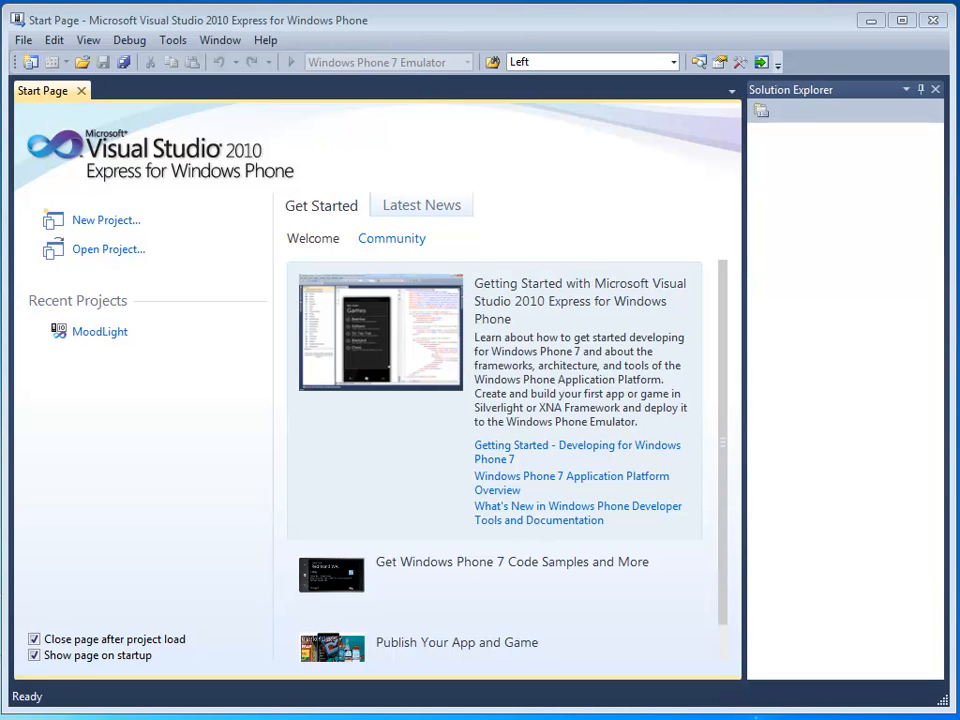
mouse_move(500, 123)
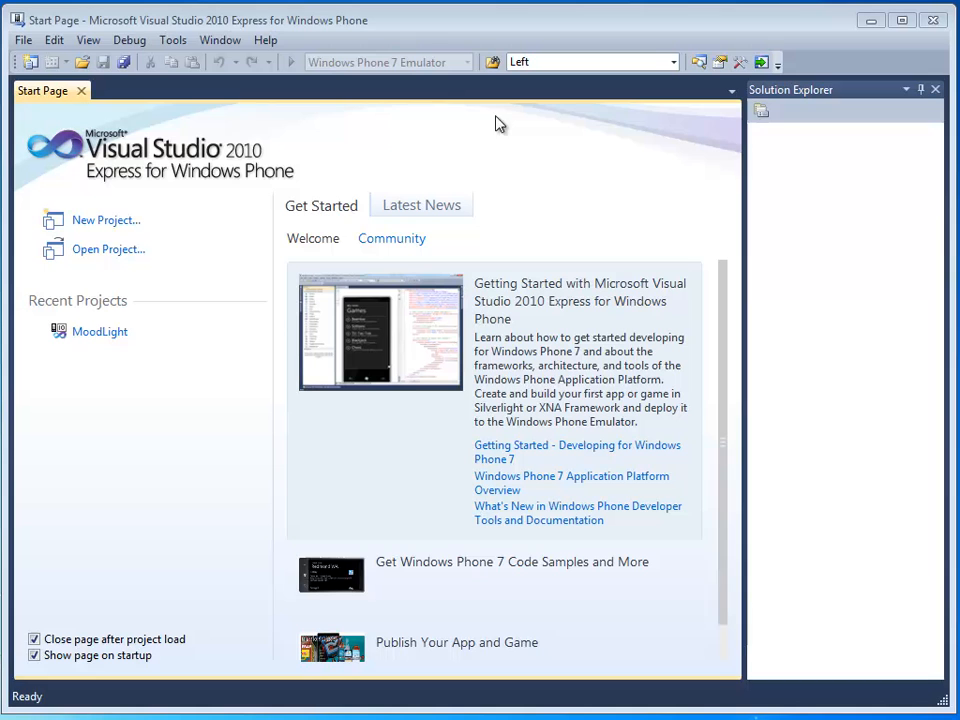
mouse_move(100, 331)
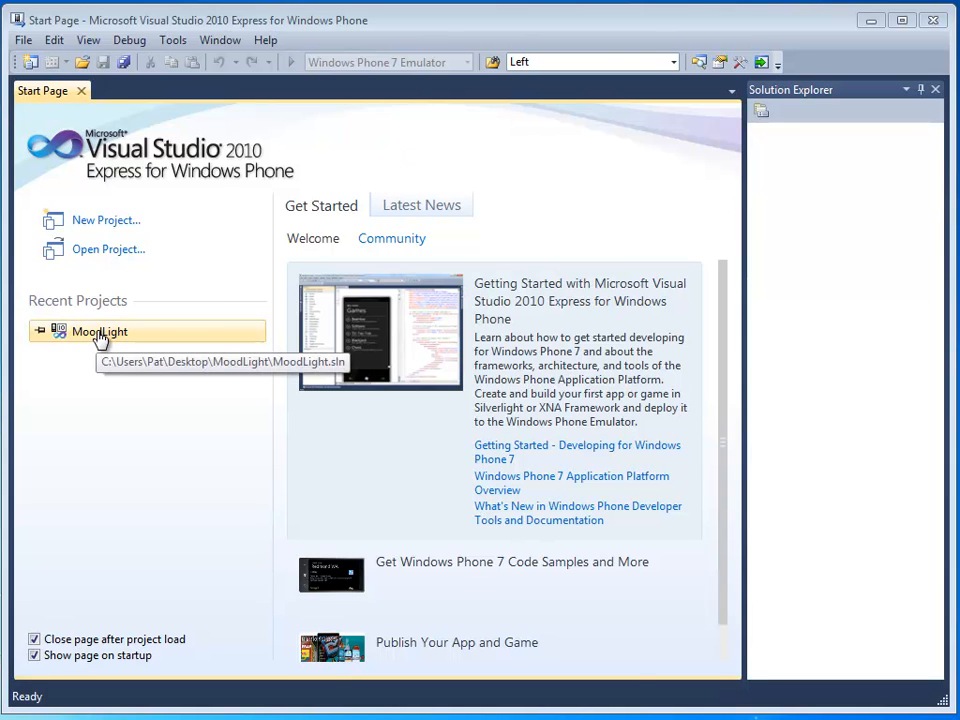
- Open the MoodLight solution from Recent Projects on the Start Page
double_click(99, 331)
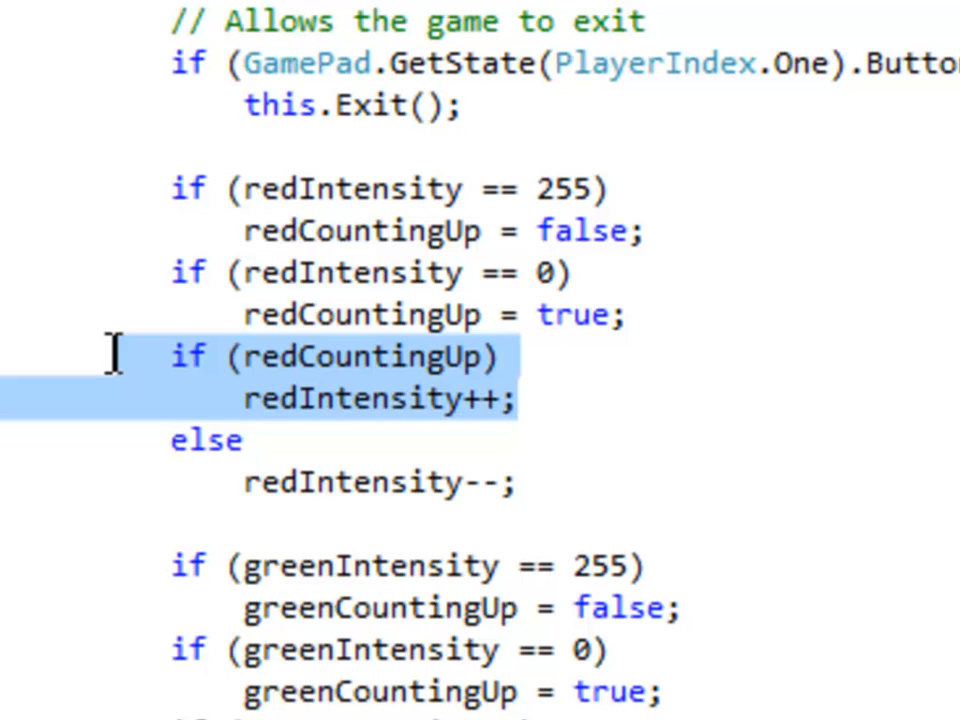
mouse_move(582, 400)
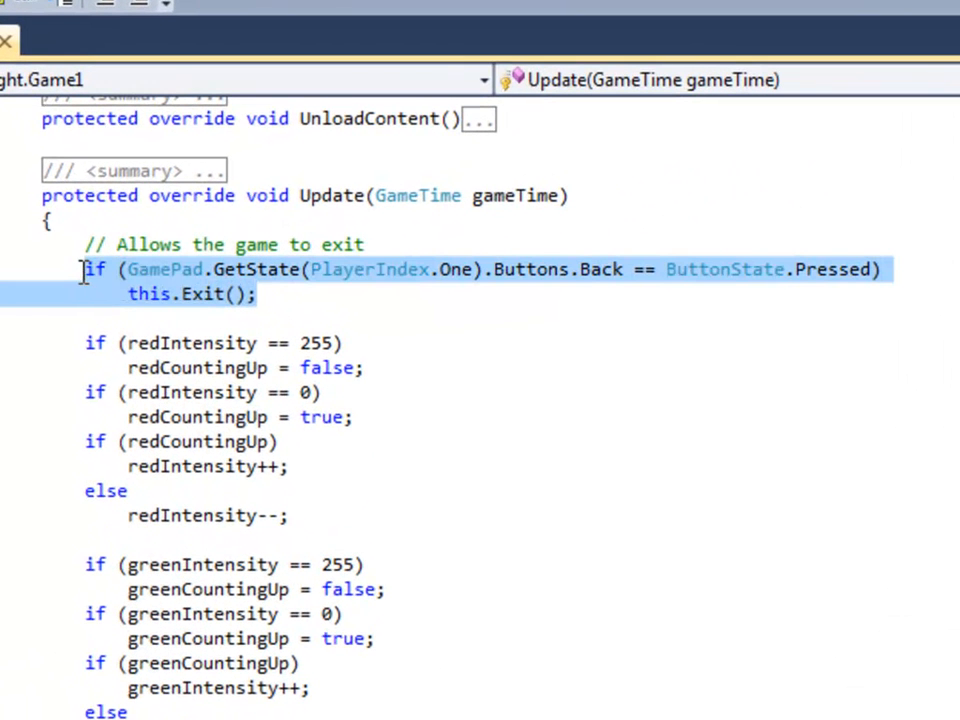
click(330, 310)
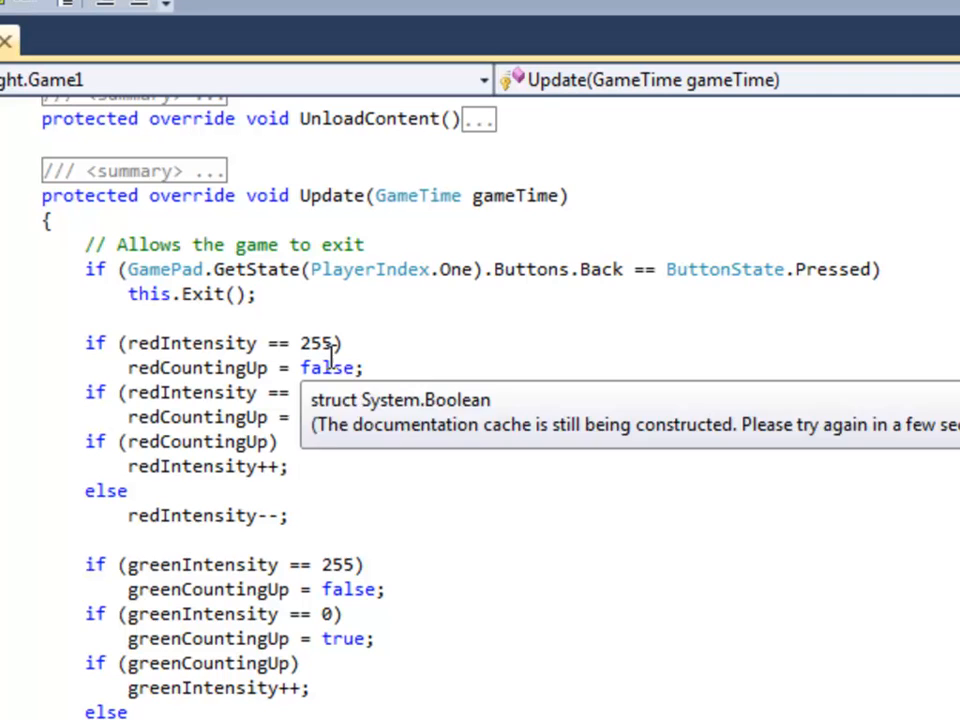
mouse_move(922, 268)
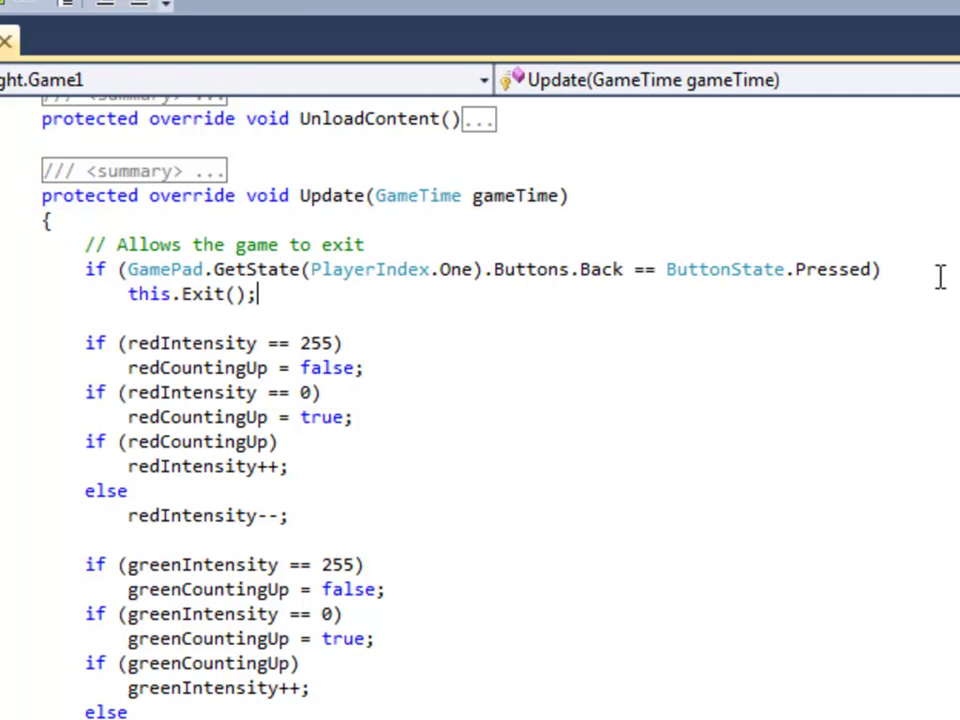
mouse_move(455, 269)
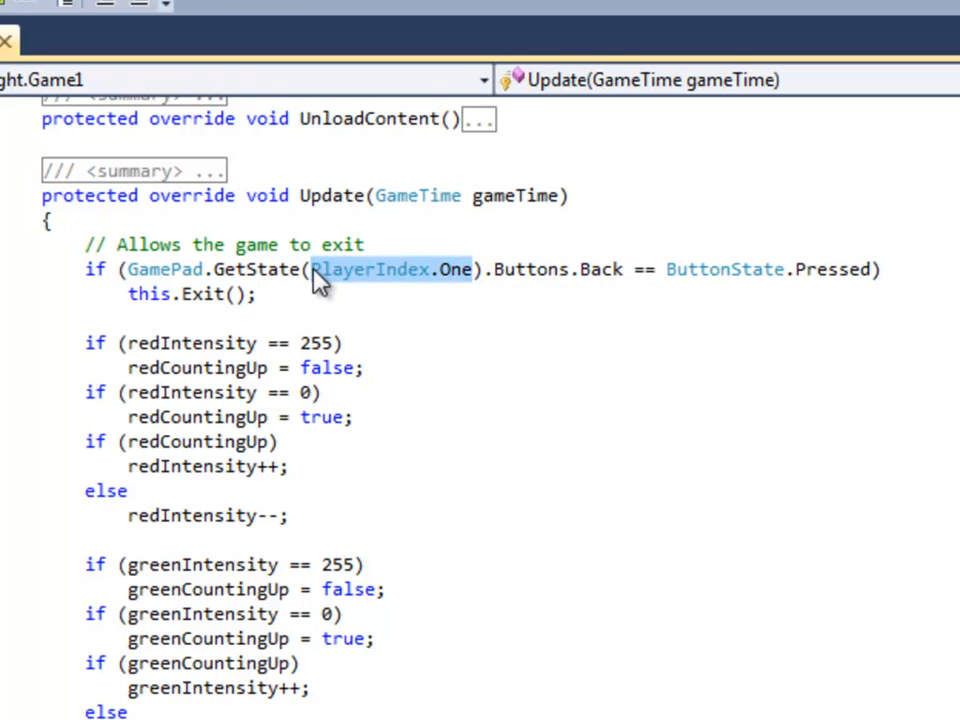
mouse_move(518, 306)
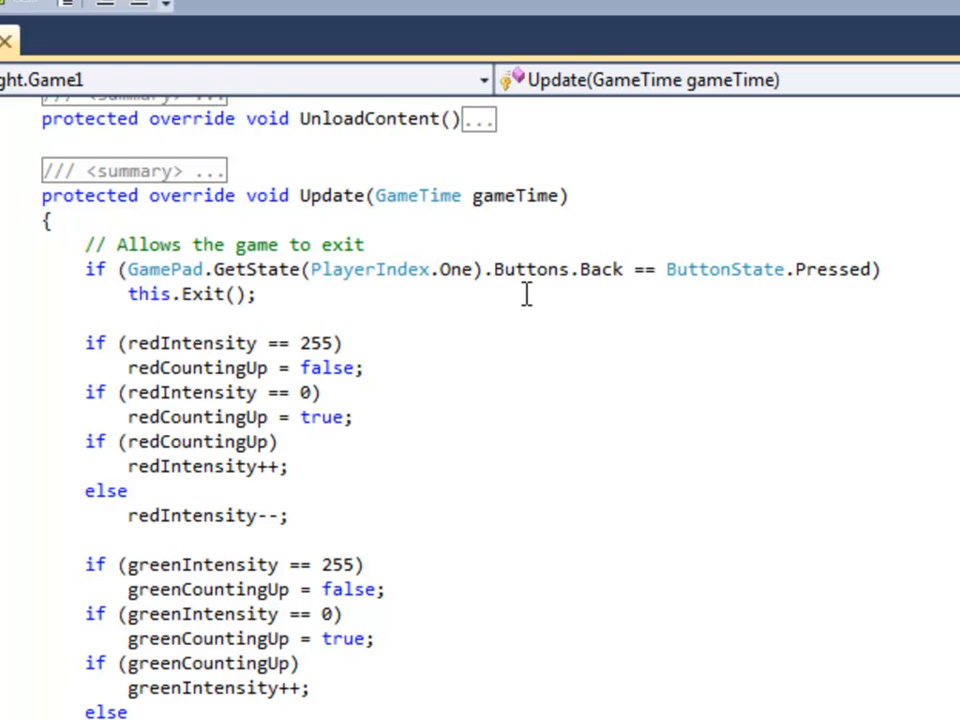
mouse_move(530, 269)
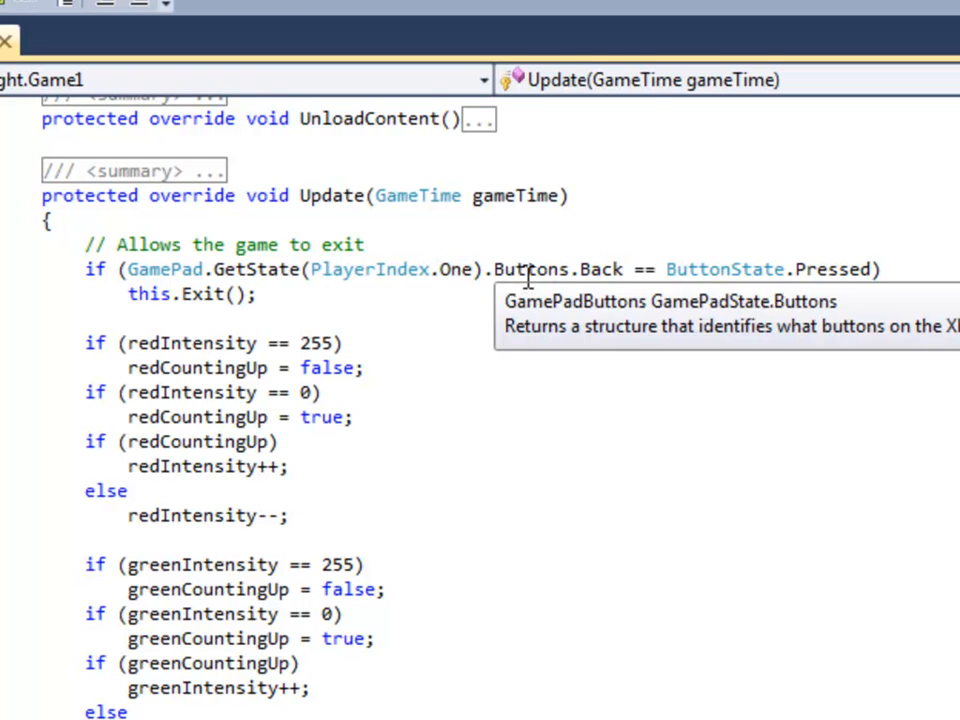
double_click(529, 269)
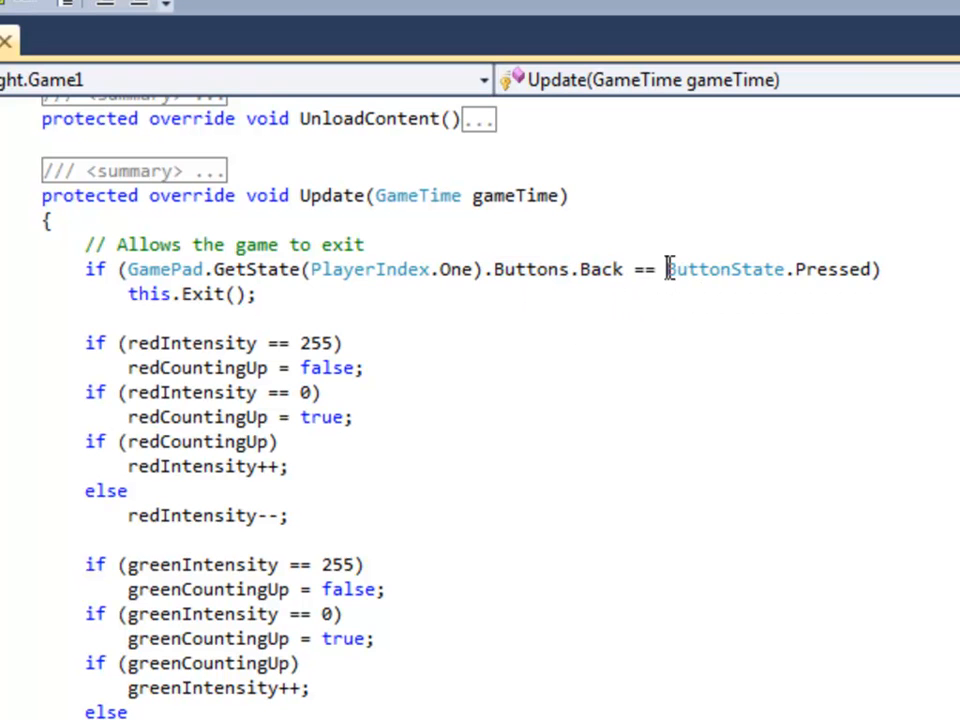
drag(668, 268, 875, 268)
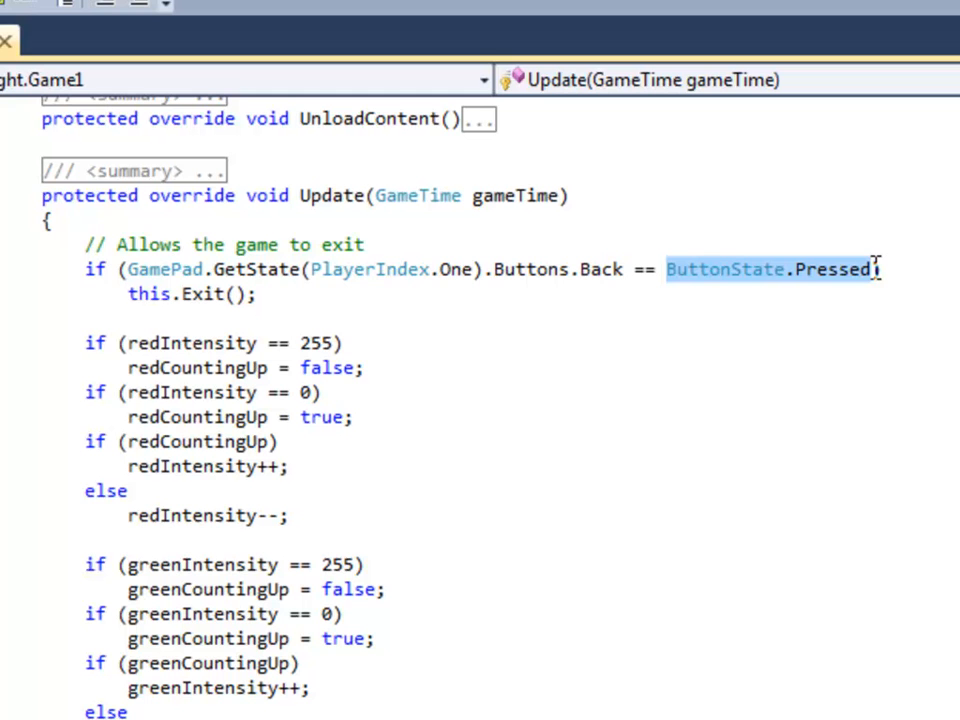
click(810, 310)
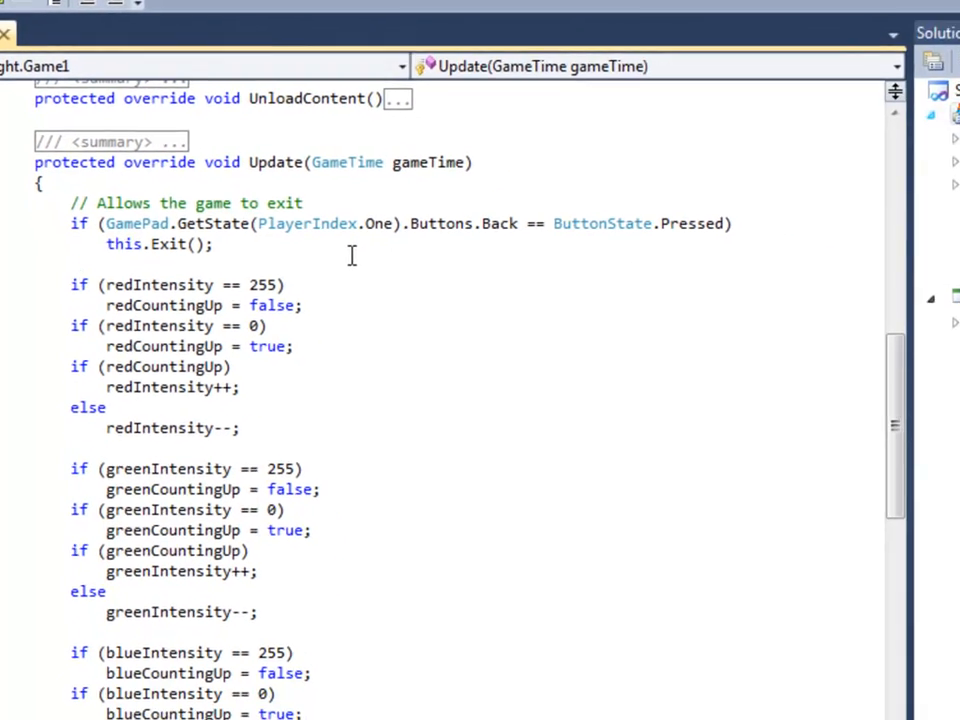
- Add GamePadState pad1 = GamePad.GetState(PlayerIndex.One); below this.Exit();
text(G)
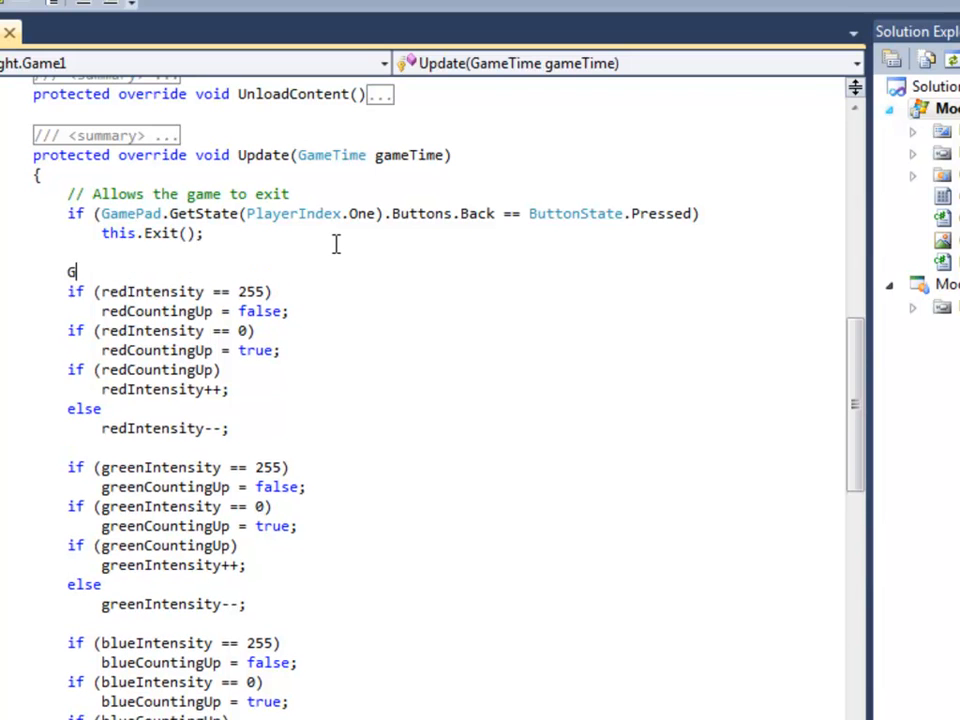
text(amepadState)
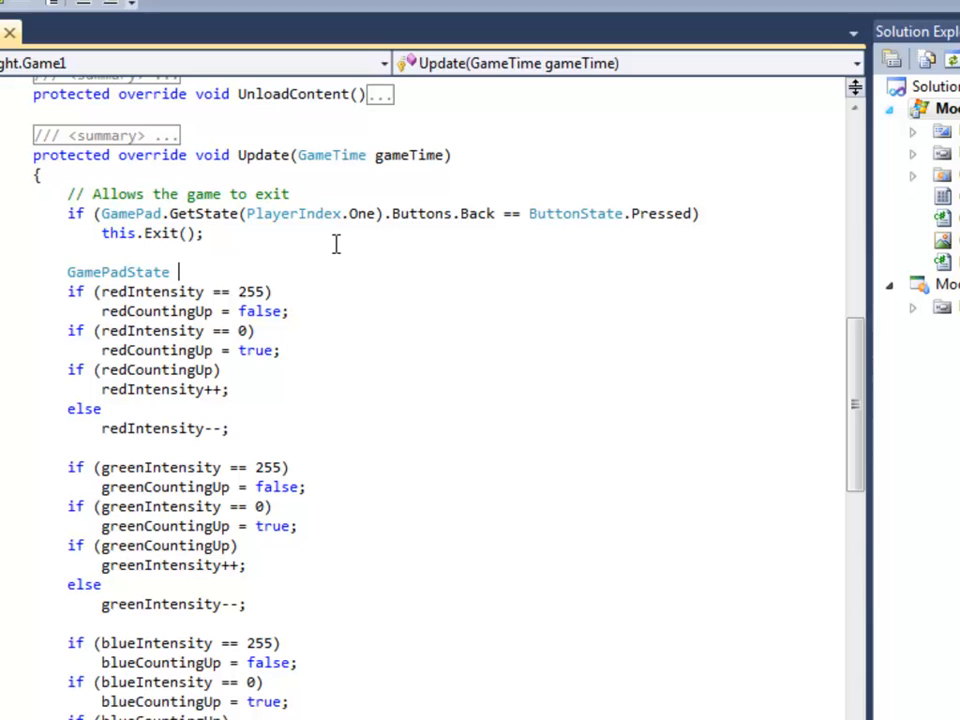
text(pad1)
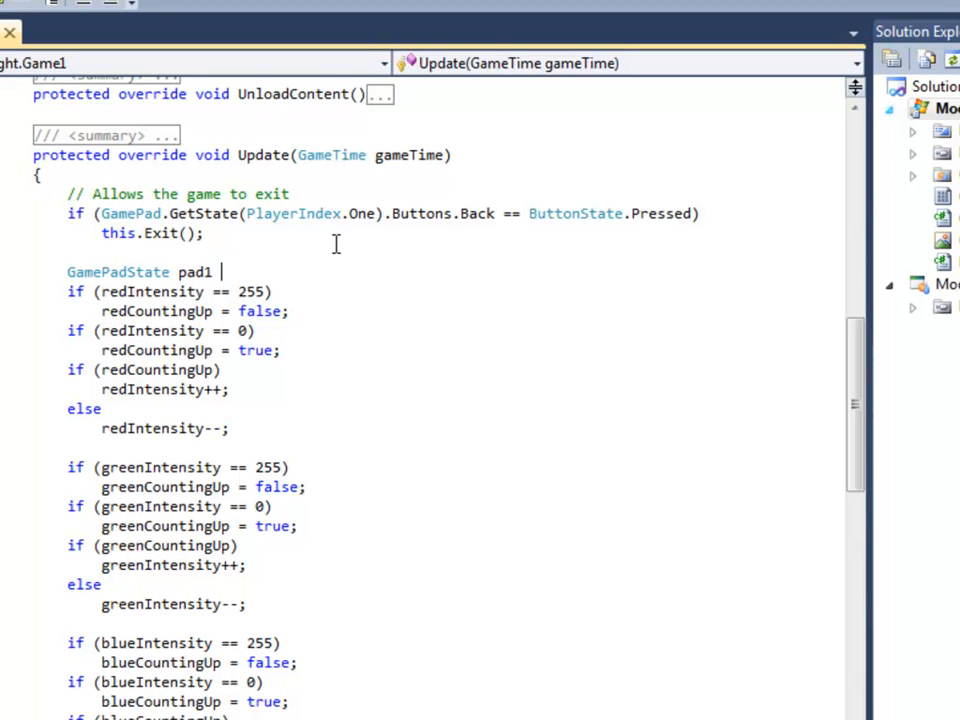
text(=)
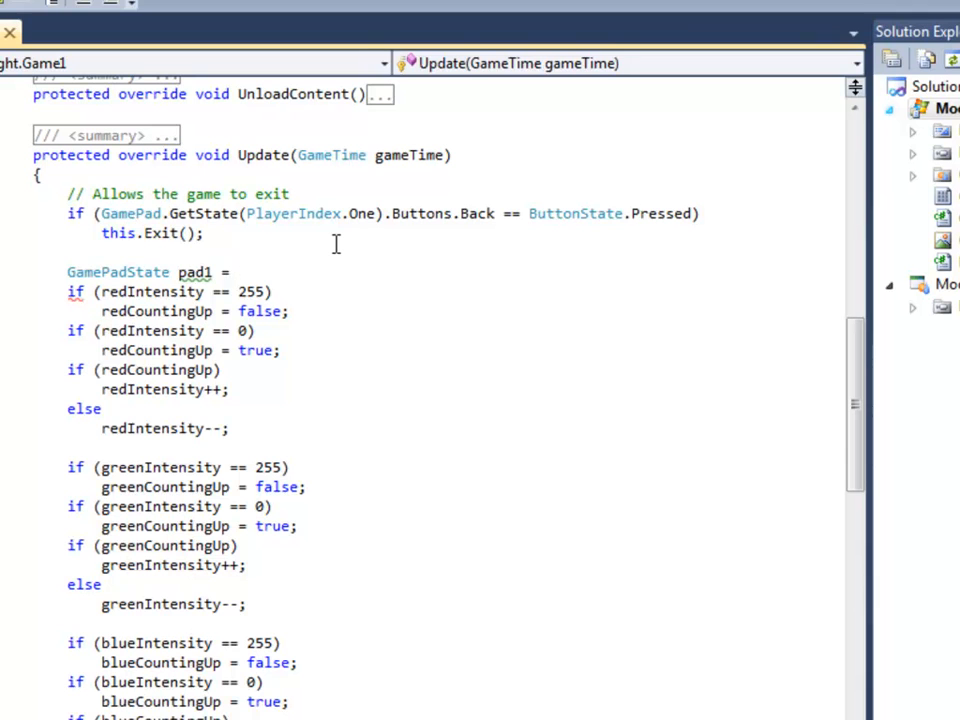
text(g)
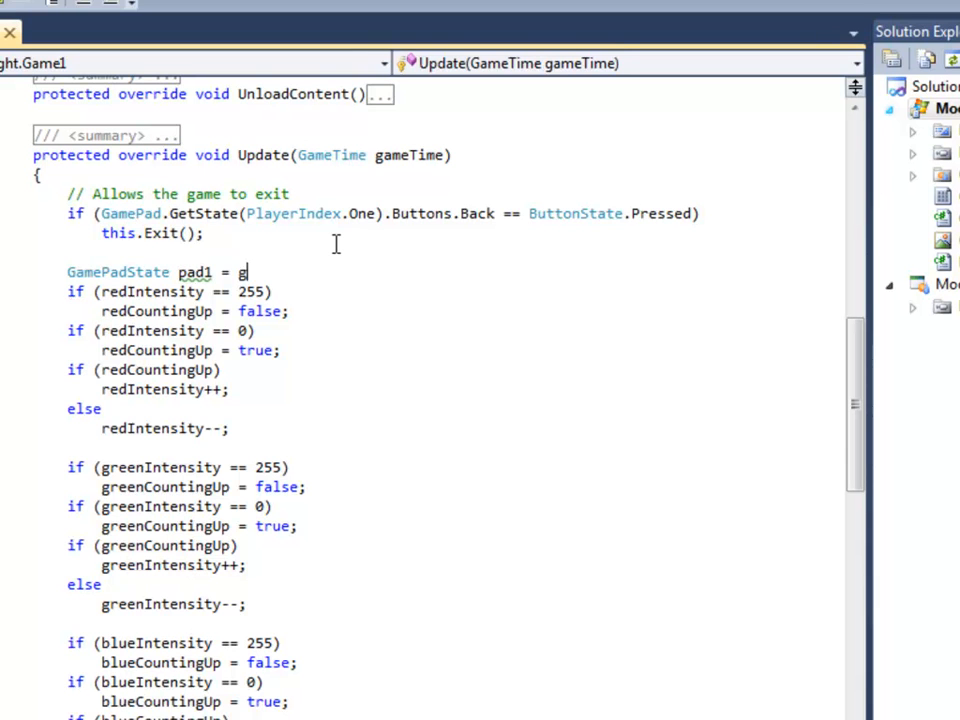
text(amep)
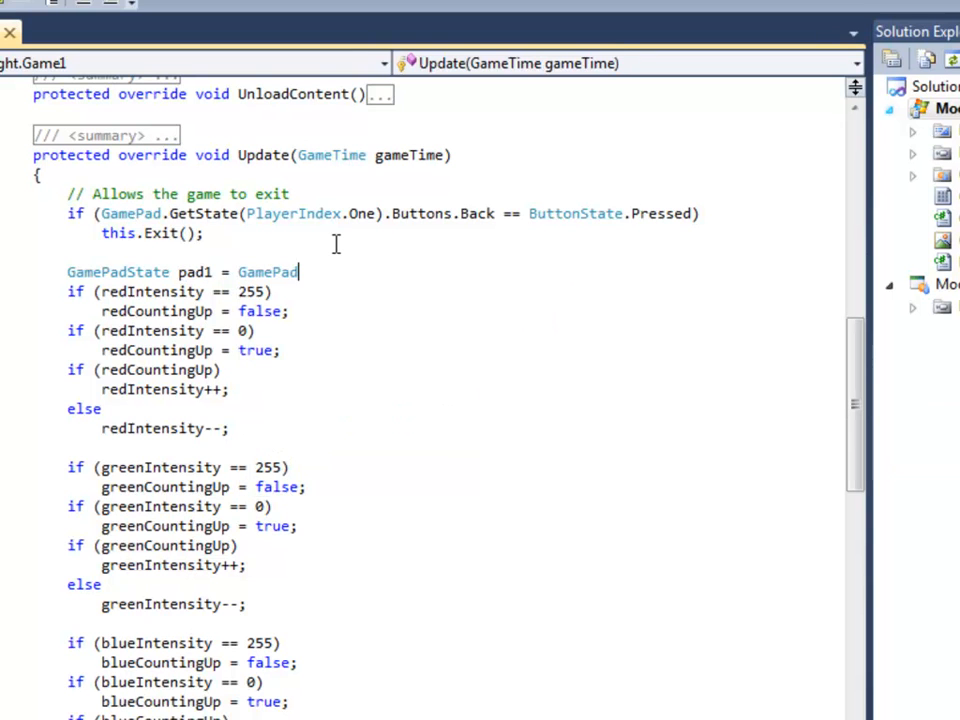
text(.get)
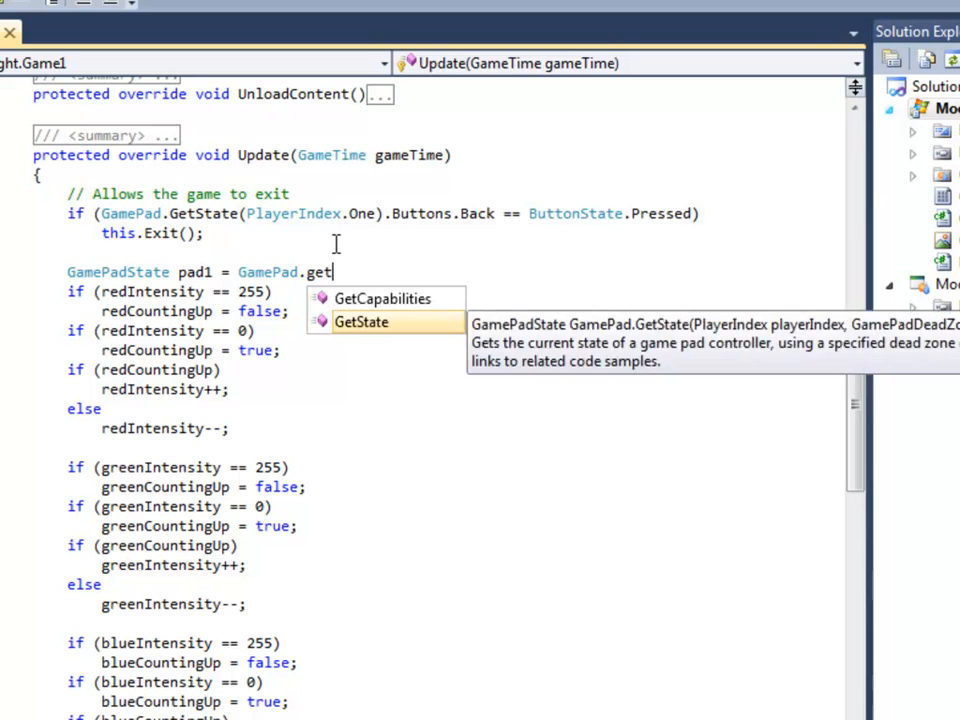
text(State(pla)
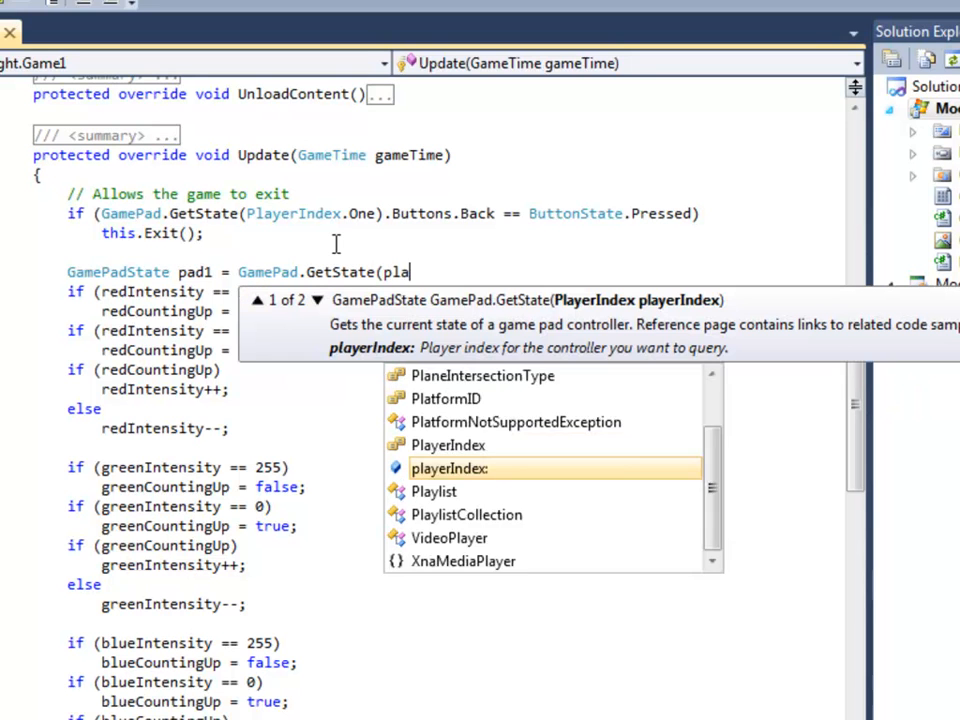
text(PlayerIndex.)
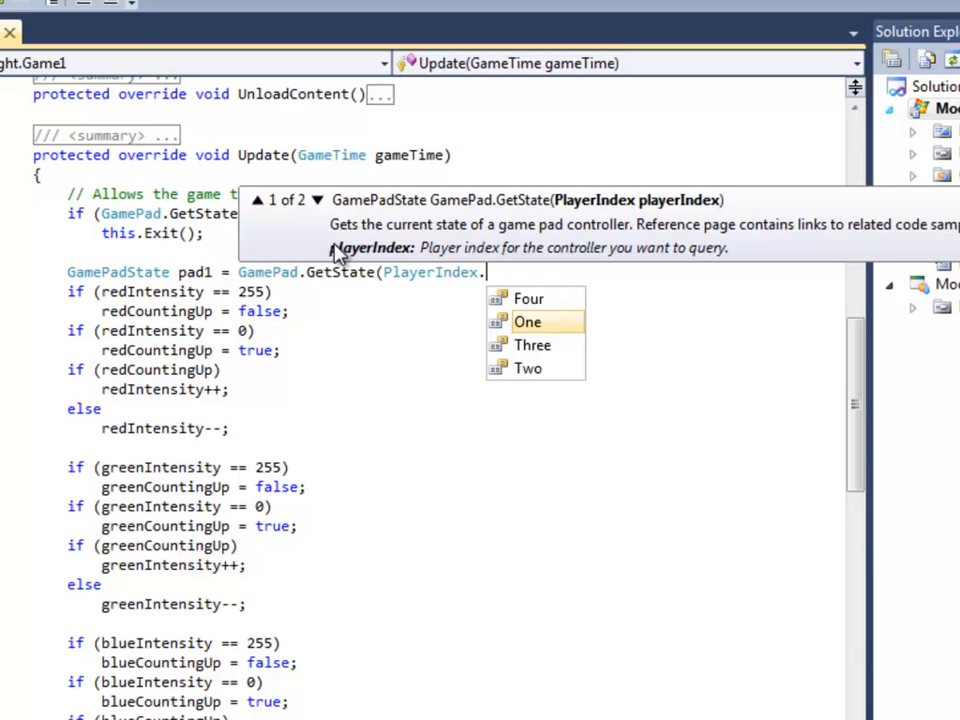
text(on)
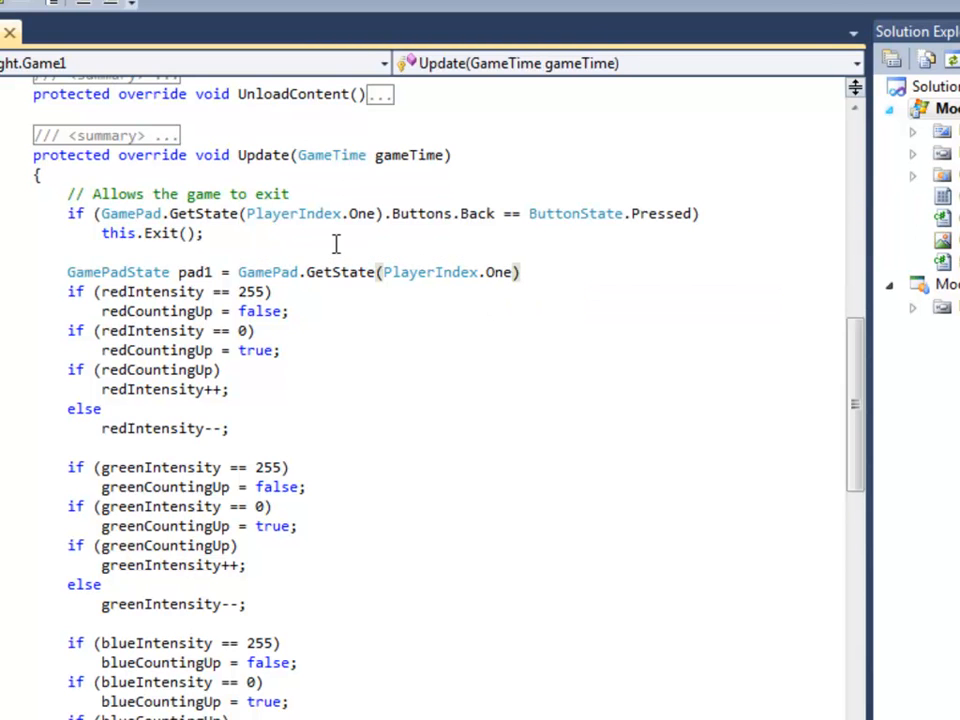
text(;)
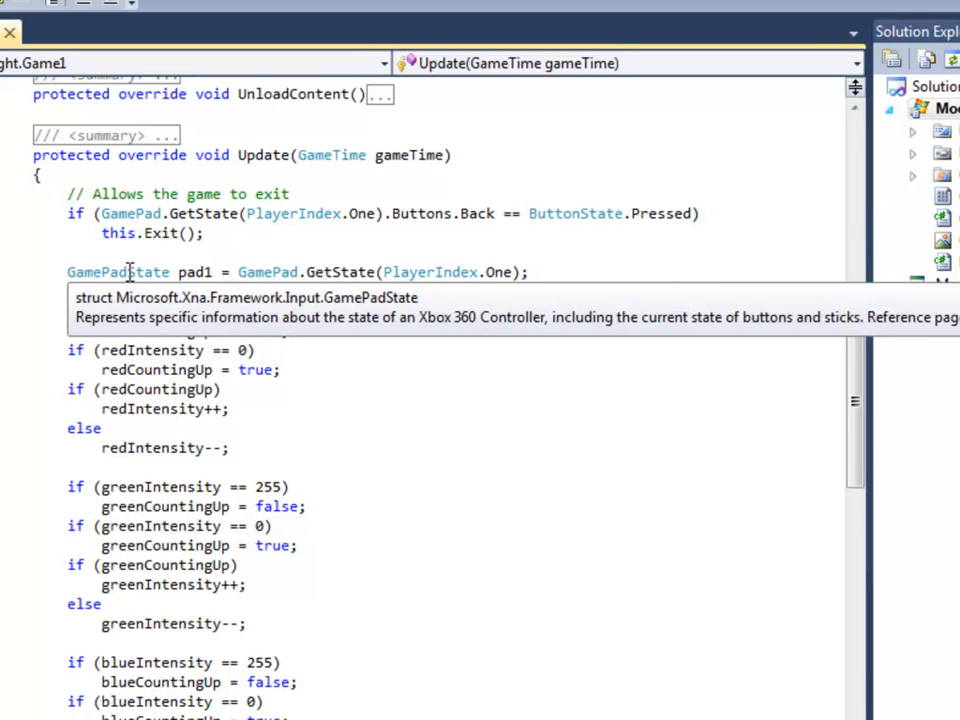
- Highlight a word in the new pad1 gamepad-state line
double_click(117, 271)
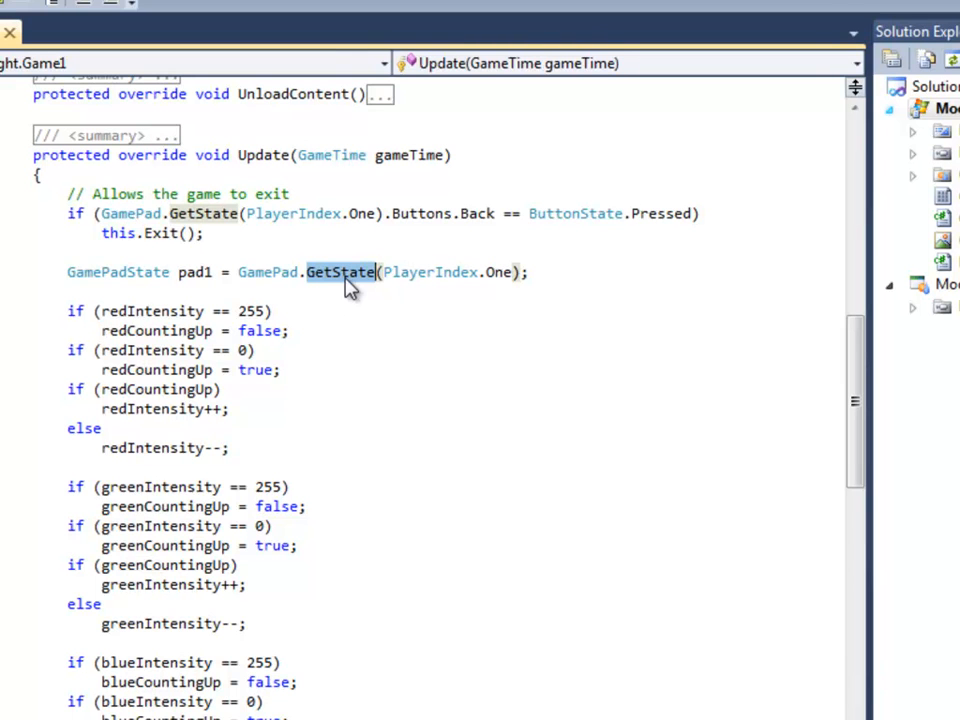
mouse_move(455, 272)
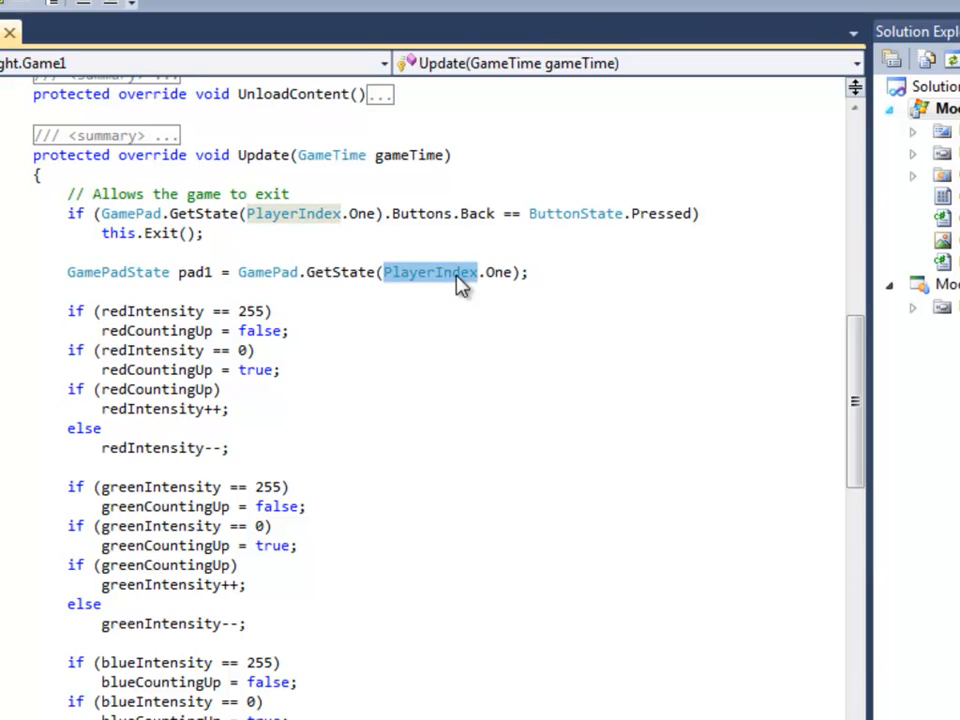
mouse_move(498, 272)
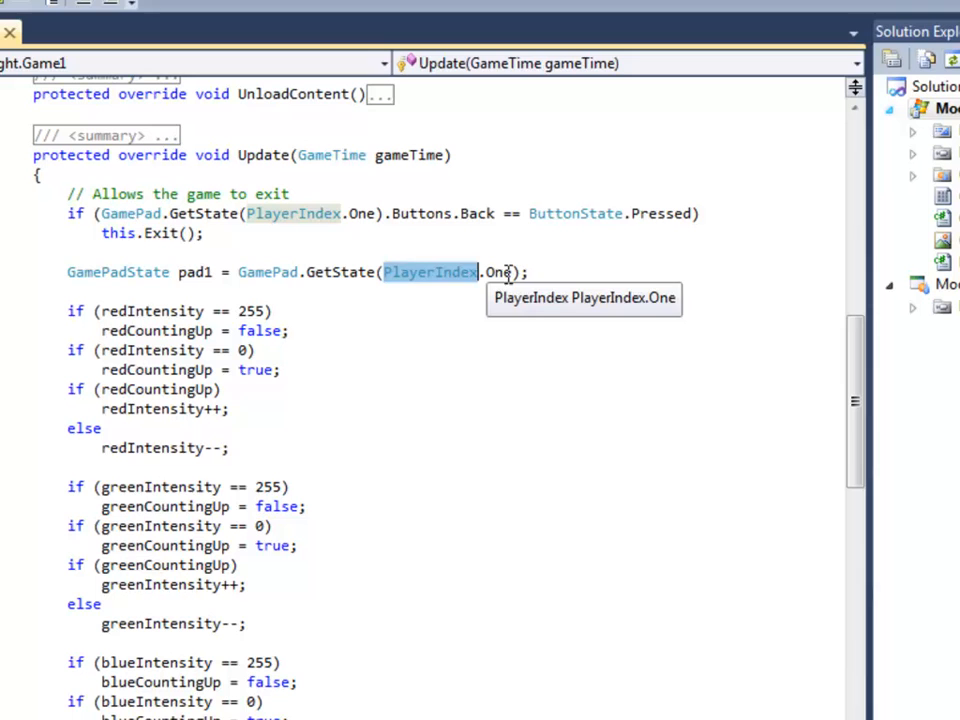
mouse_move(434, 298)
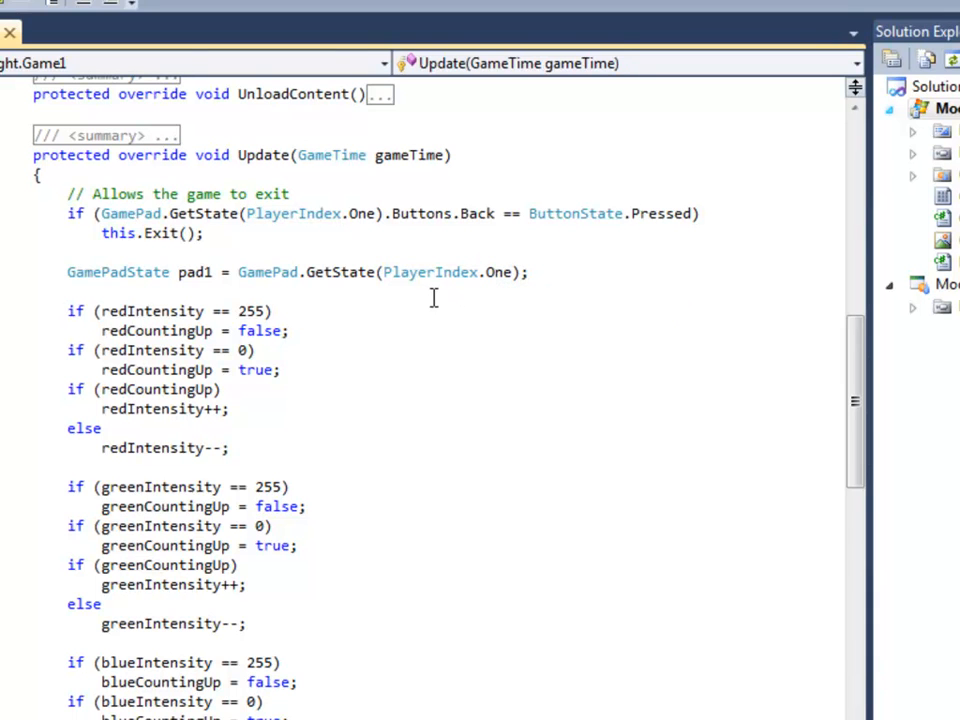
mouse_move(436, 299)
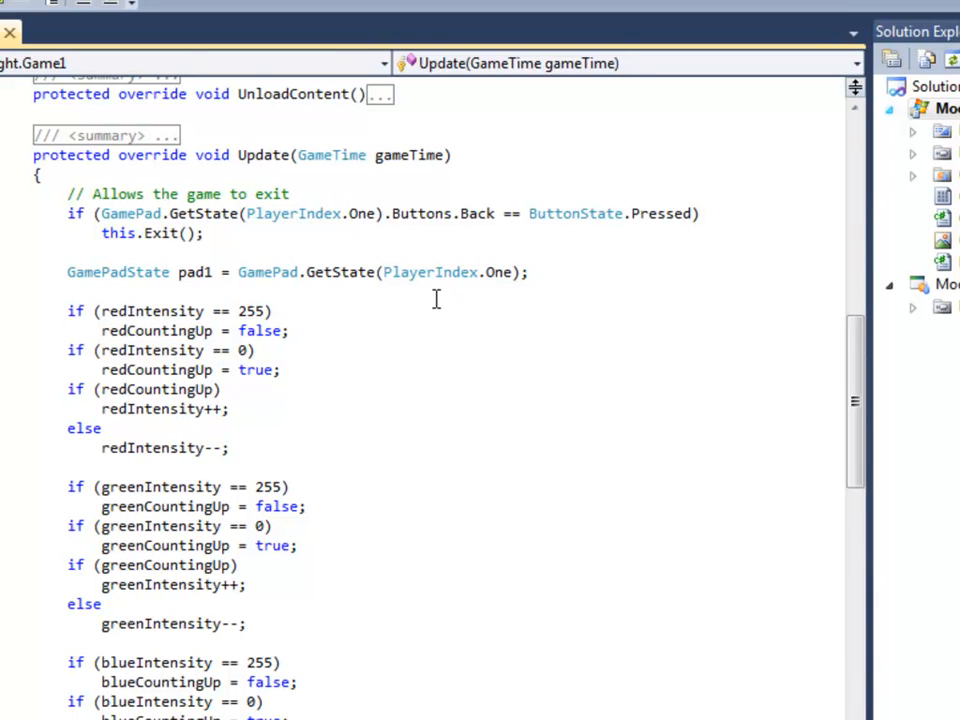
mouse_move(553, 283)
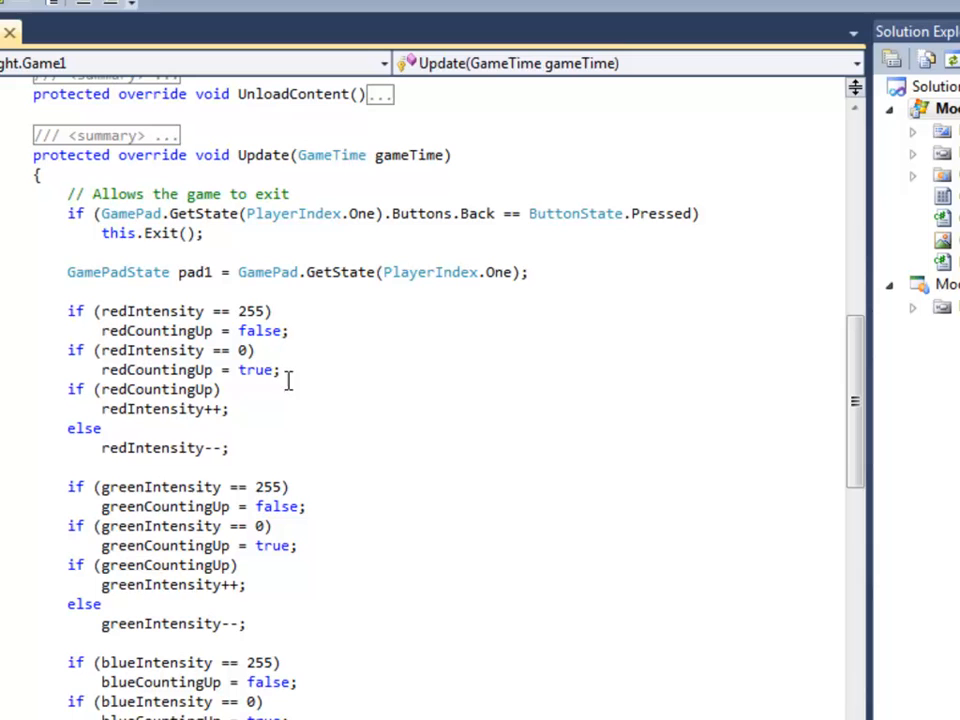
- Replace the redCountingUp condition with pad1.Buttons.B == ButtonState.Pressed
double_click(156, 389)
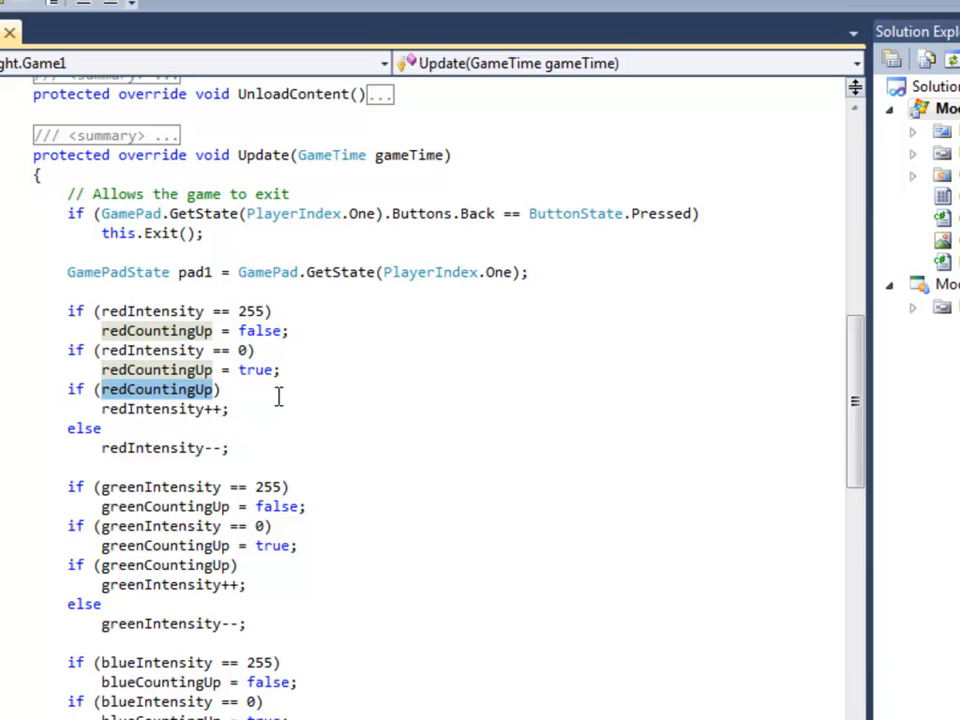
text(pad1.Buttons))
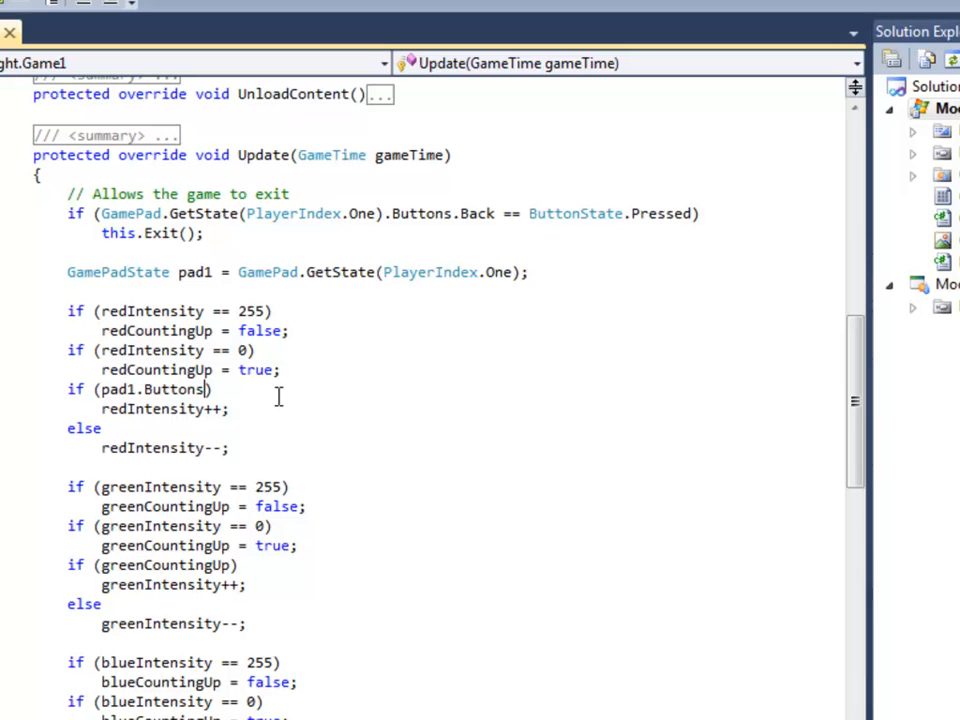
text(.B)
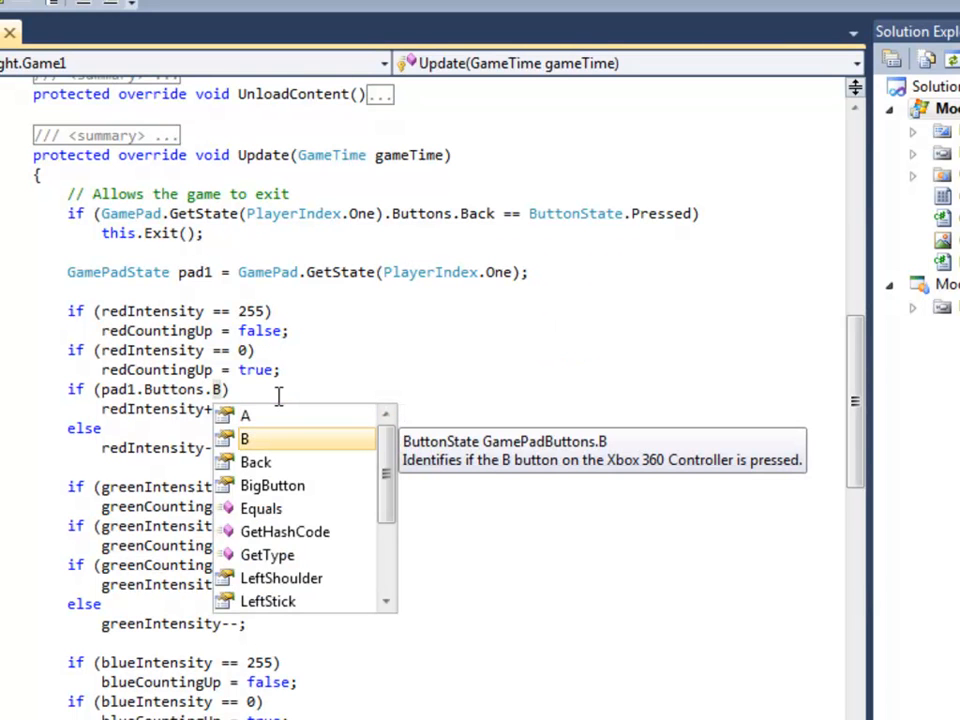
text(== ButtonState)
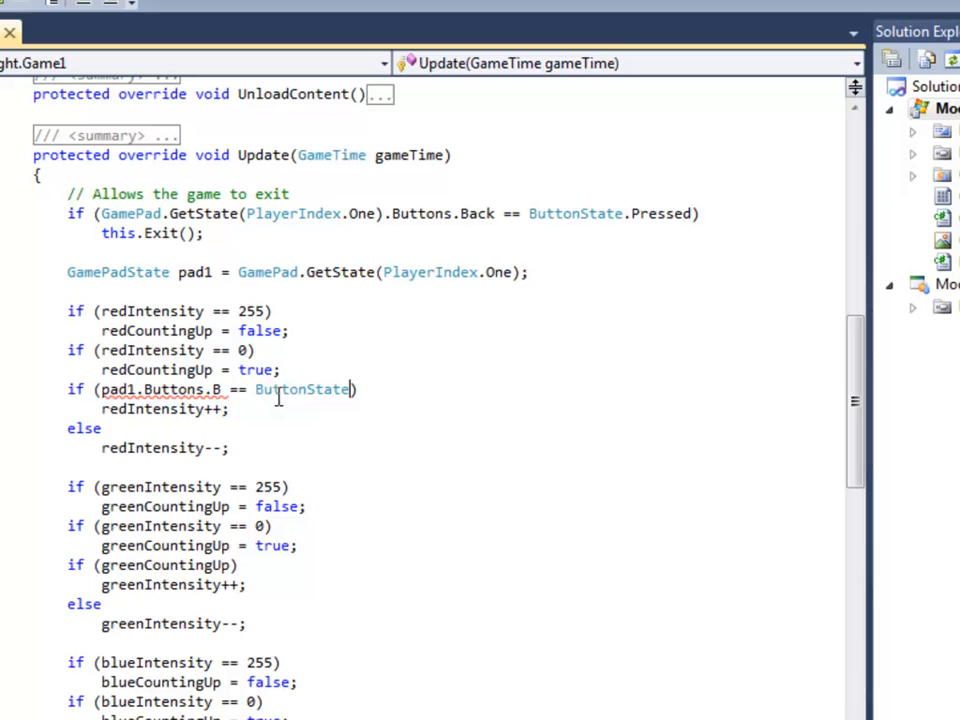
text(.pre)
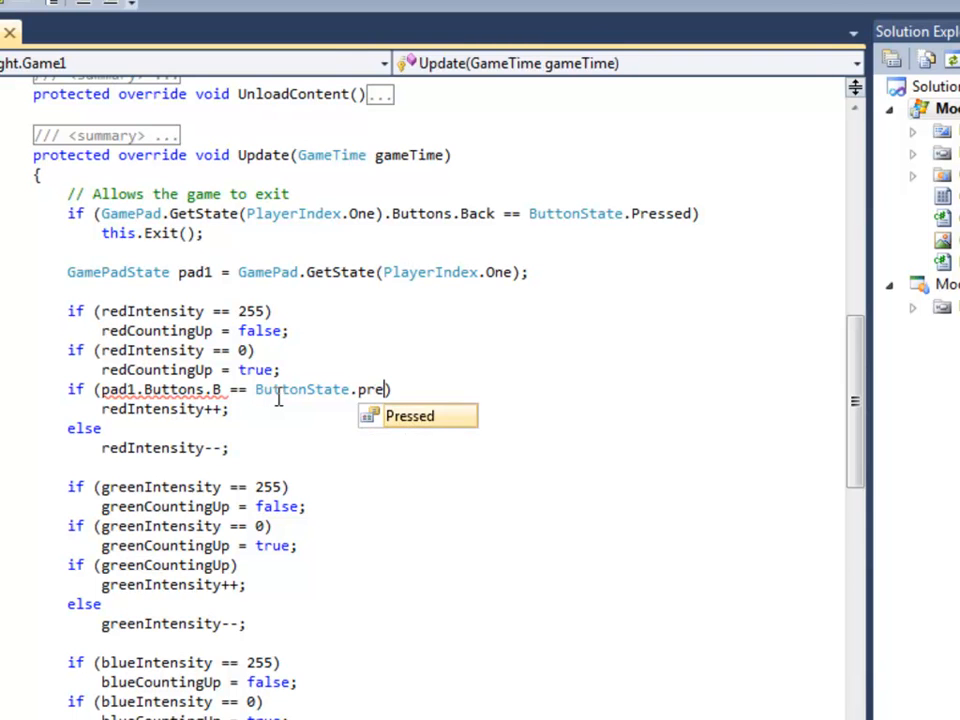
key(Tab)
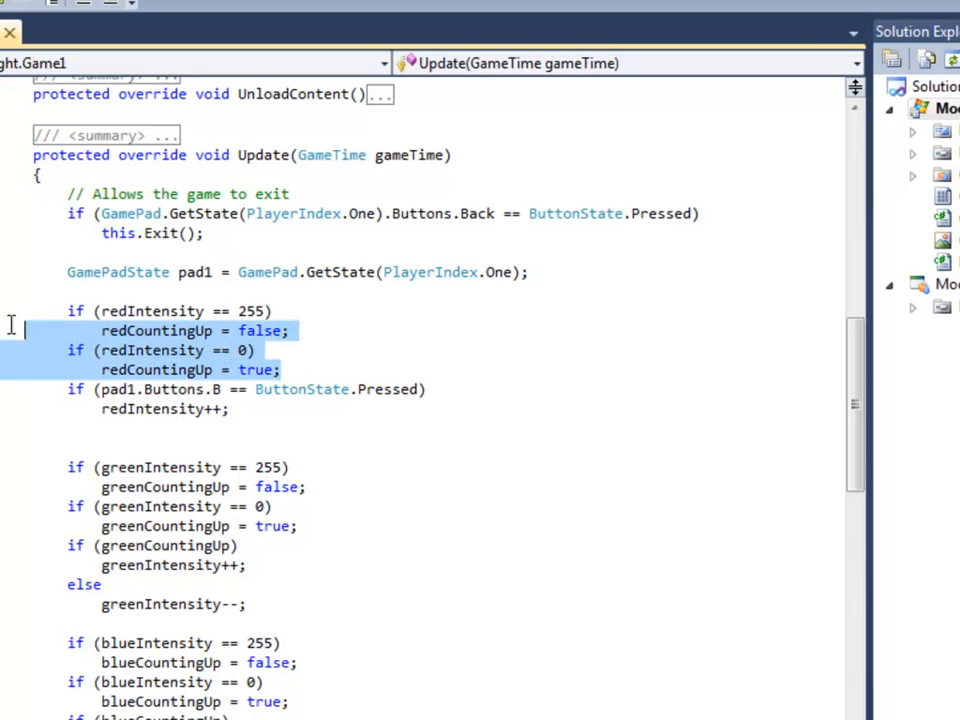
- Delete the 255/0 counting checks and set the blue condition to Buttons.X
key(Delete)
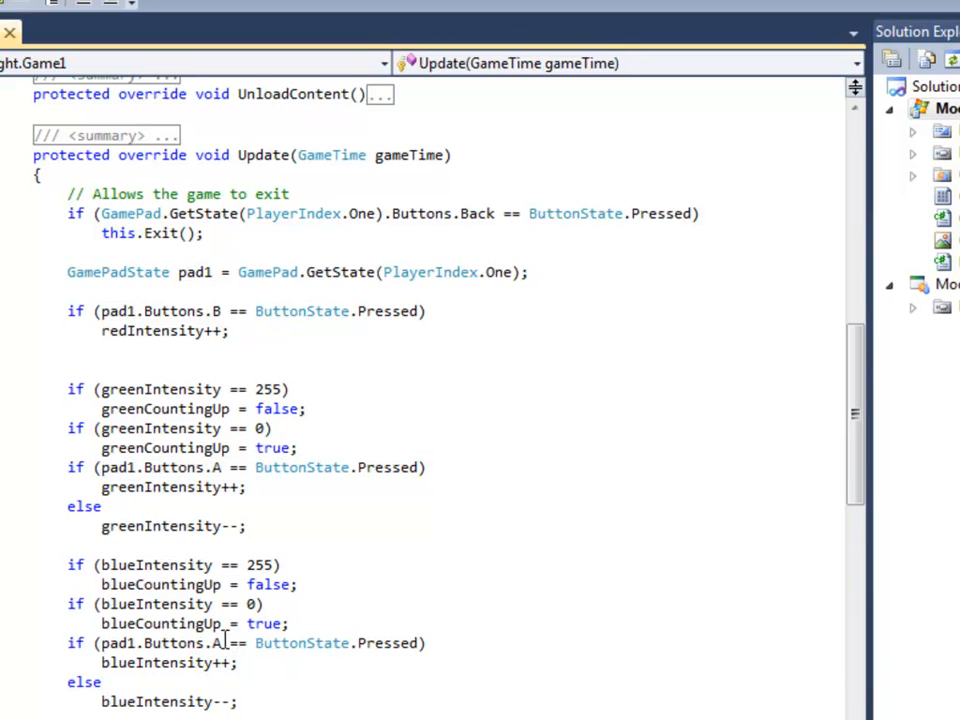
text(X)
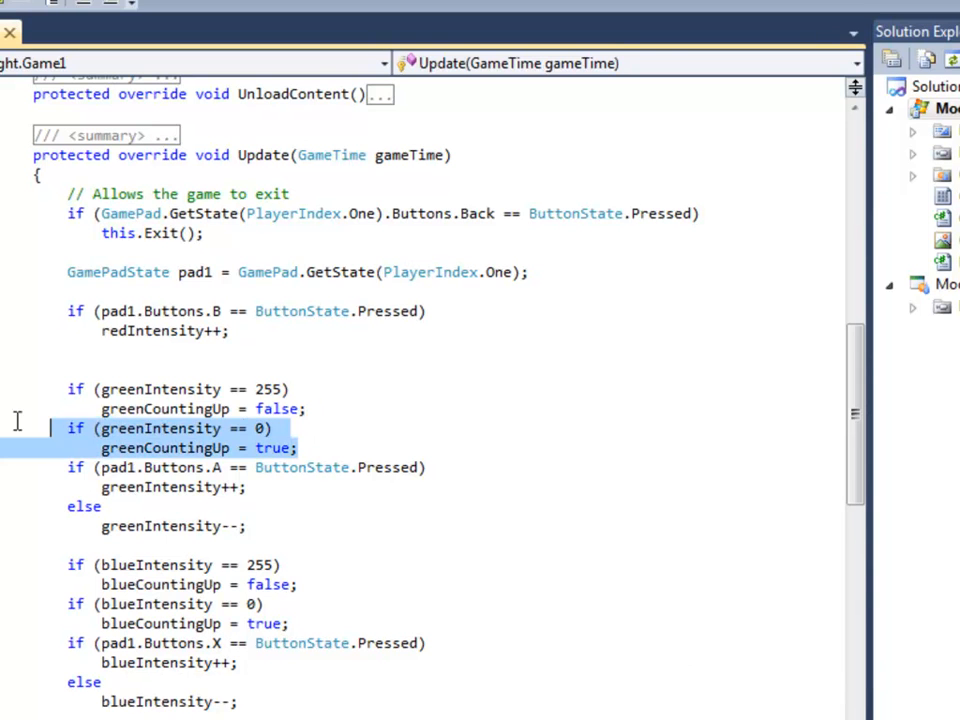
key(Delete)
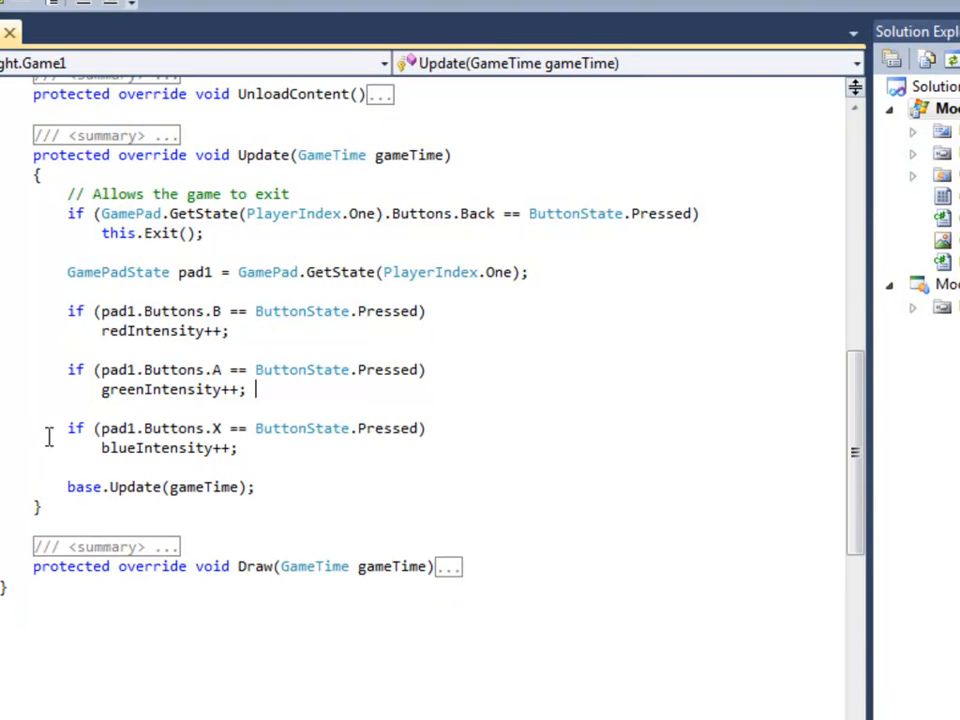
- Duplicate the blue X-button check below itself and change X to Y
click(247, 448)
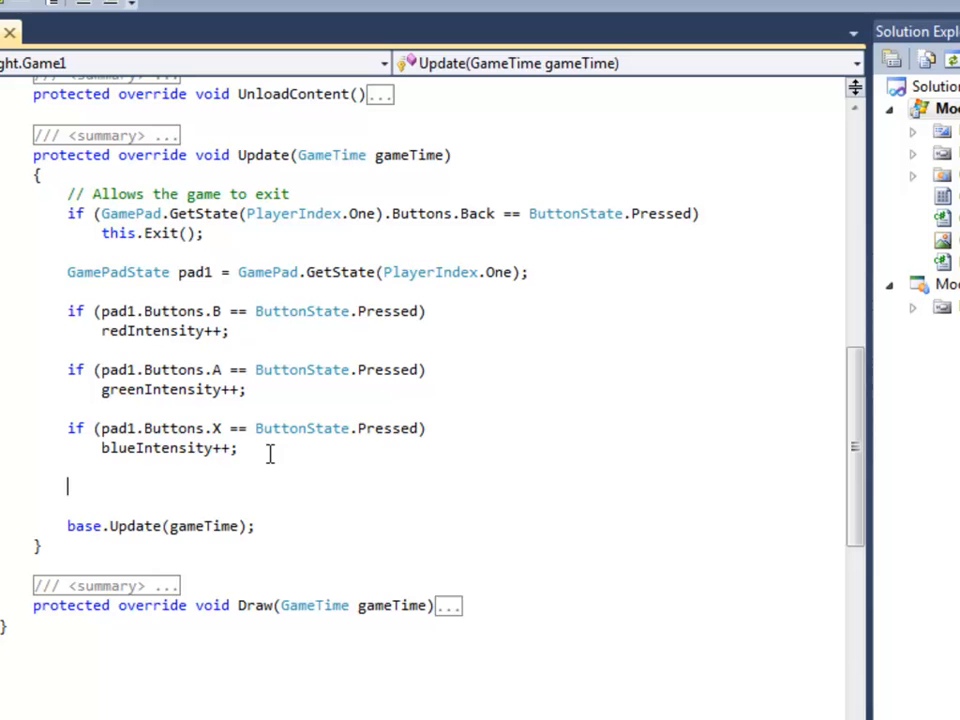
drag(67, 428, 236, 448)
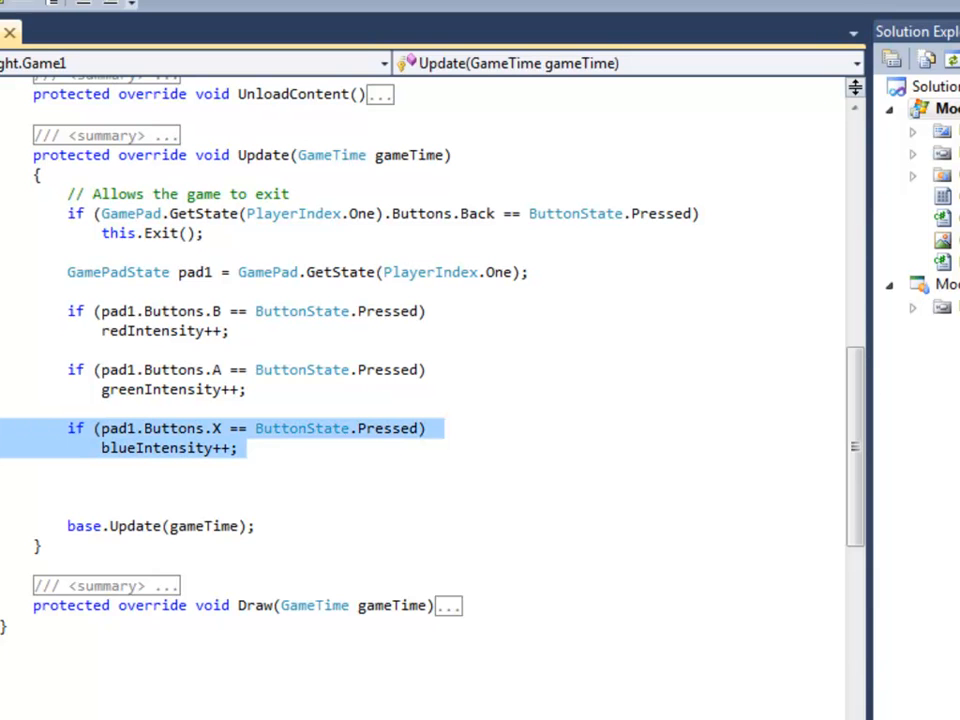
click(141, 480)
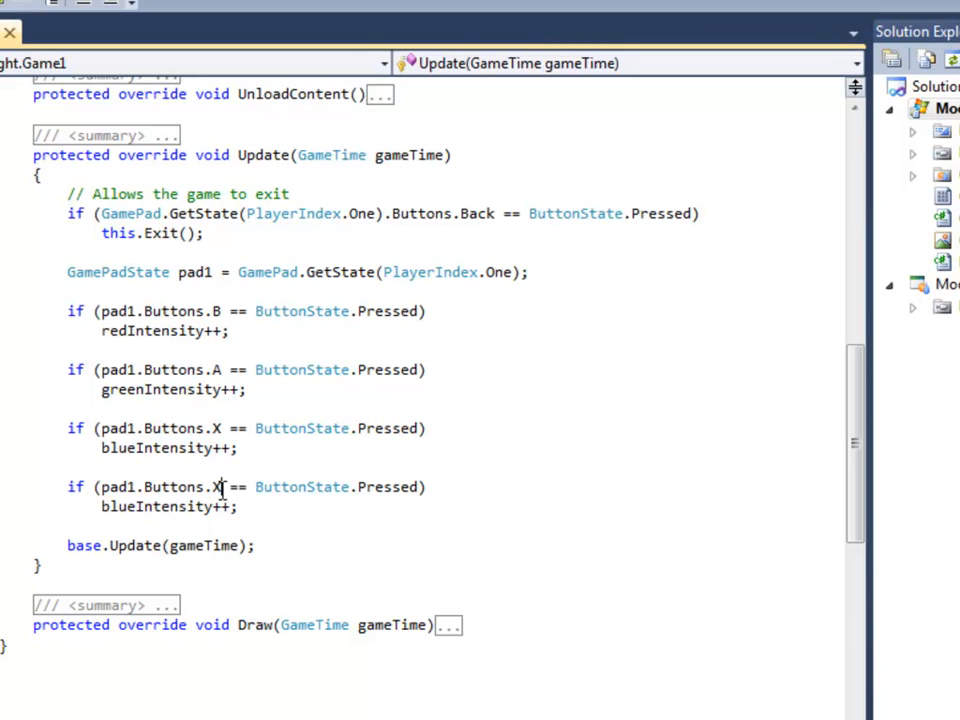
text(Y)
text({)
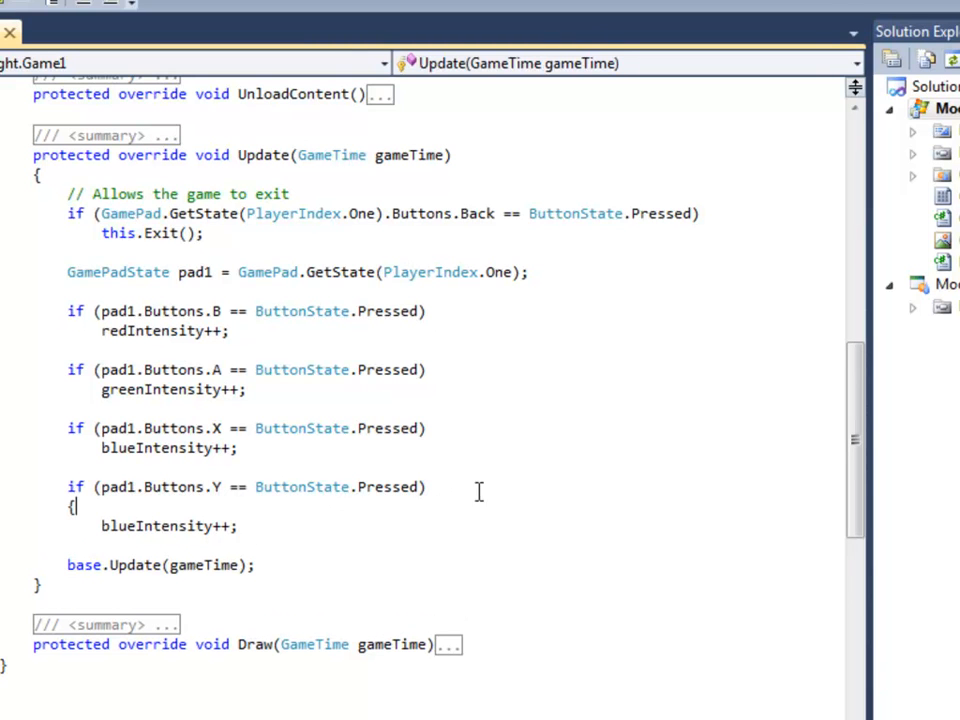
mouse_move(175, 515)
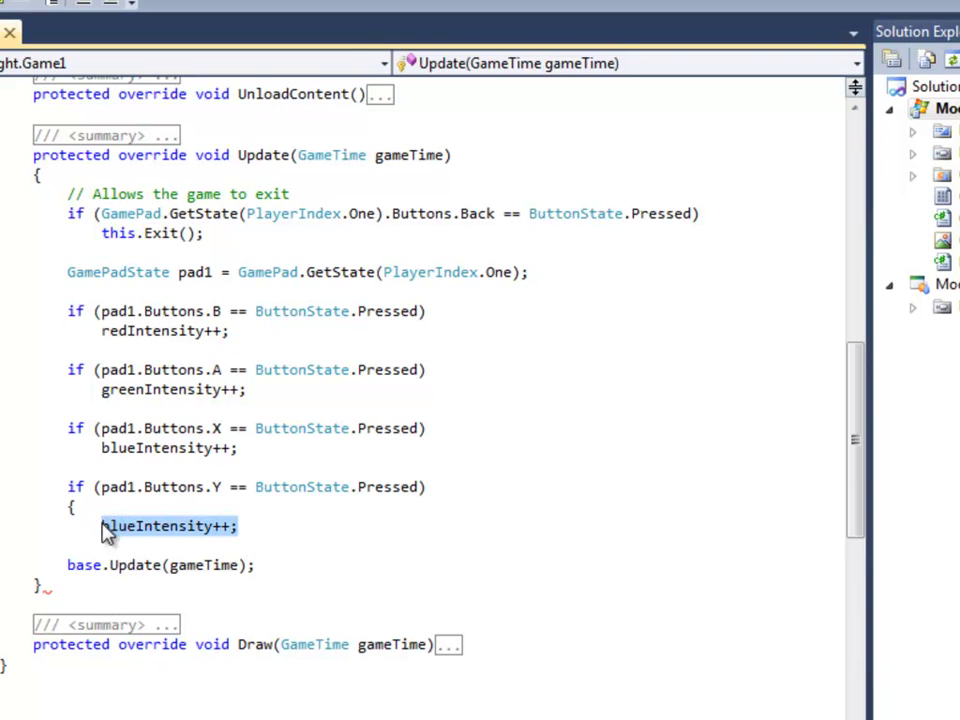
- Put redIntensity++; and greenIntensity++; inside braces in the Y block
text(red)
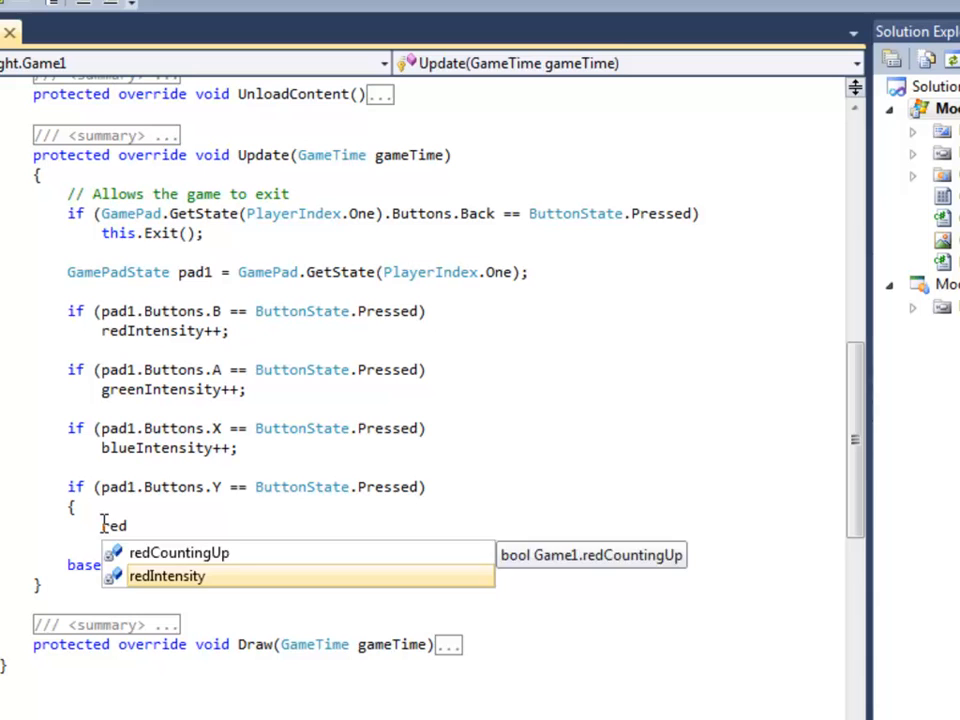
text(Intensity++)
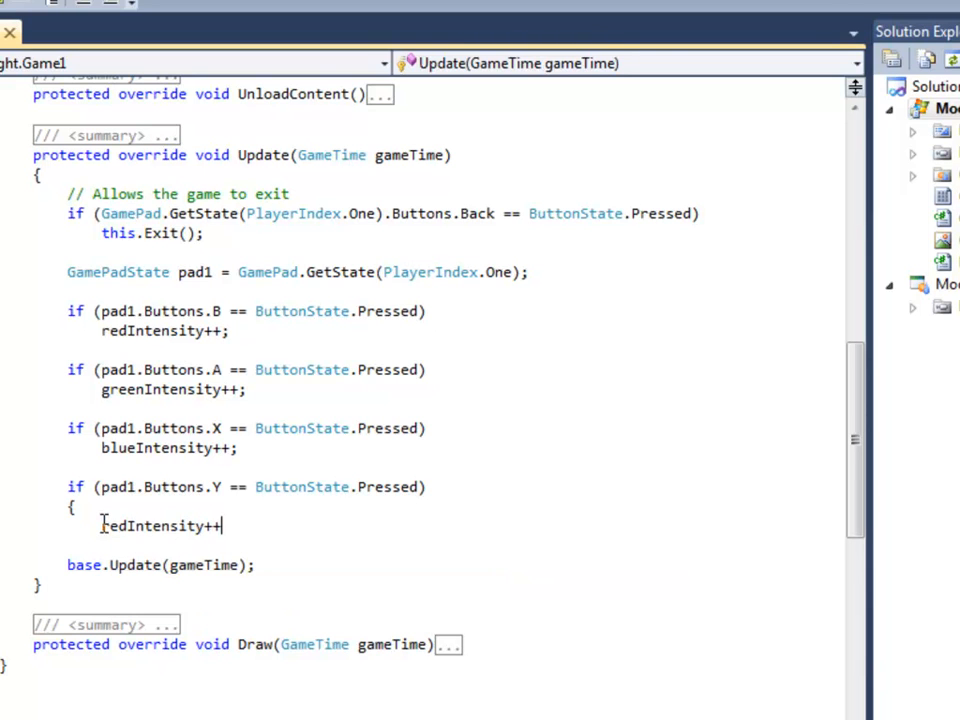
text(;)
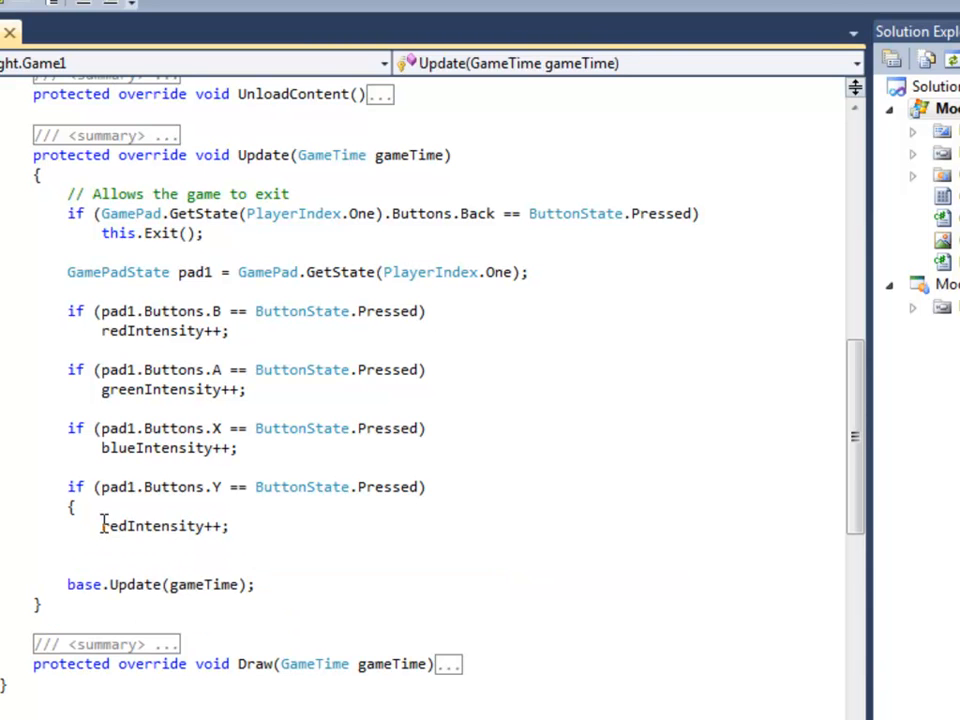
text(greenIntensity++;)
text(})
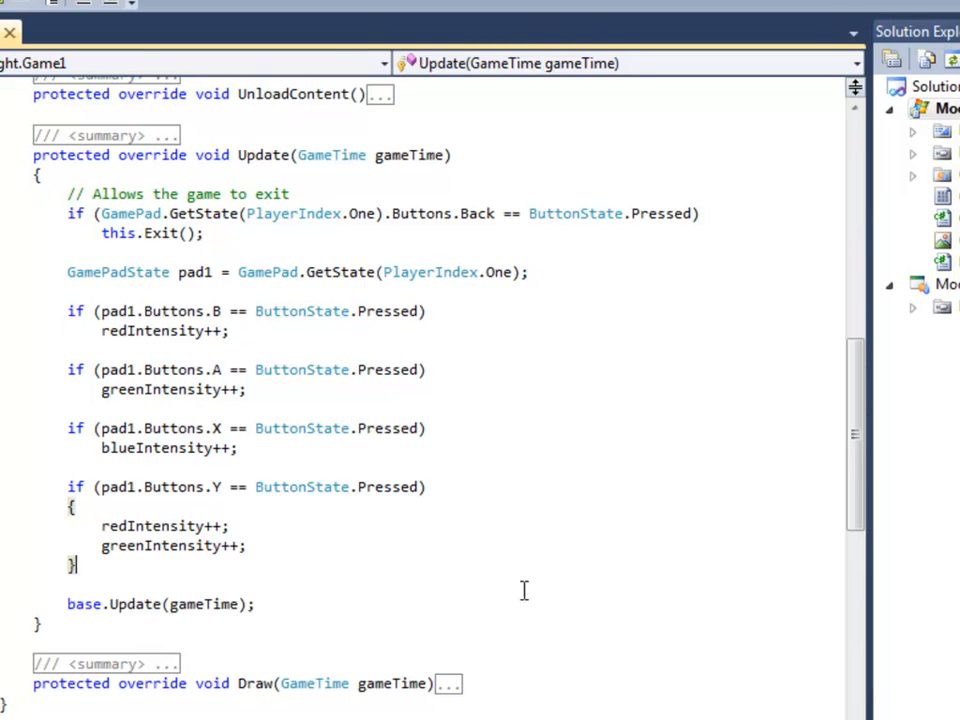
mouse_move(277, 542)
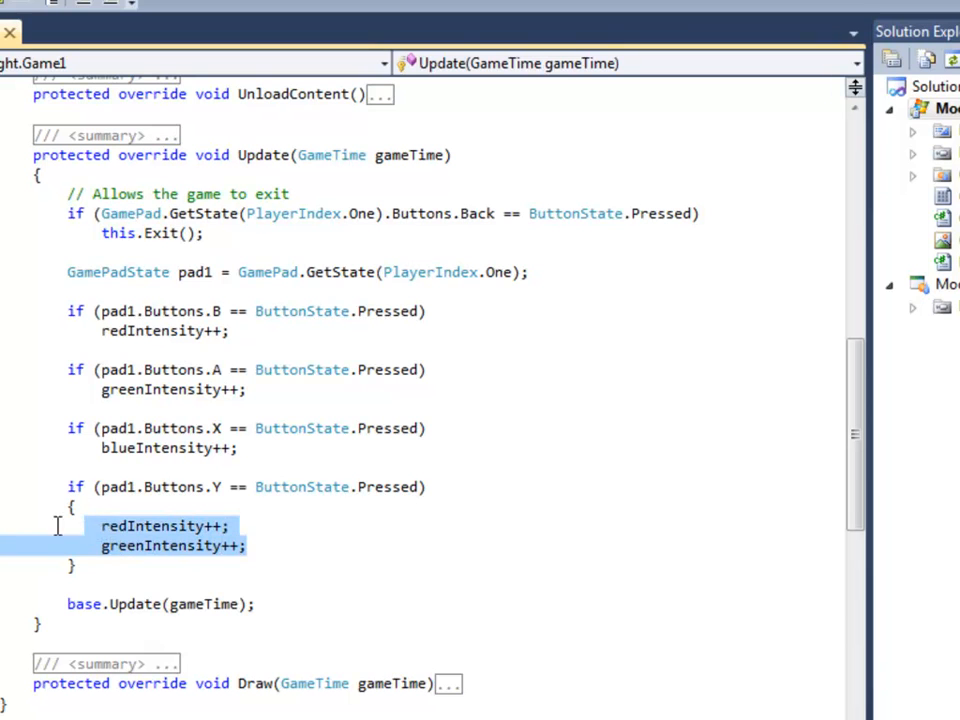
click(90, 567)
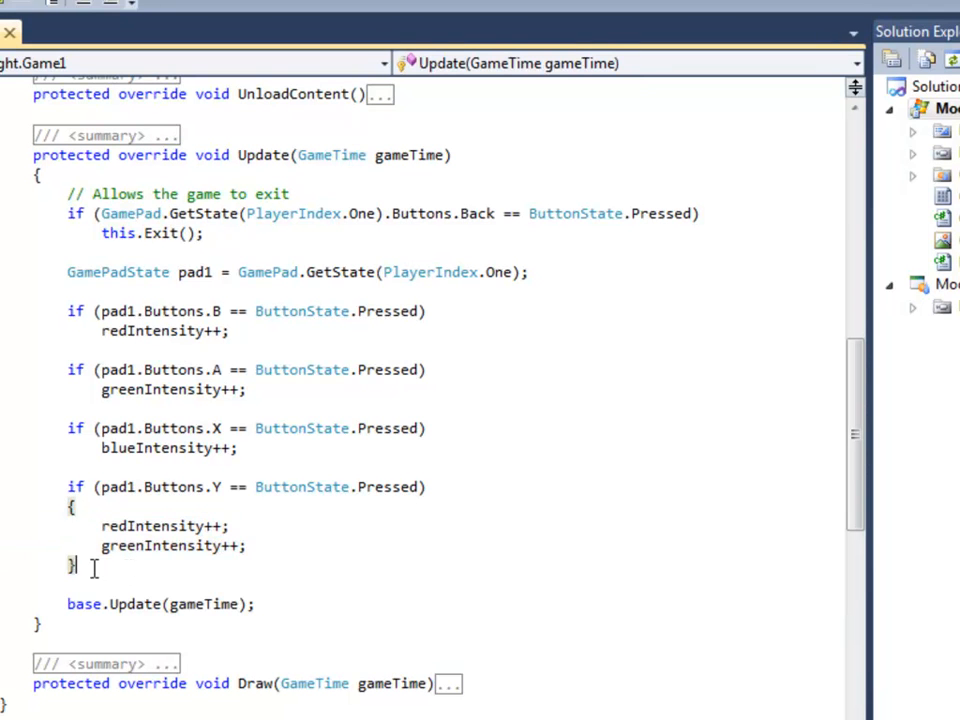
drag(75, 507, 75, 566)
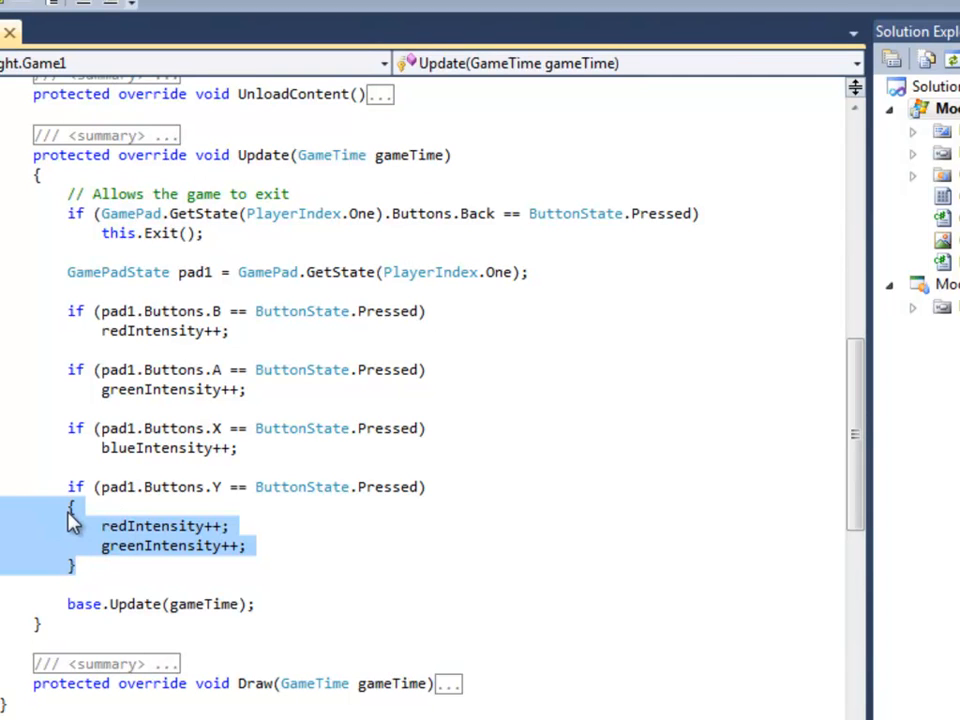
click(73, 522)
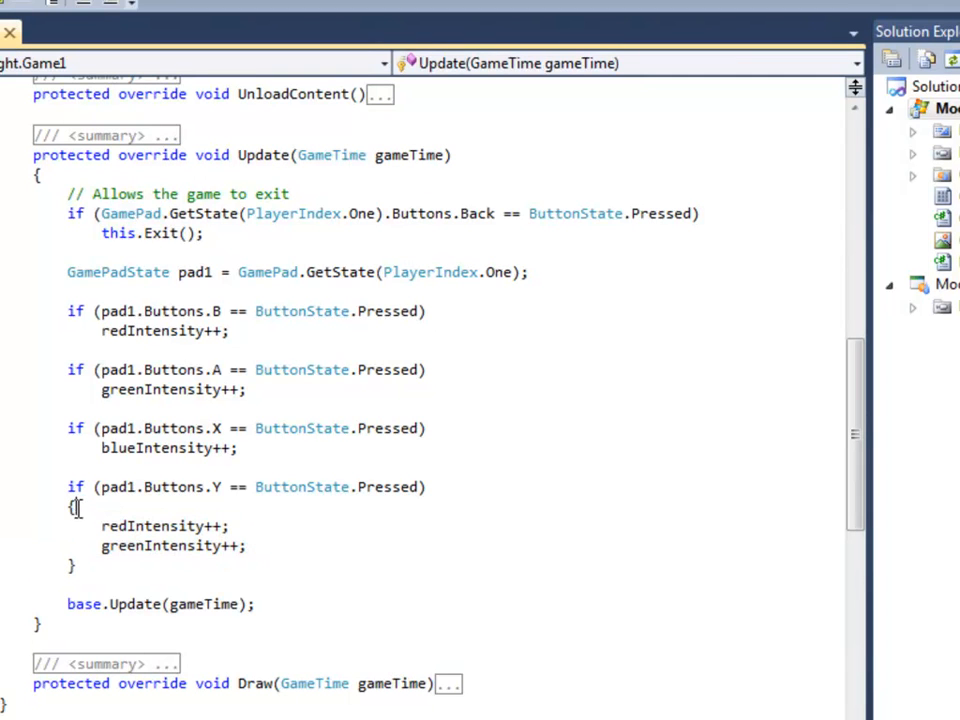
drag(76, 507, 80, 567)
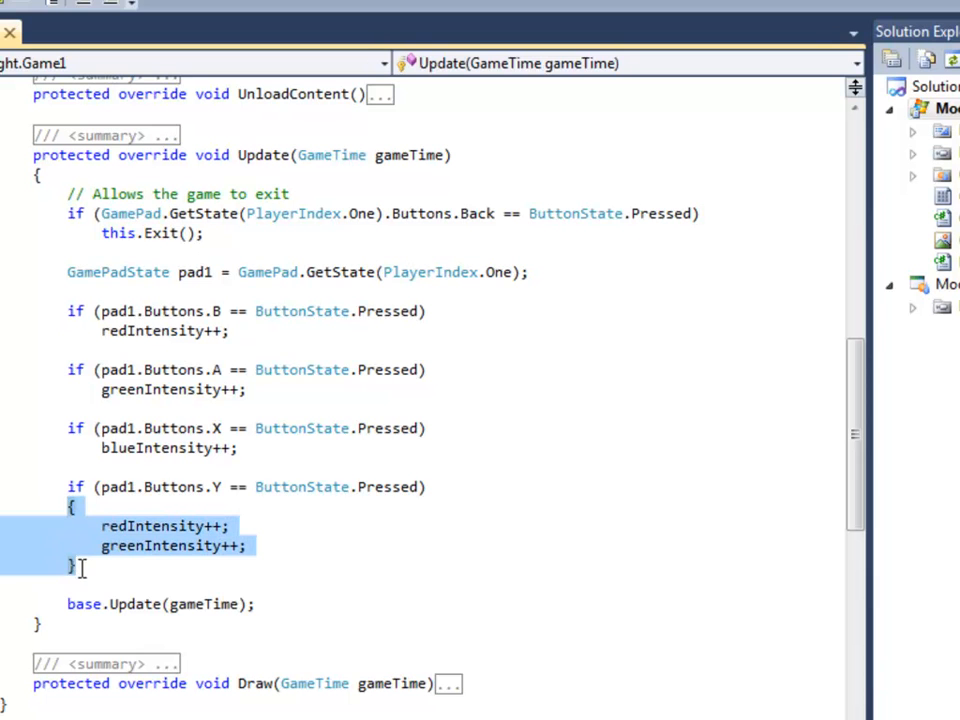
mouse_move(122, 525)
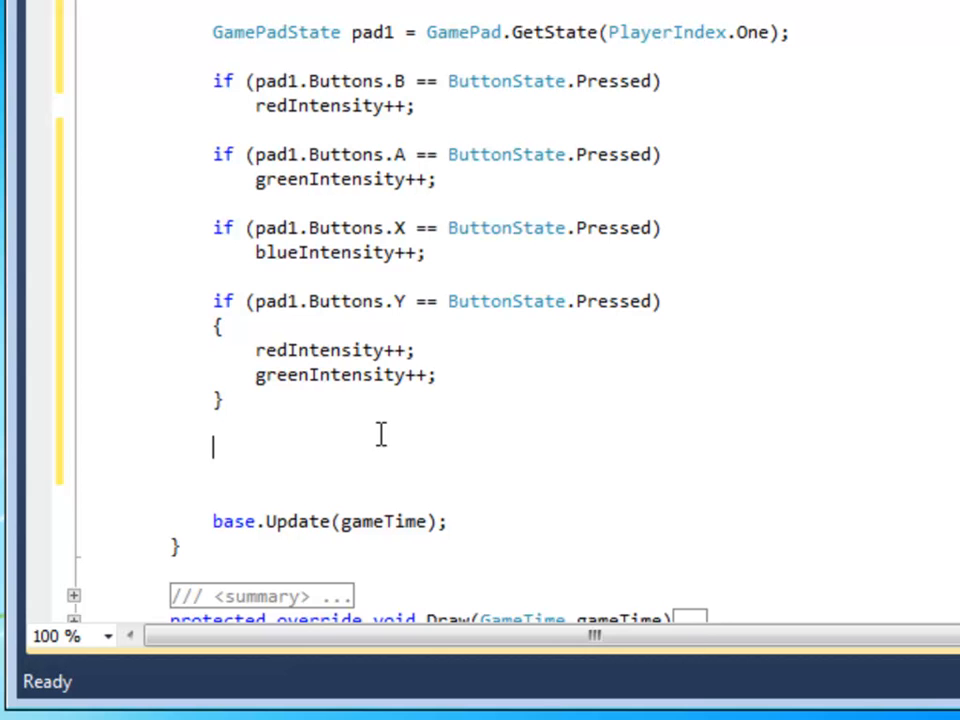
- Add KeyboardState keyboard = Keyboard.GetState(); below the Y button block
text(Keyb)
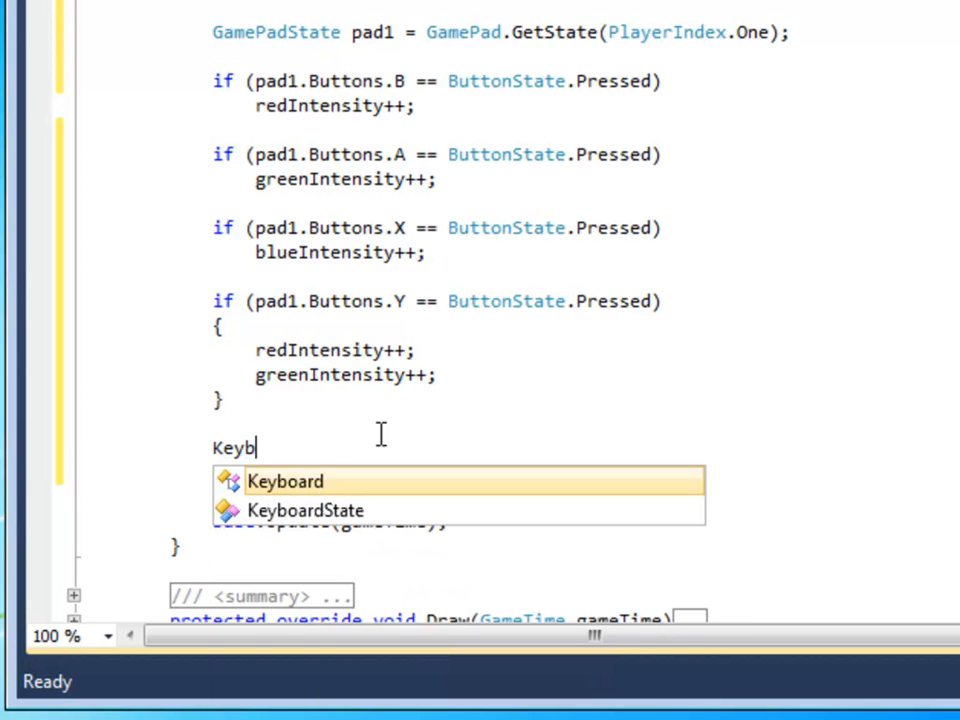
text(oardState)
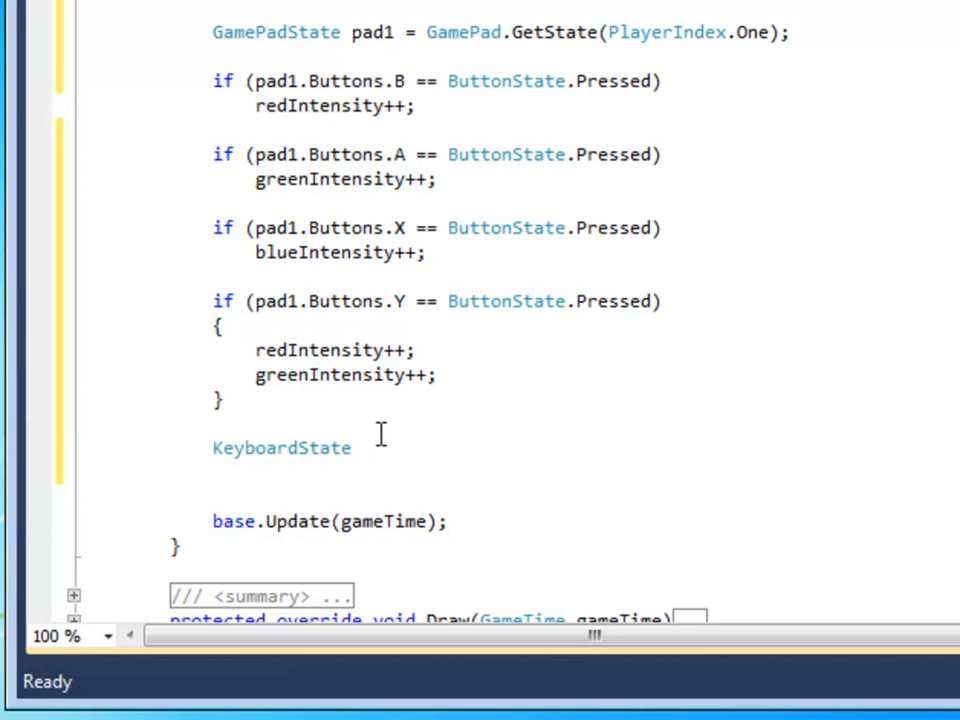
text(keyb)
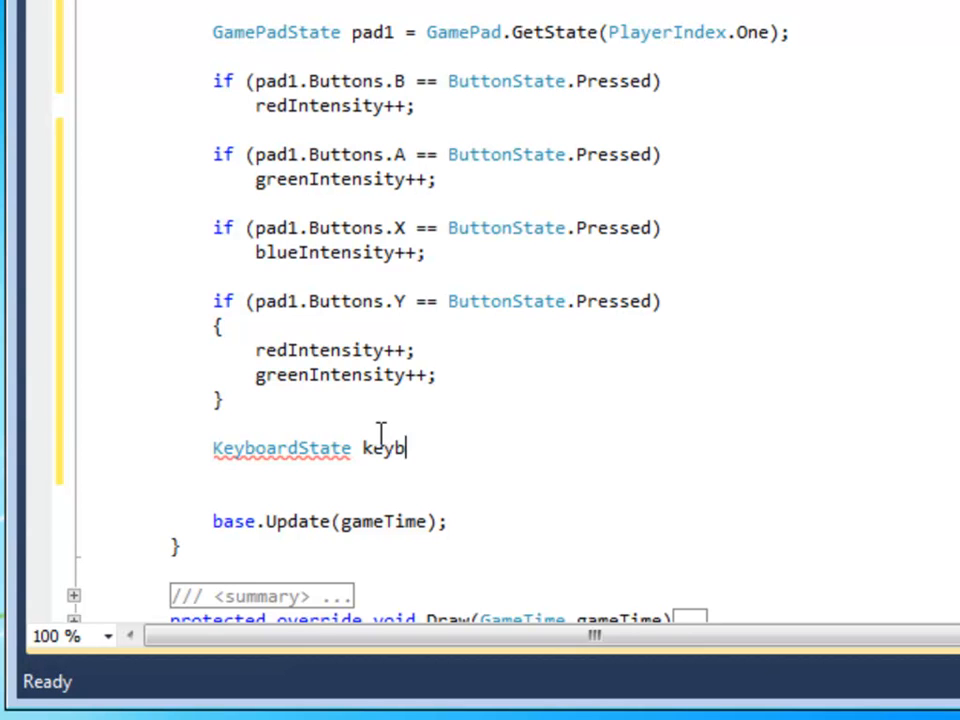
text(oard = Ke)
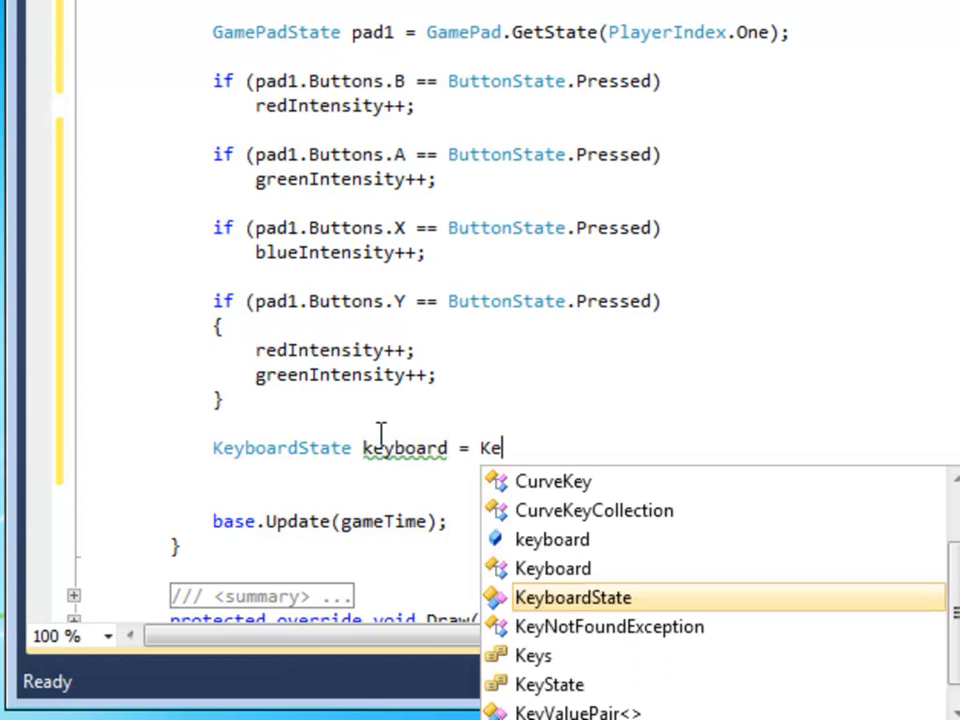
text(yboard)
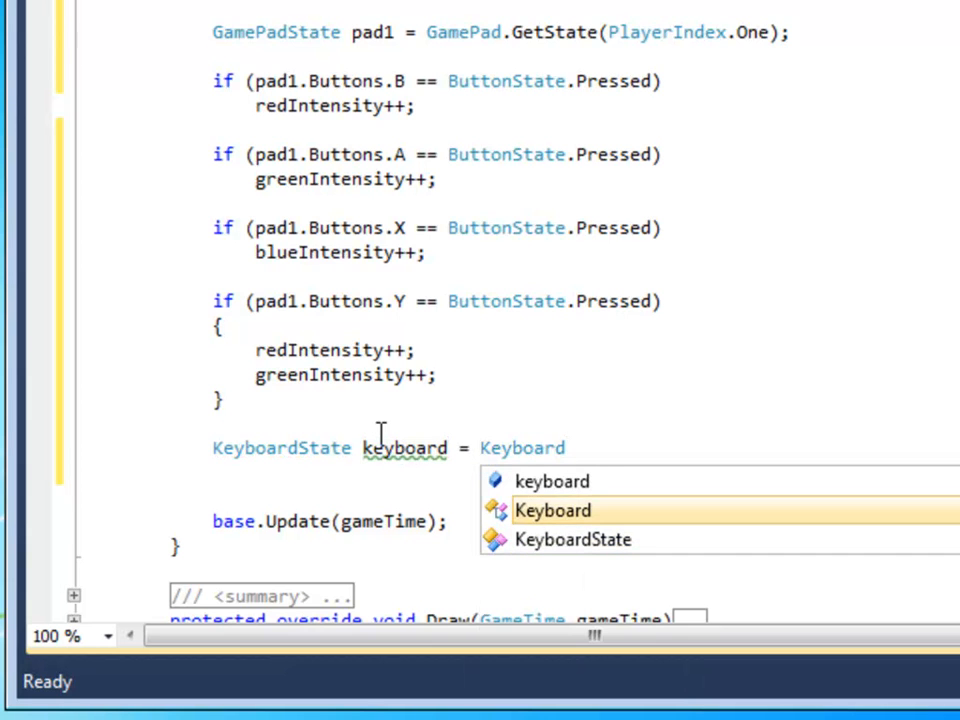
text(.GetState)
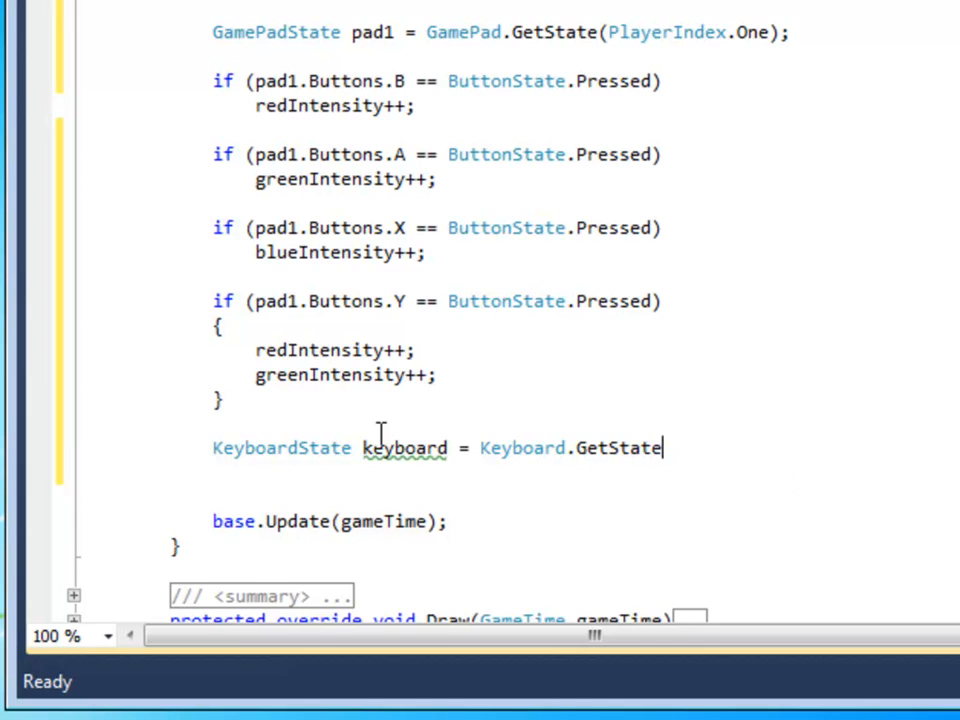
text(();)
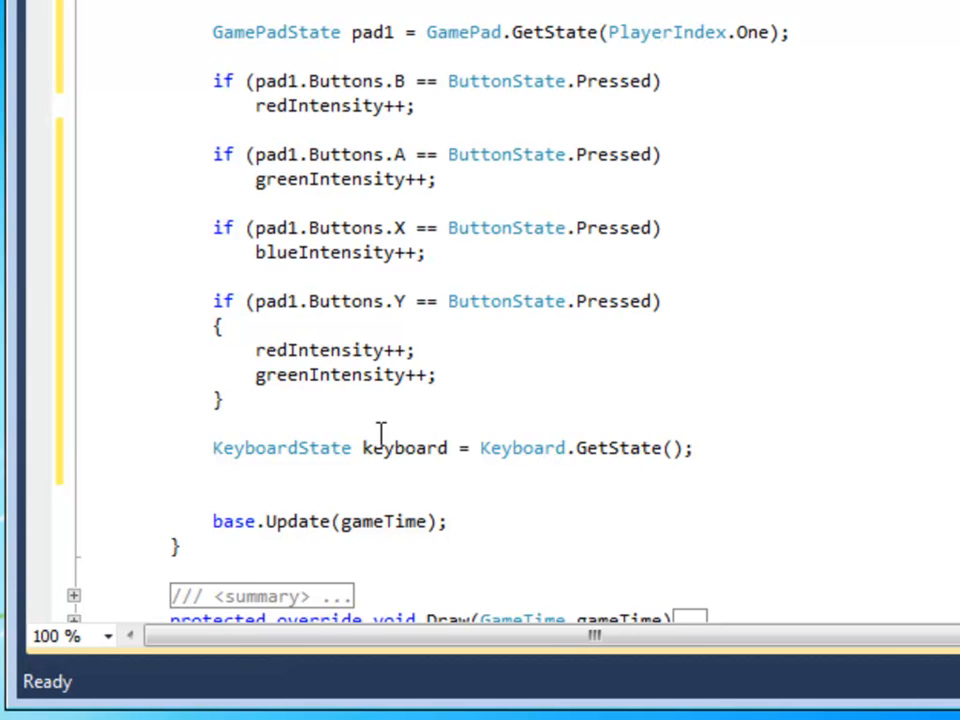
click(697, 447)
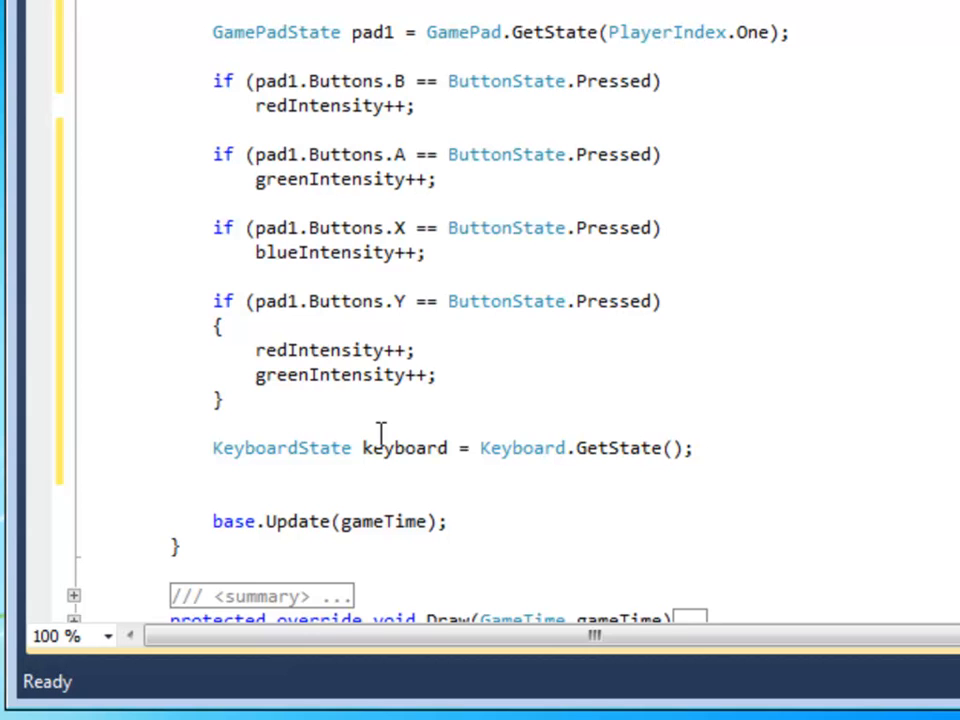
mouse_move(672, 417)
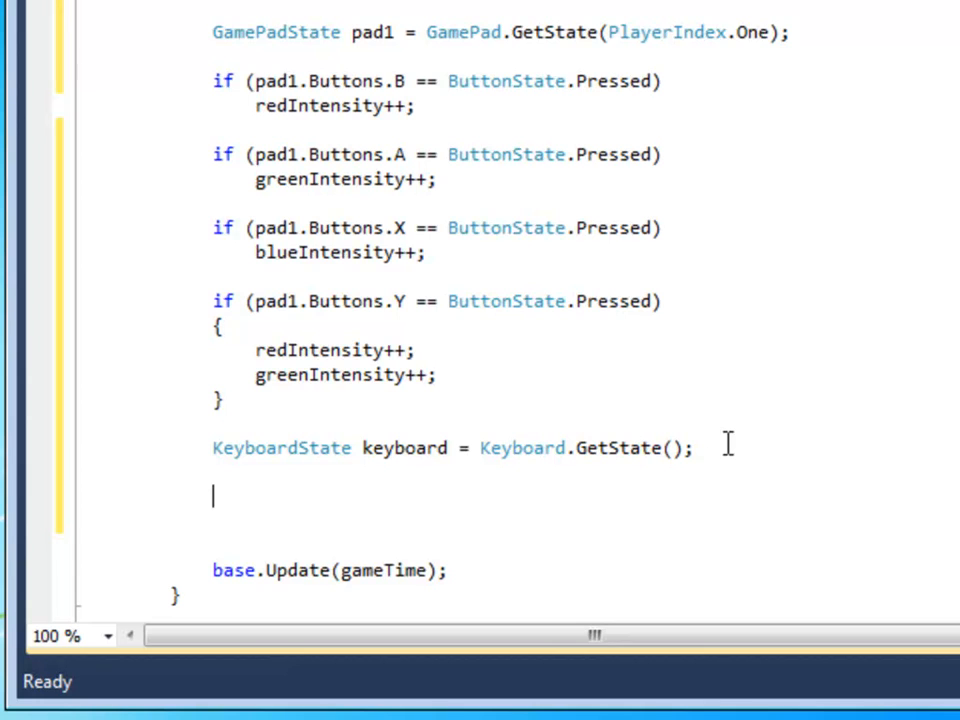
- Add if (keyboard.IsKeyDown(Keys.R)) redIntensity++; to Update
text(if()
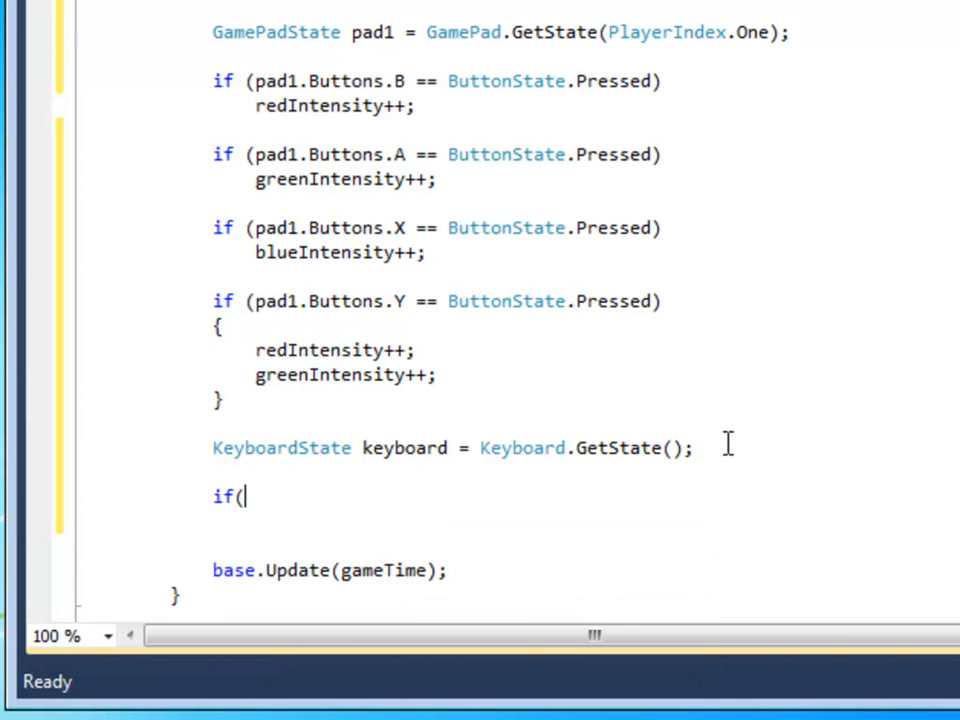
text(keyboard.IsKeyDown)
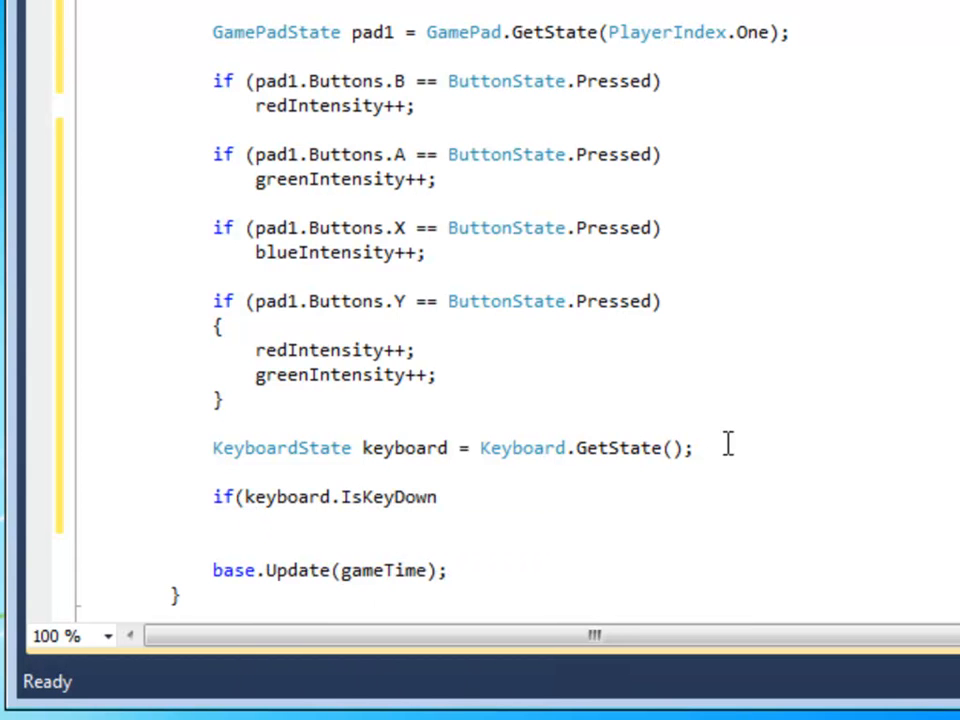
text((keys)
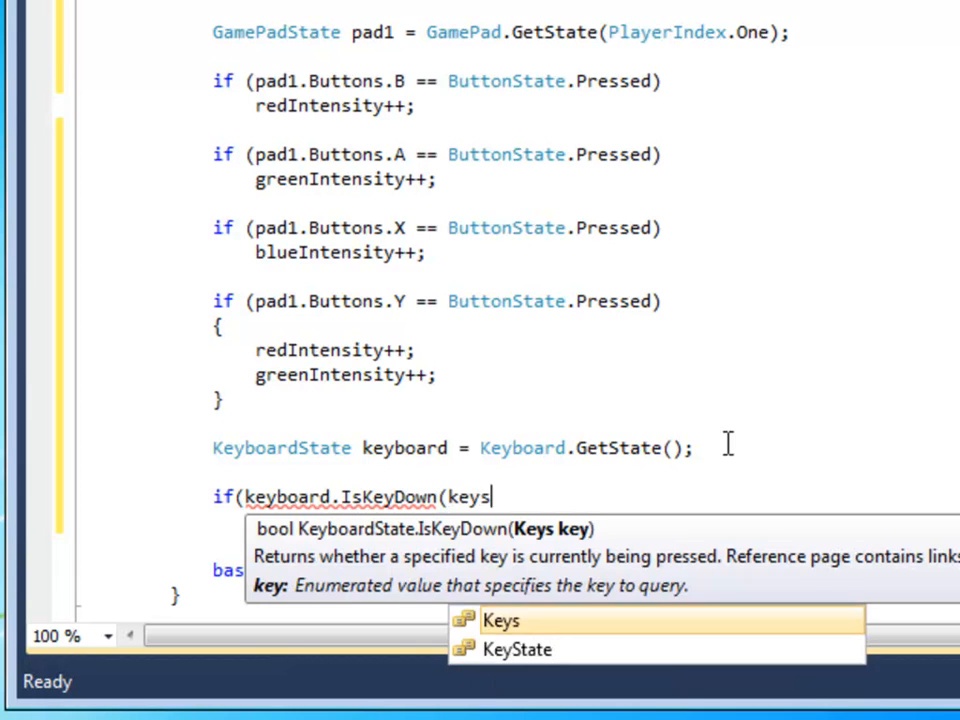
text(Keys.)
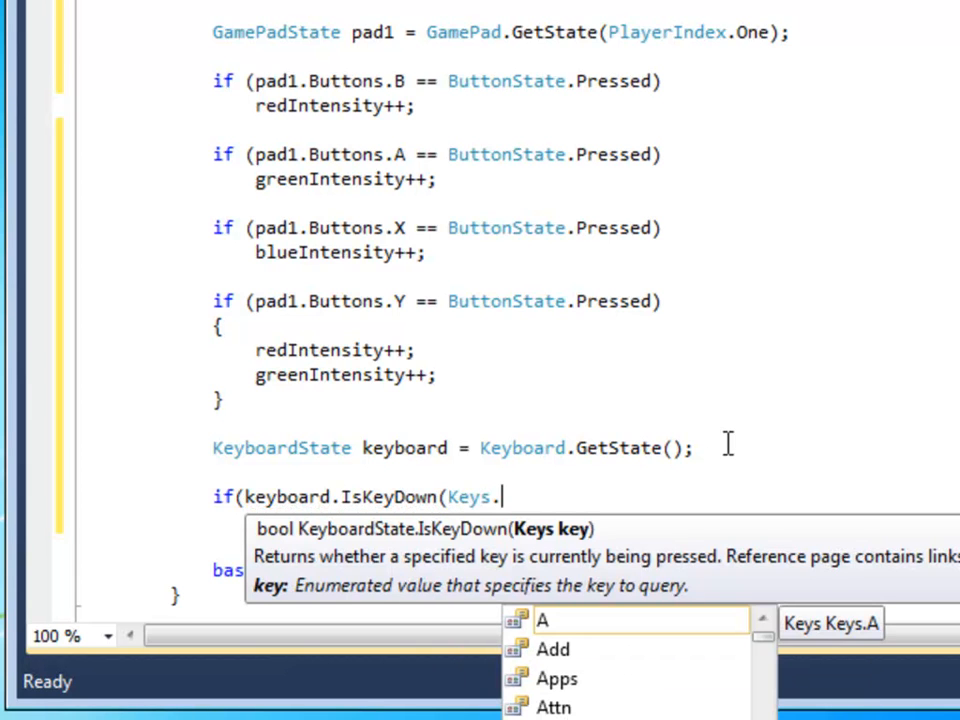
text(R)
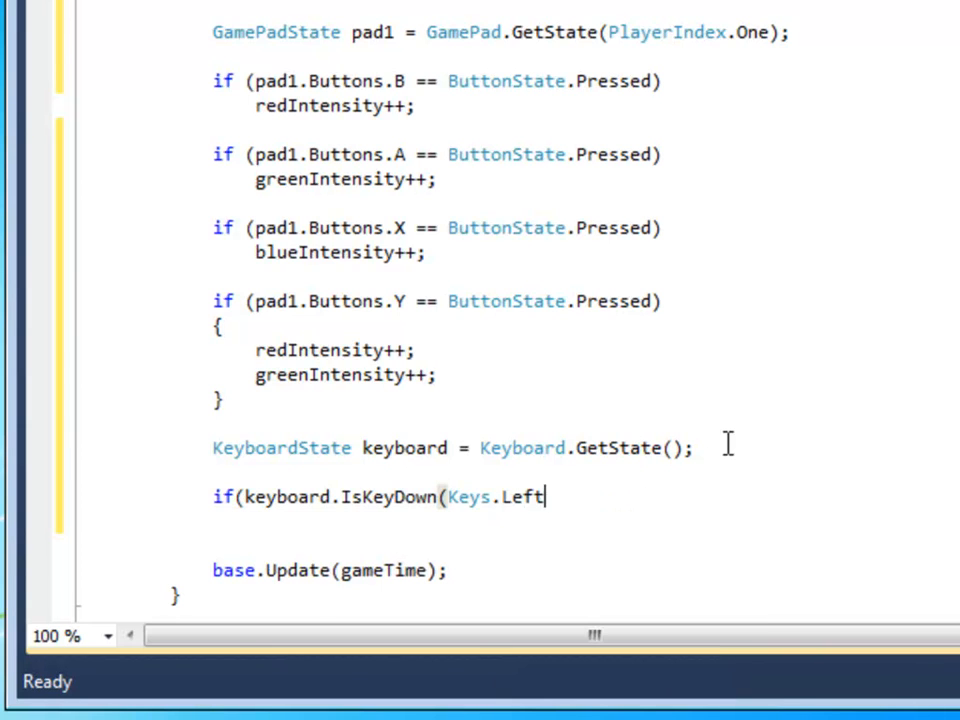
text(R)
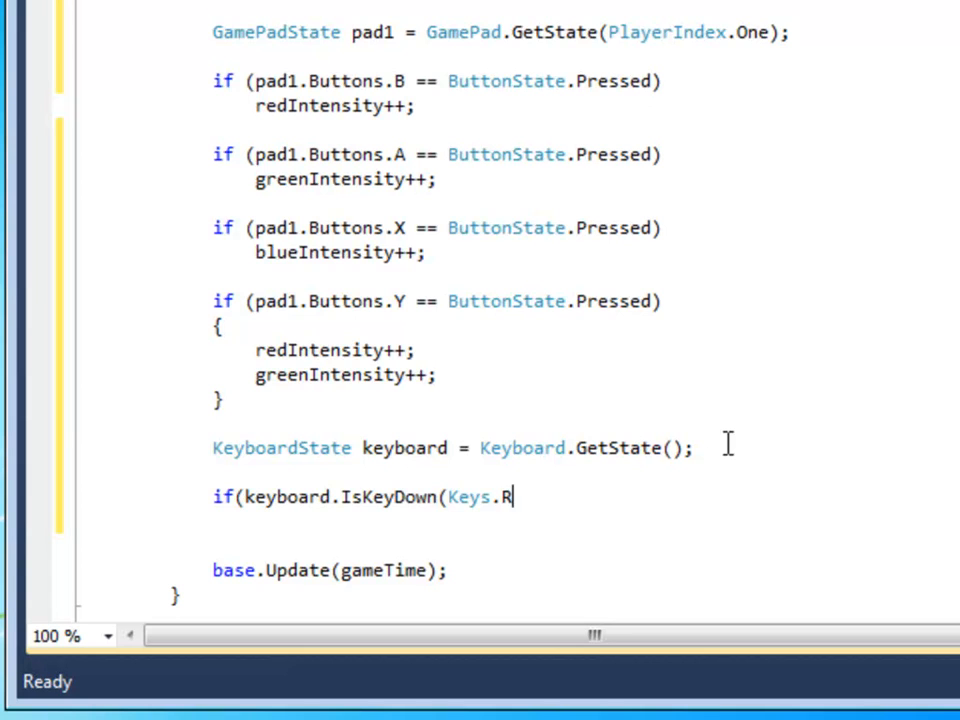
text()))
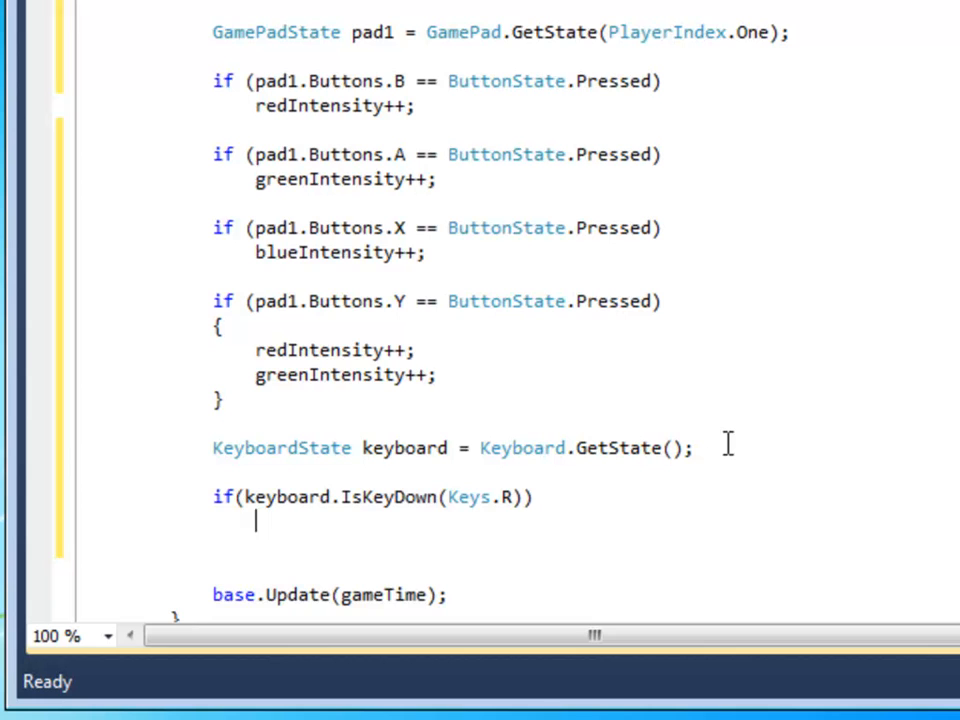
text(redIntensity++)
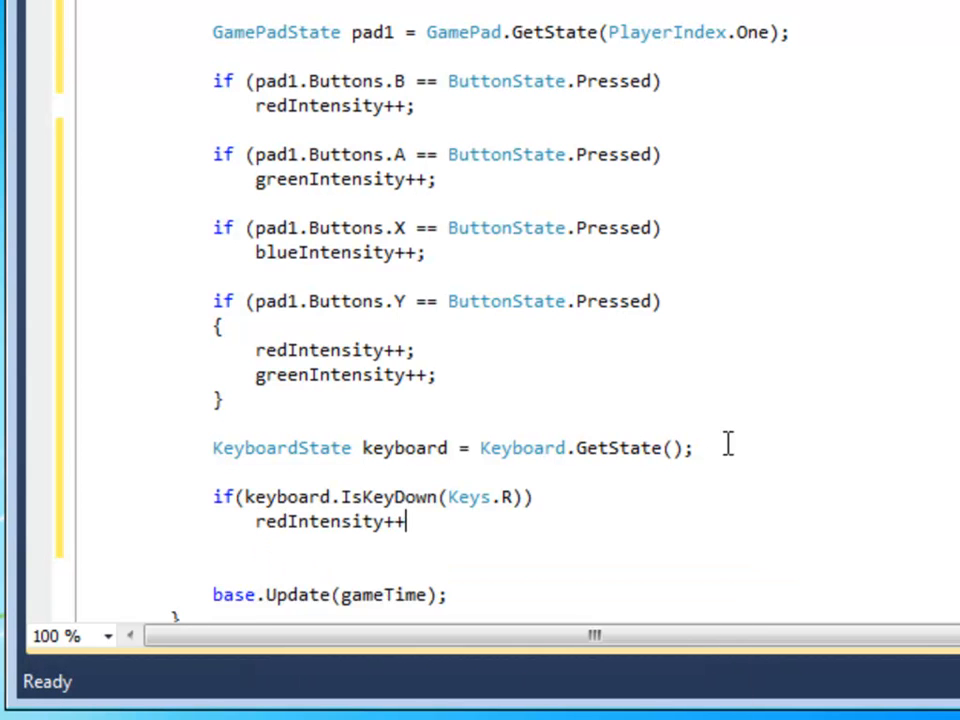
text(;)
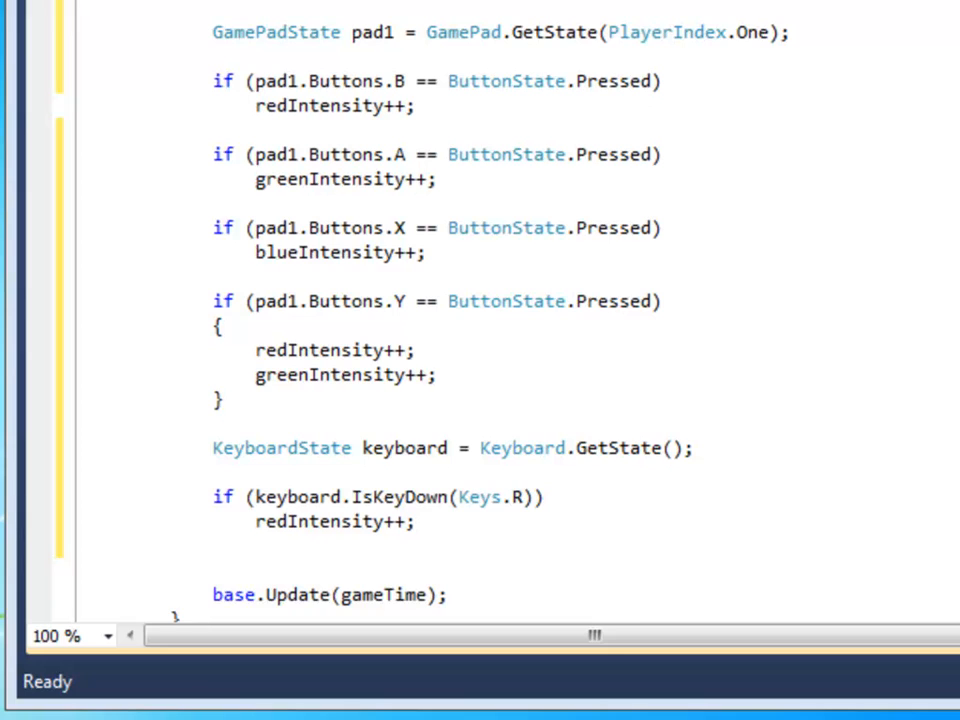
scroll(down, 3)
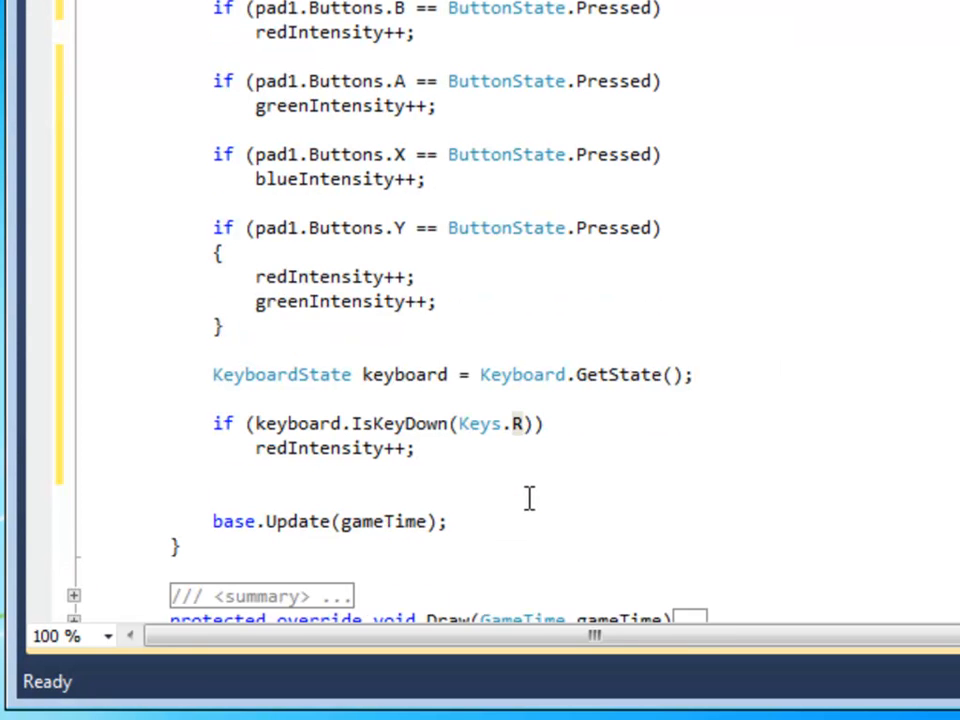
scroll(down, 3)
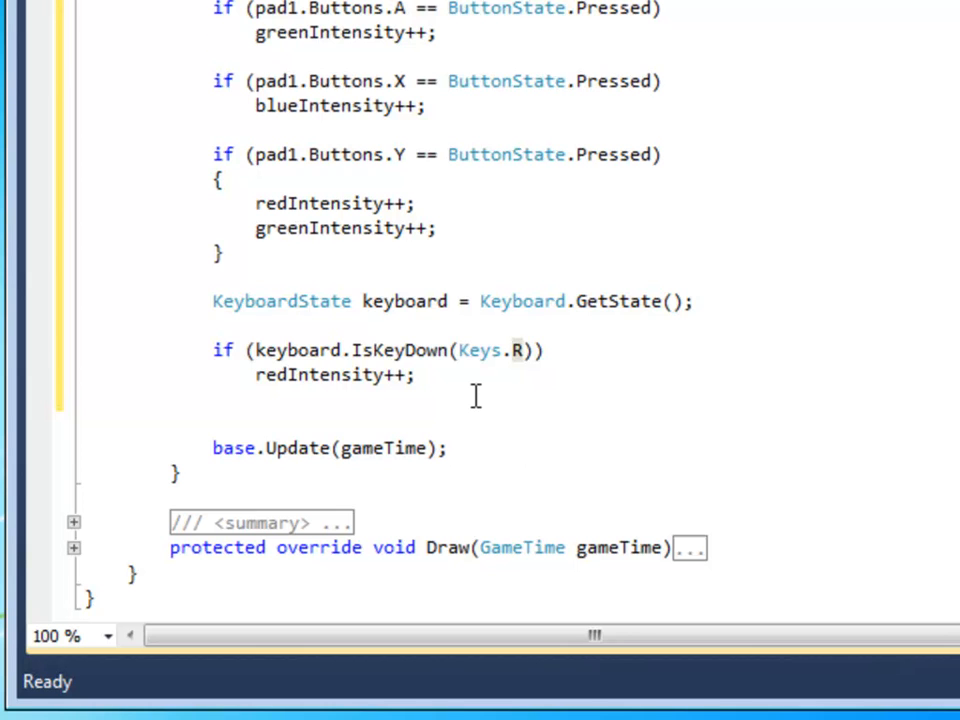
mouse_move(493, 395)
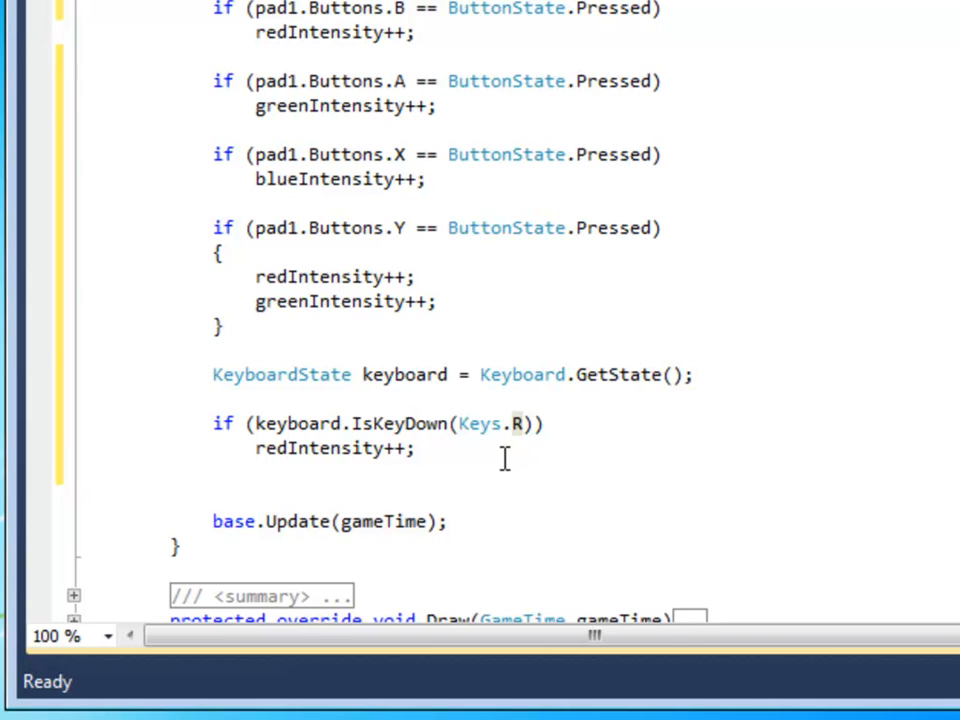
- Copy the R key check for G, B and Y, with Y raising red and green
drag(212, 423, 416, 448)
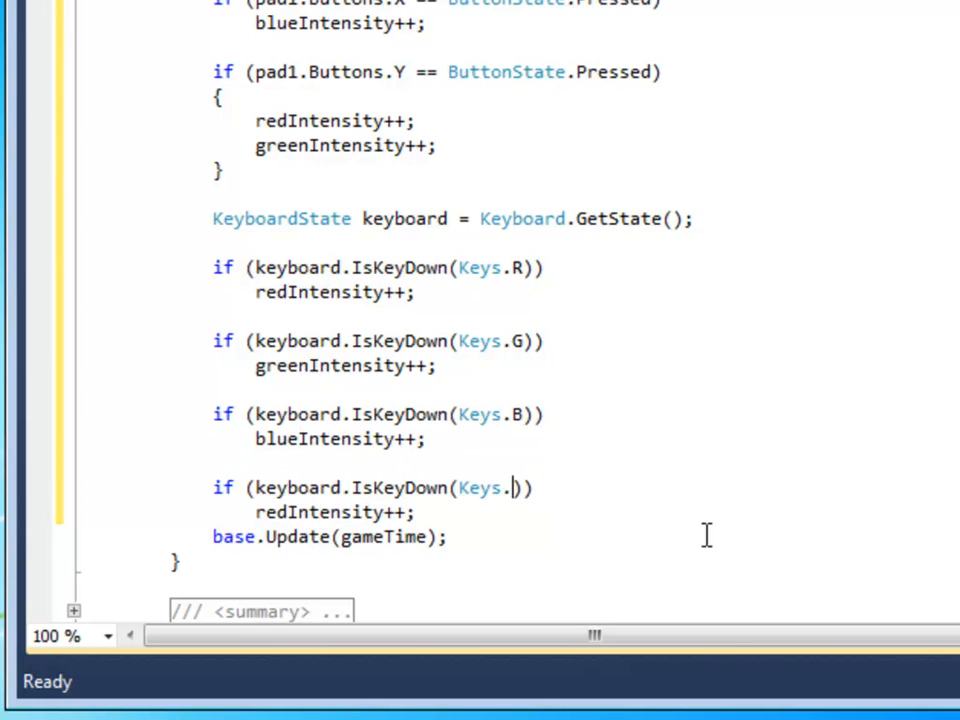
text(Y)
text({)
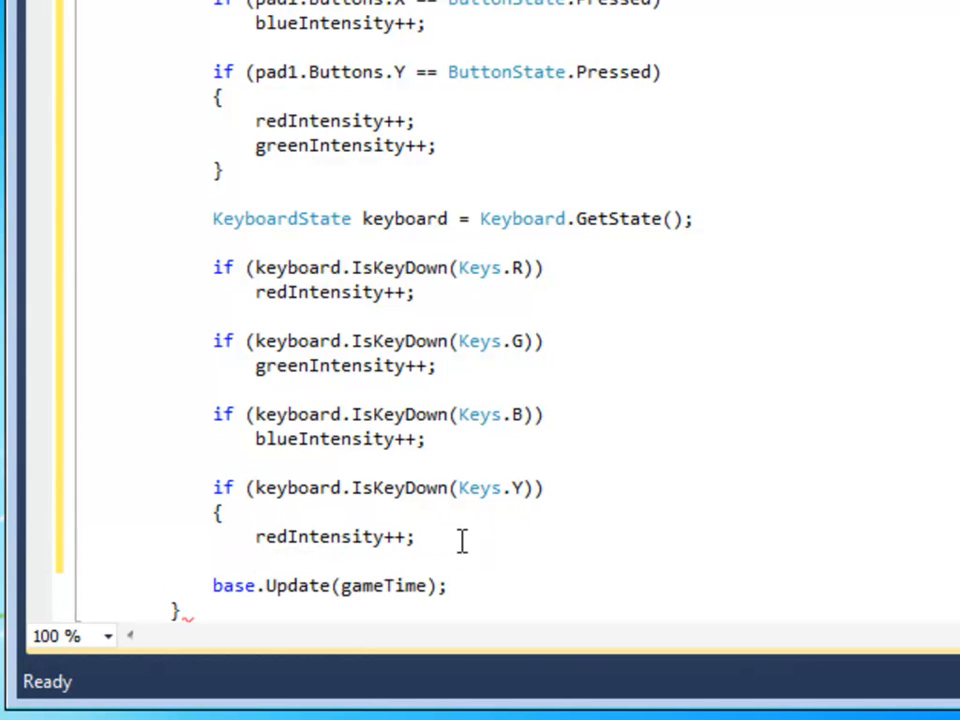
text(greenIntensity++;)
text(})
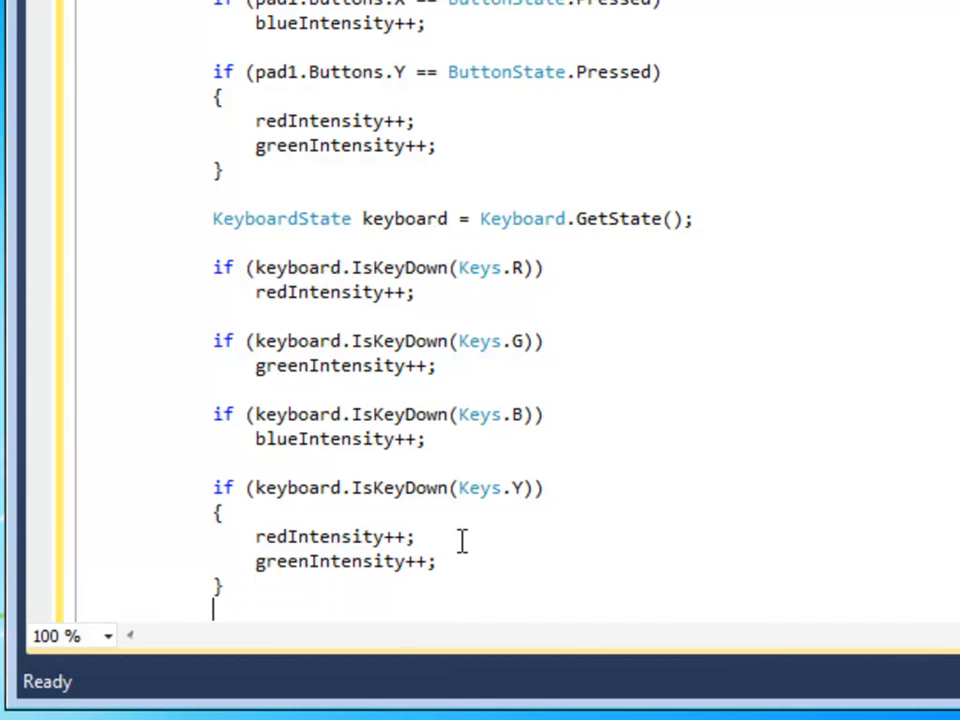
scroll(down, 3)
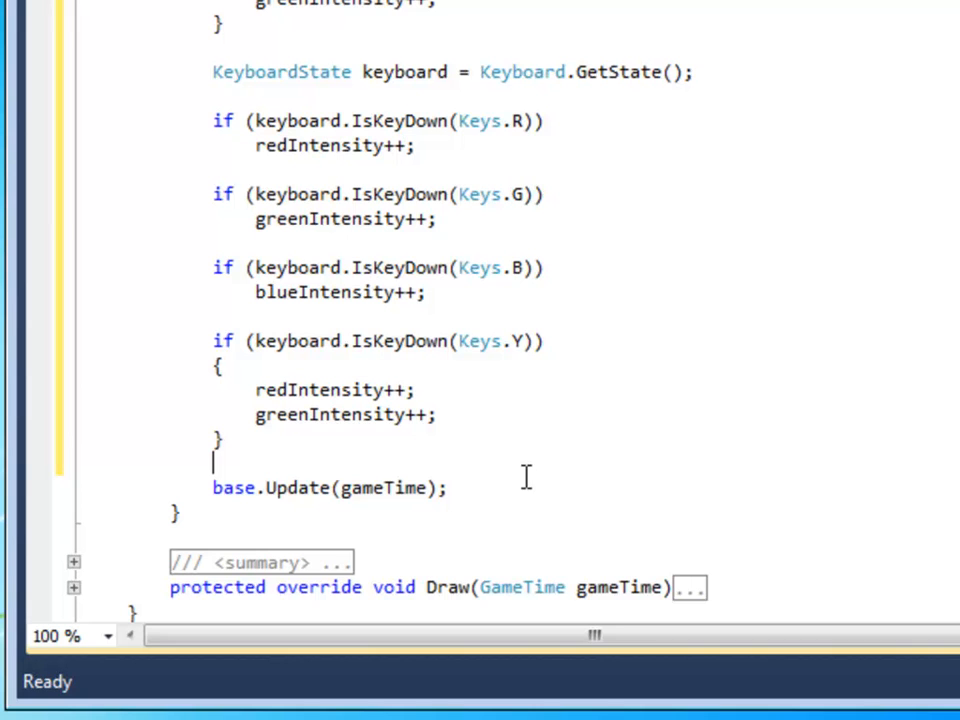
mouse_move(617, 443)
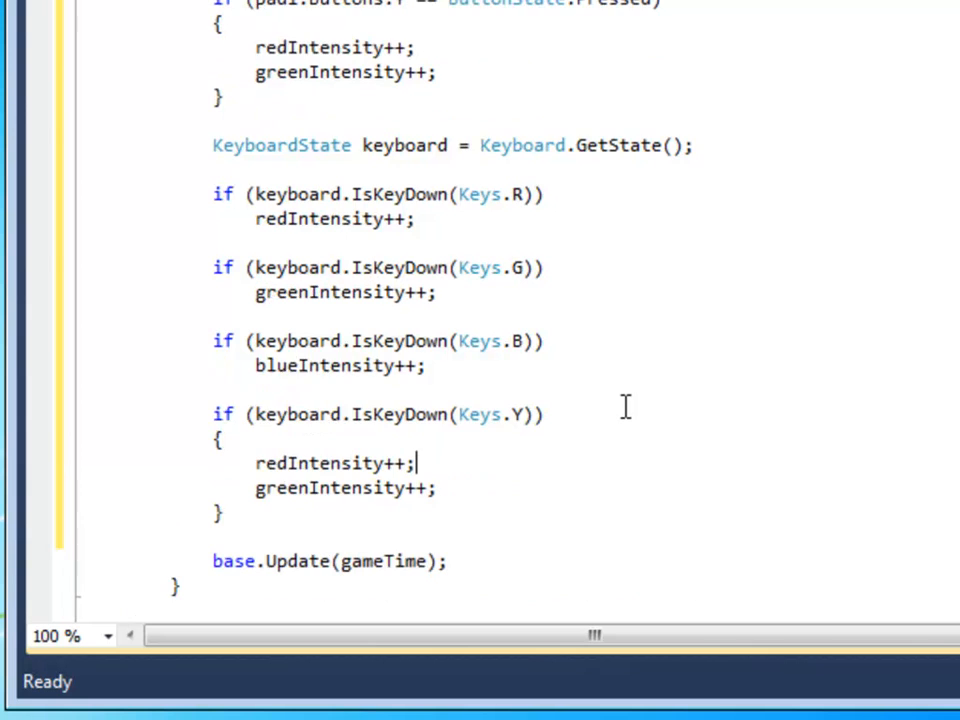
scroll(up, 3)
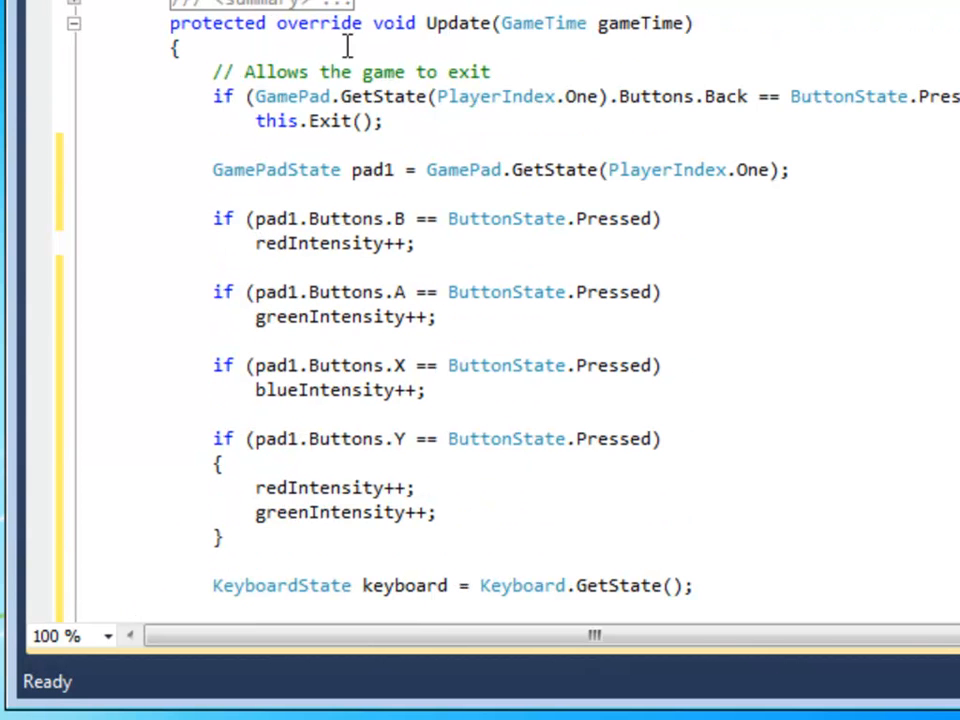
drag(211, 96, 383, 121)
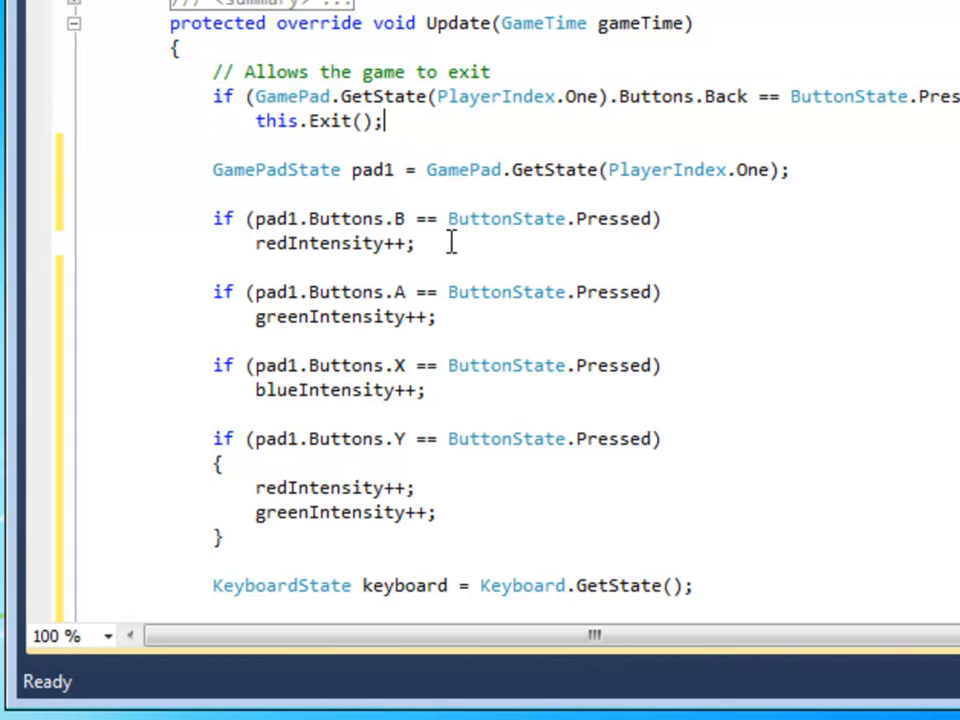
scroll(down, 3)
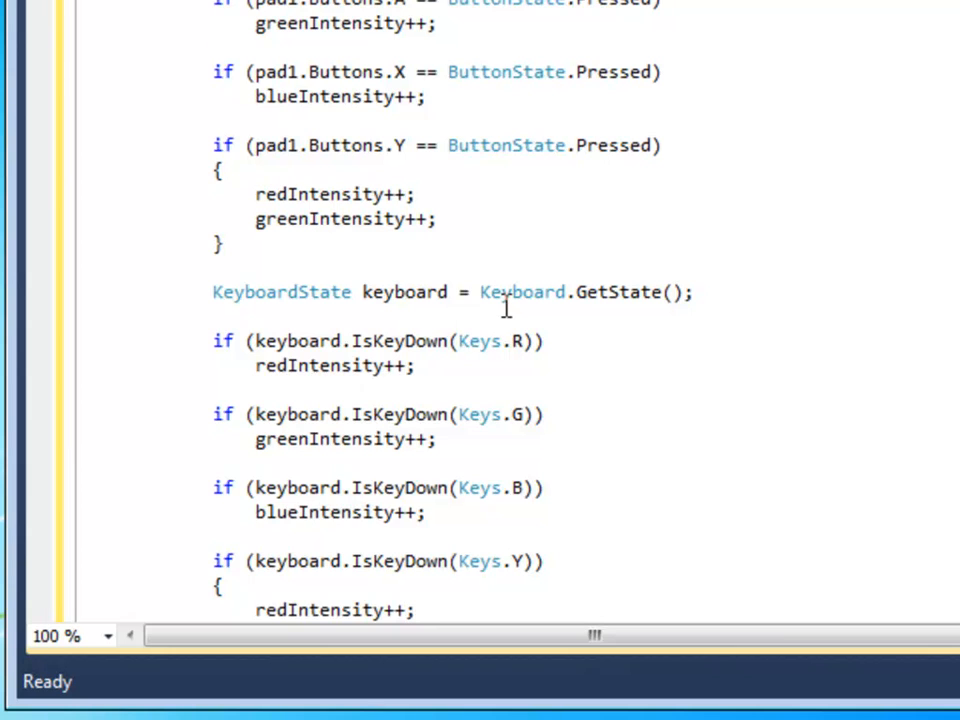
- Add if (keyboard.IsKeyDown(Keys.Escape)) this.Exit(); below the KeyboardState line
text(if()
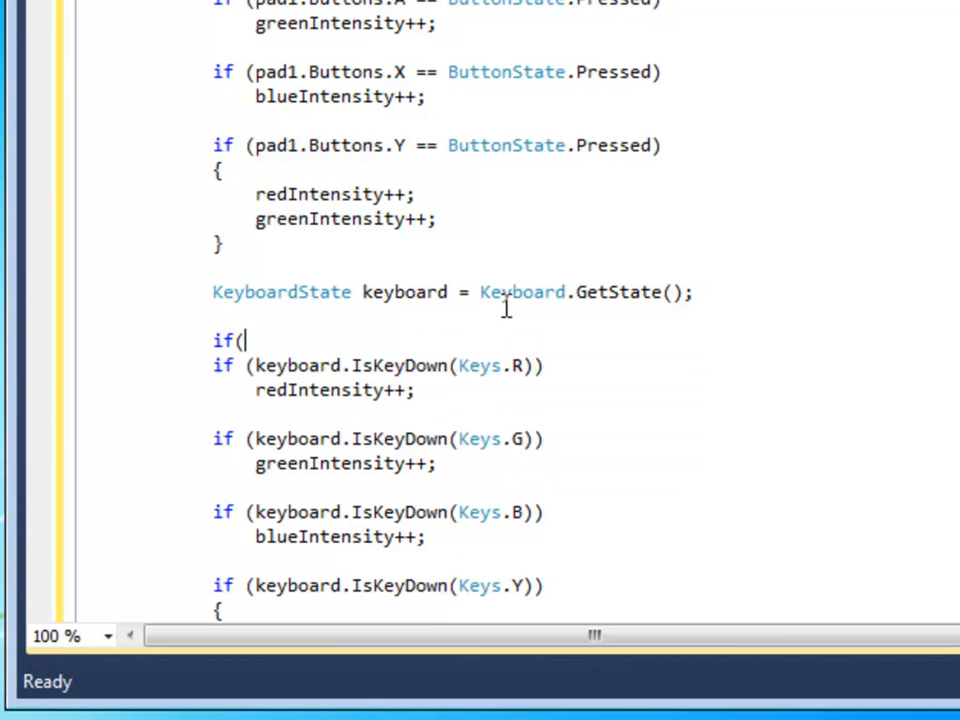
text(keyb)
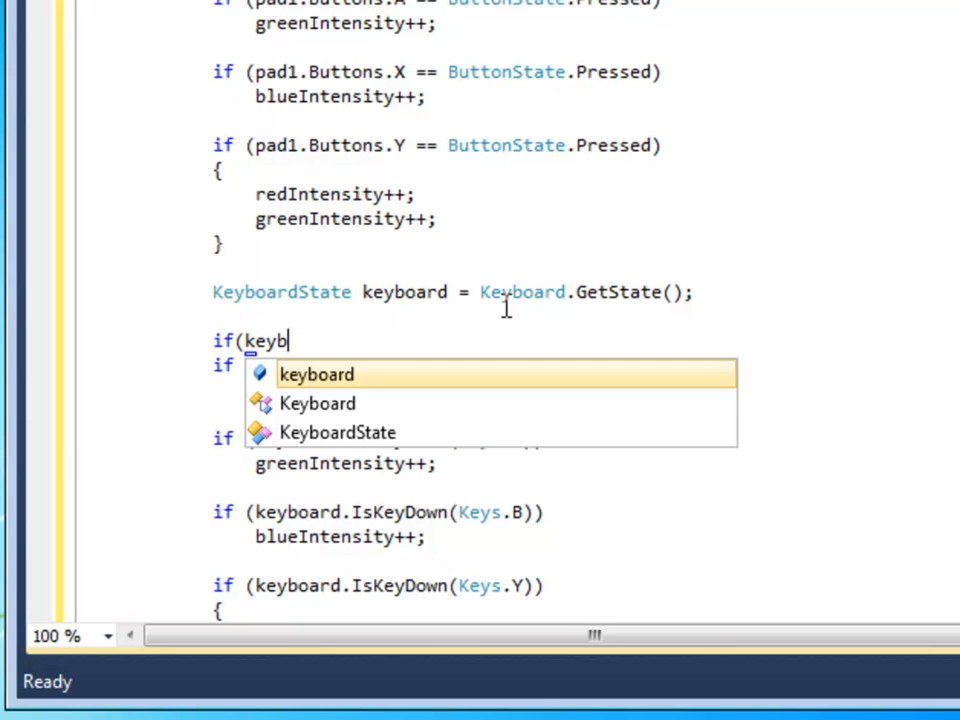
key(Tab)
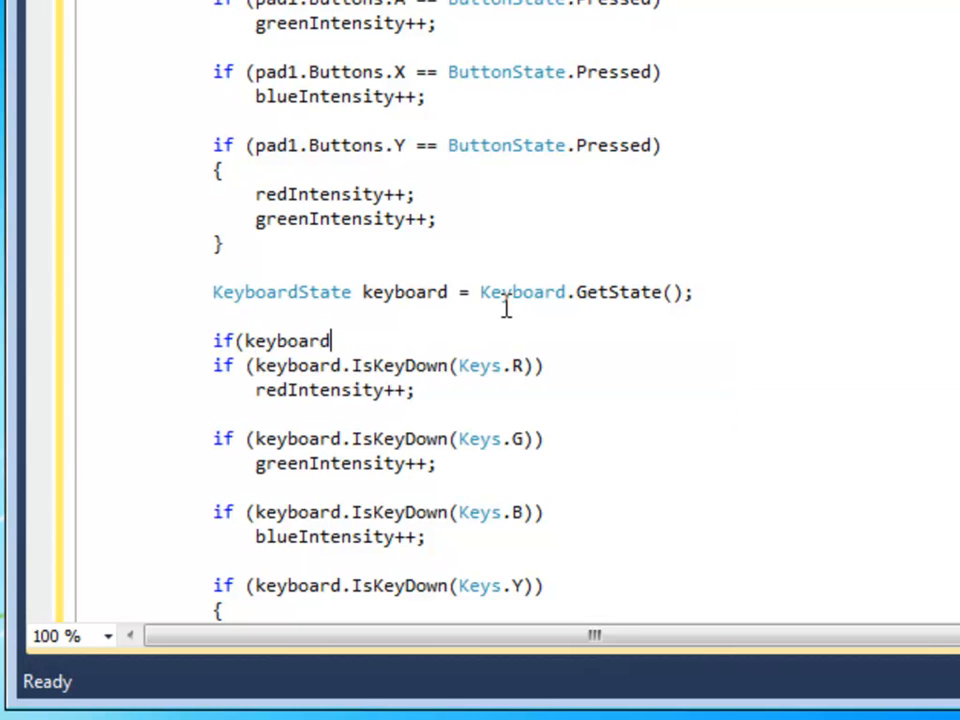
text(.IsKeyDown)
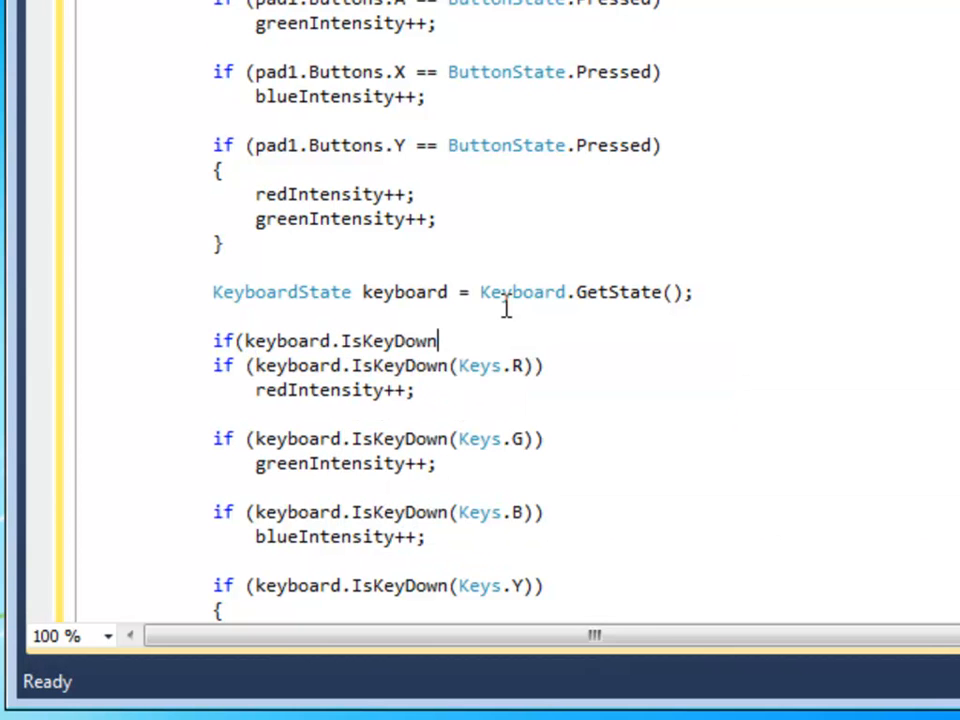
text(()
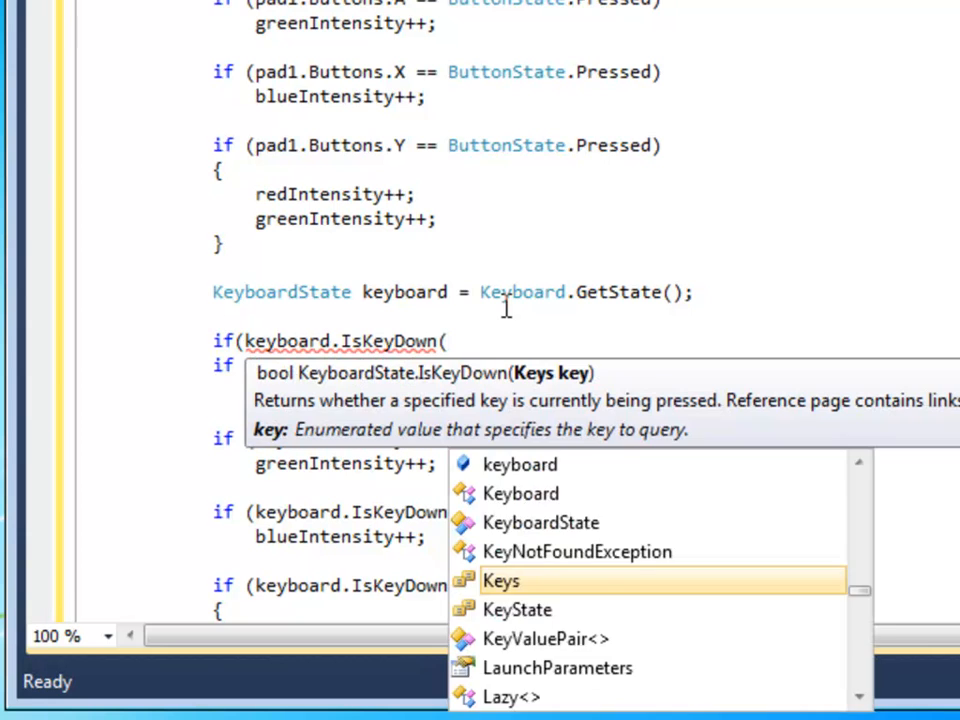
text(Keys.)
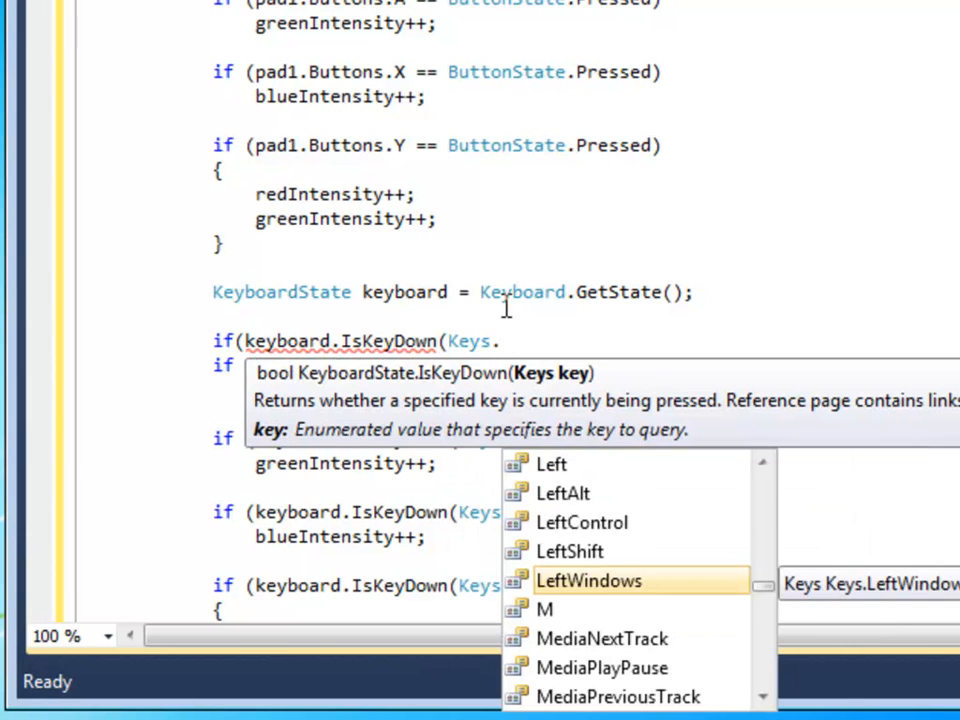
text(esca)
text(this.)
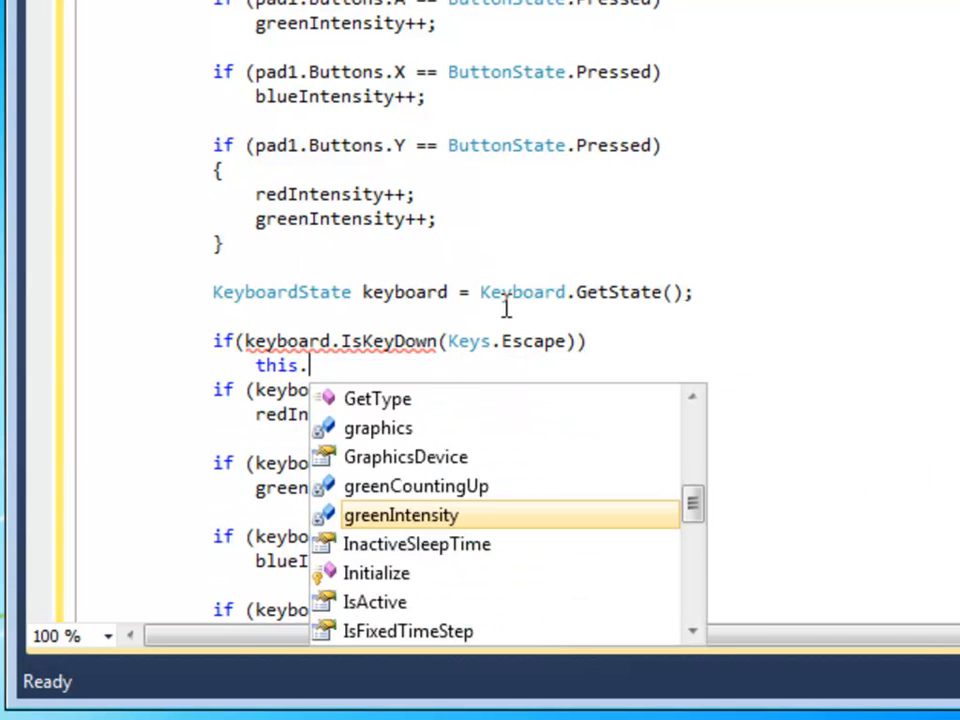
text(Exit();)
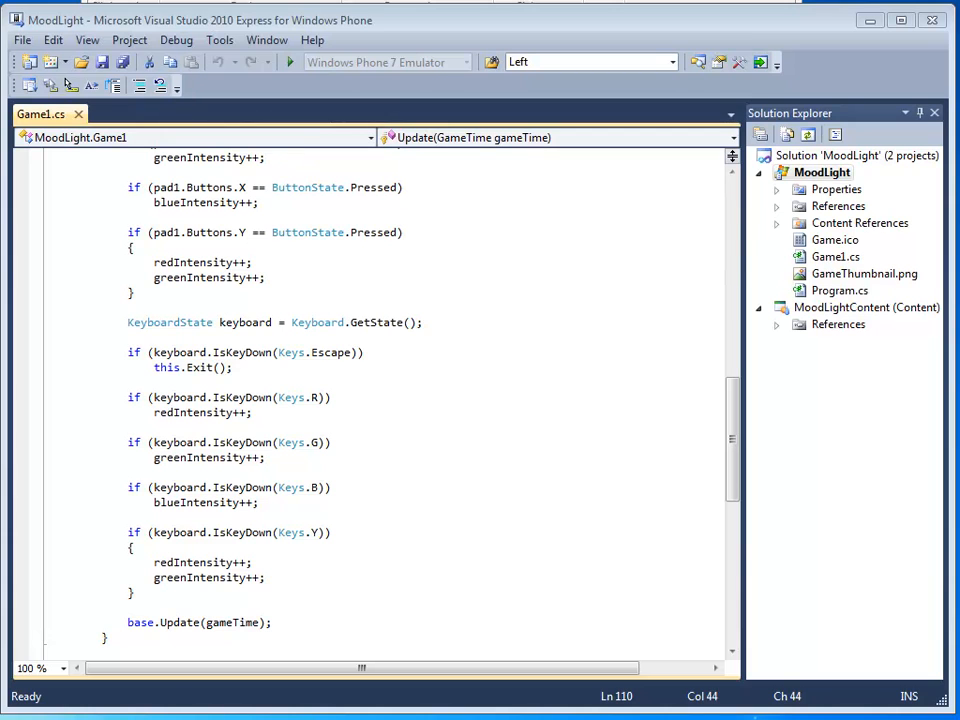
mouse_move(340, 63)
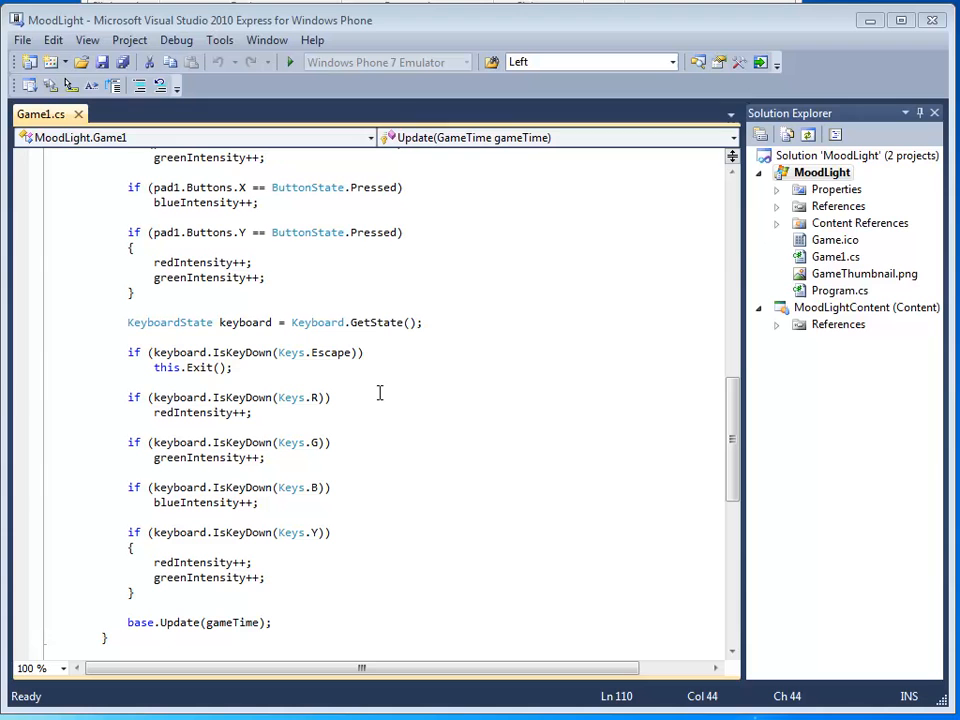
mouse_move(353, 419)
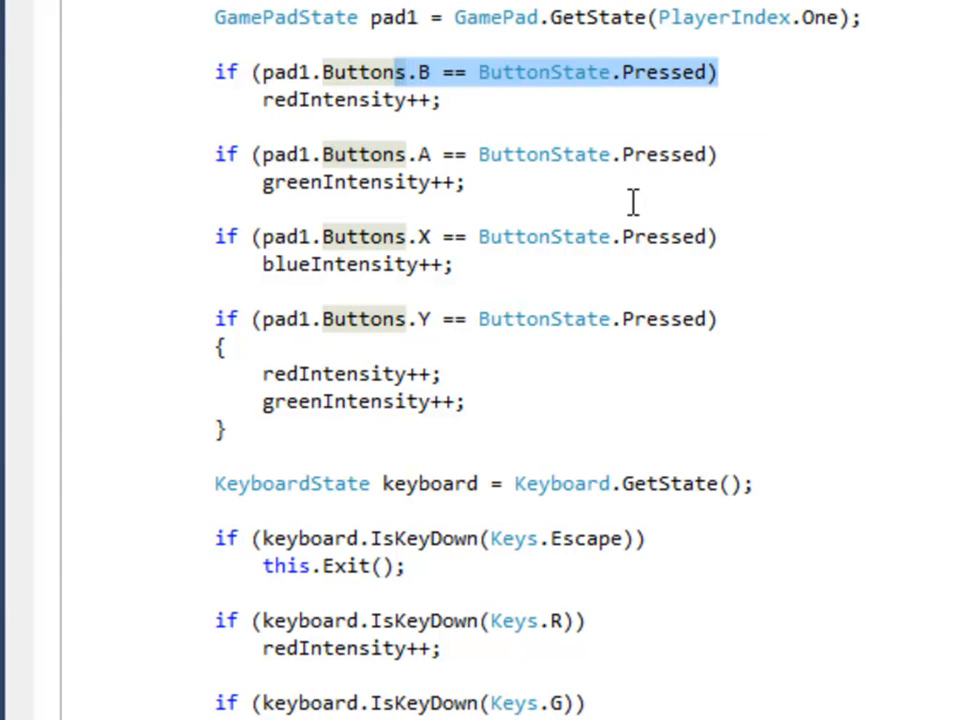
mouse_move(710, 88)
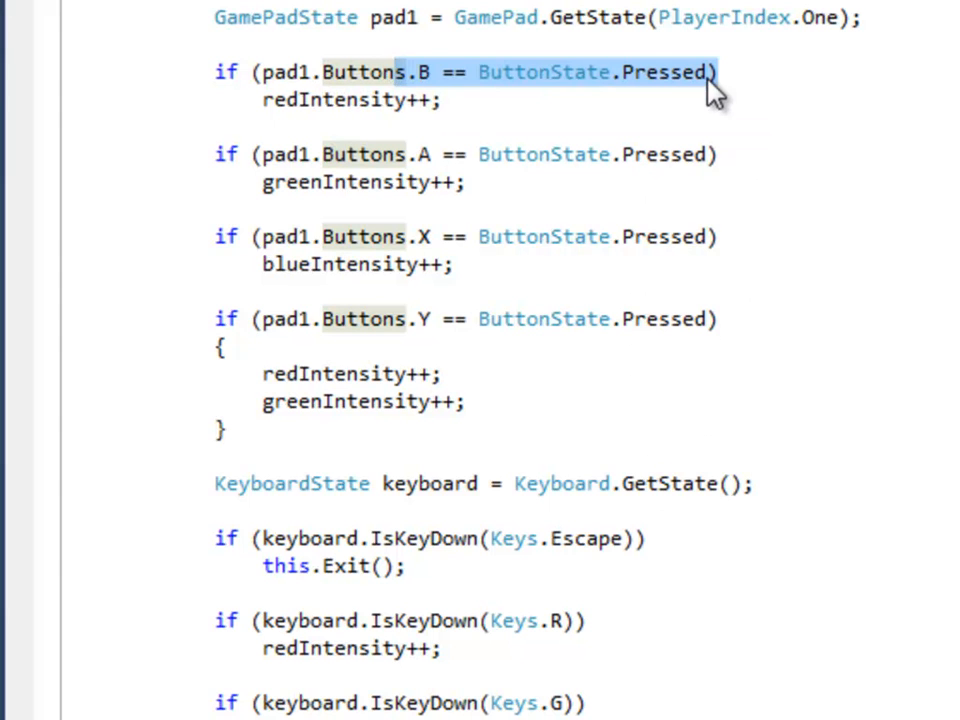
- Move the KeyboardState keyboard = Keyboard.GetState() declaration up beside the pad1 gamepad state
click(700, 72)
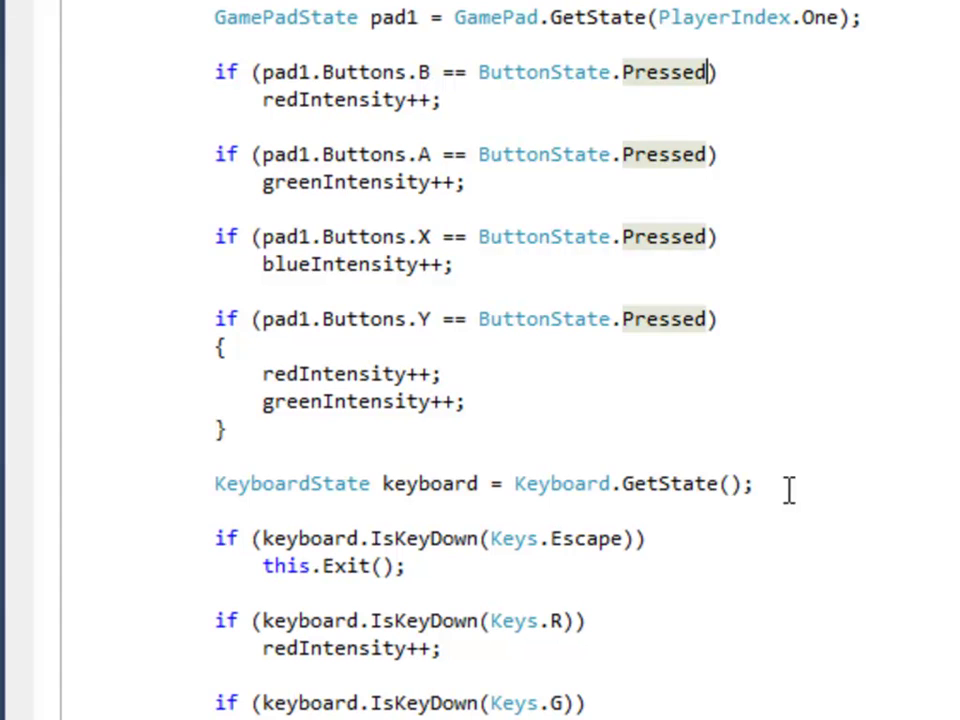
triple_click(483, 483)
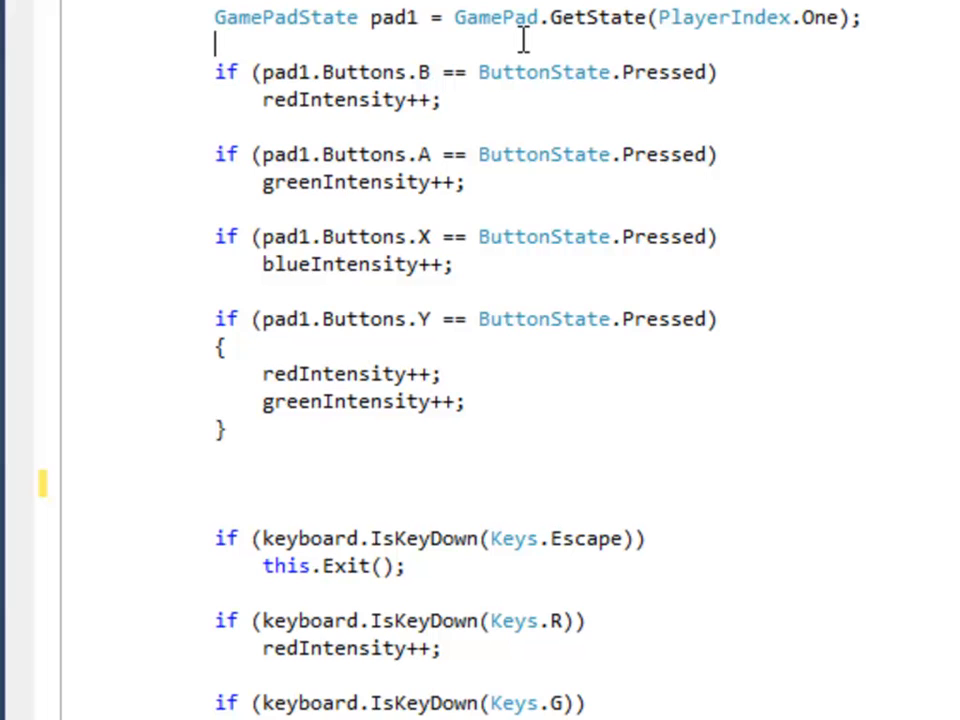
text(KeyboardState keyboard = keyboard.GetState();)
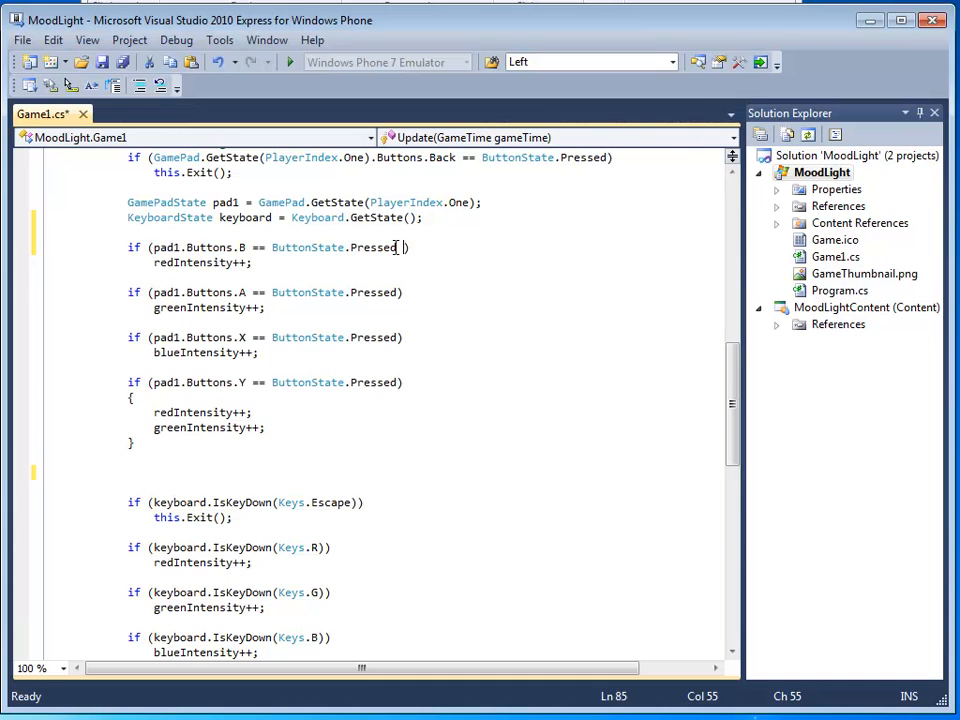
- Extend the B-button condition with || keyboard.IsKeyDown(Keys.R) so R also raises red
text(||)
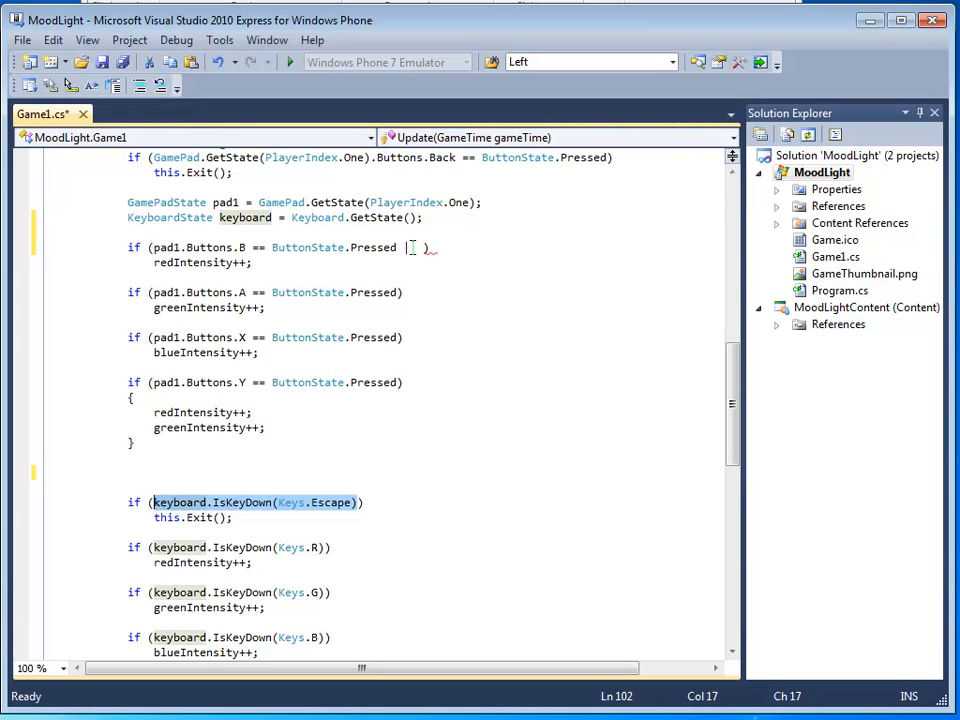
text(|| keyboard.IsKeyDown(Keys.Escape))
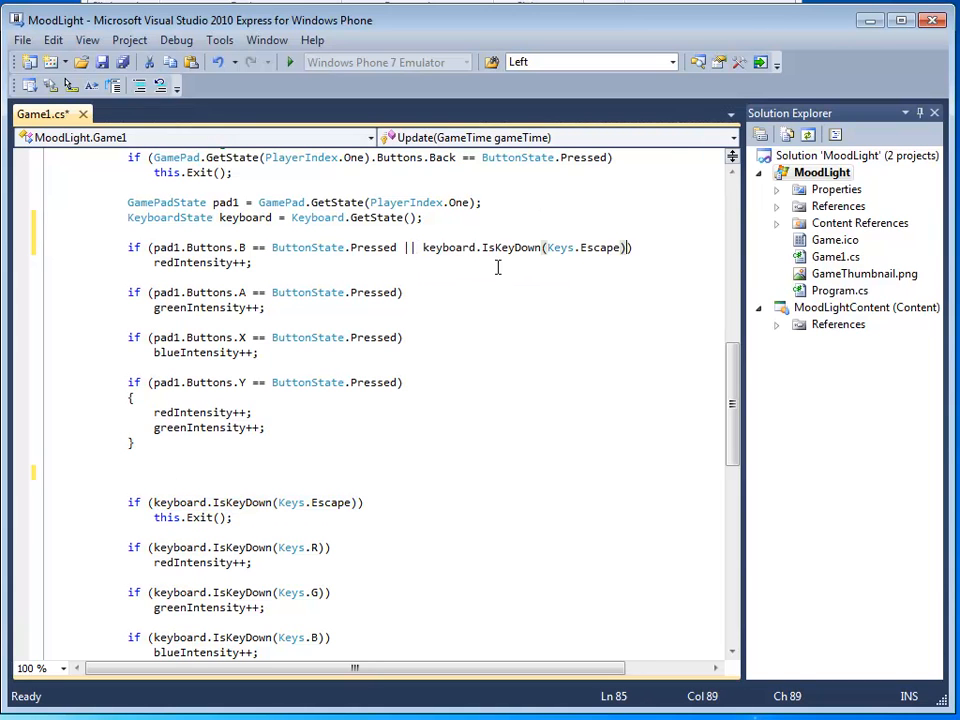
mouse_move(603, 249)
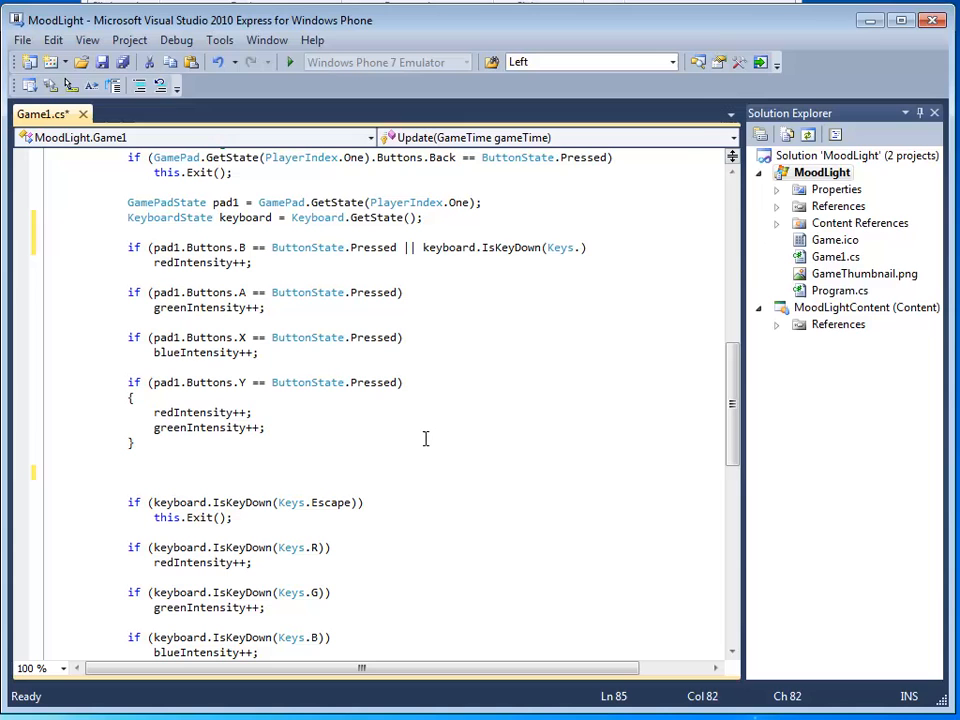
text(R)
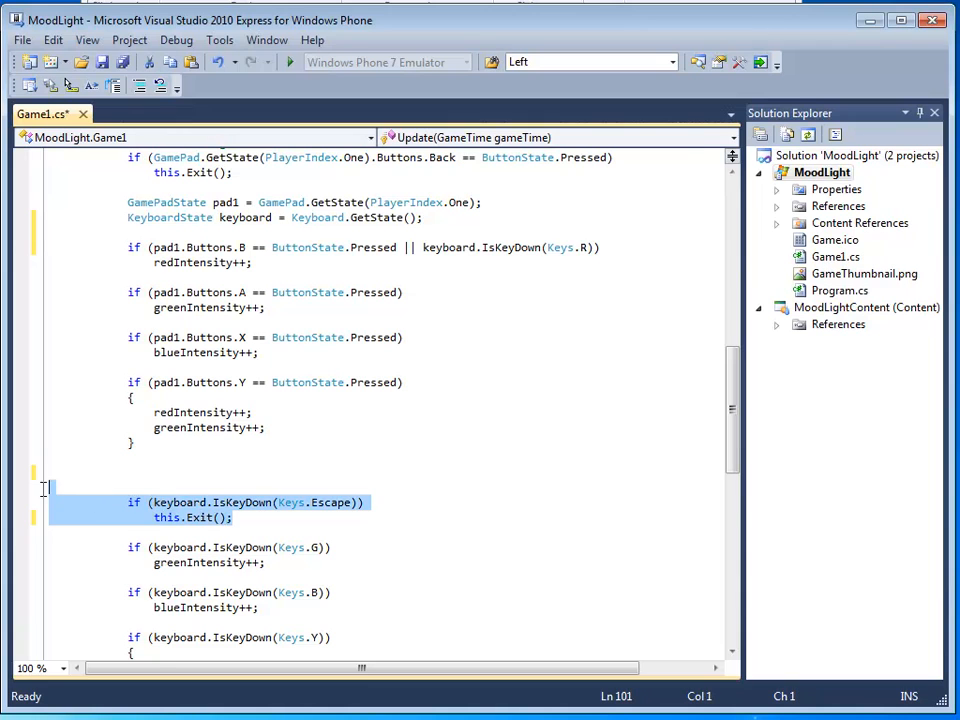
- Remove the Escape exit check for relocation and select the standalone G key check
key(Delete)
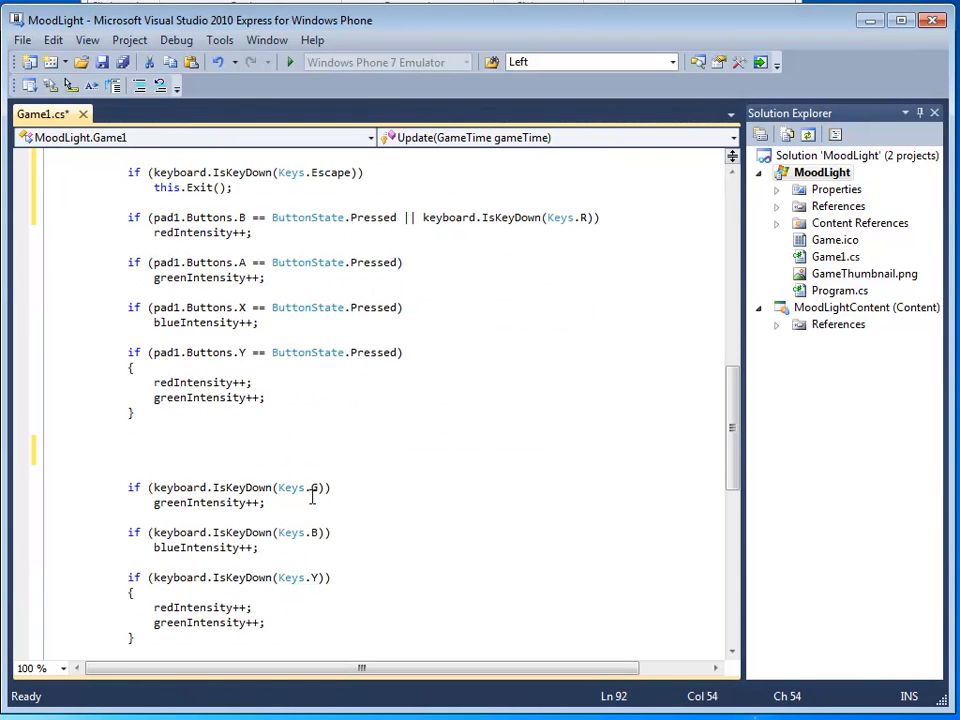
drag(156, 487, 318, 487)
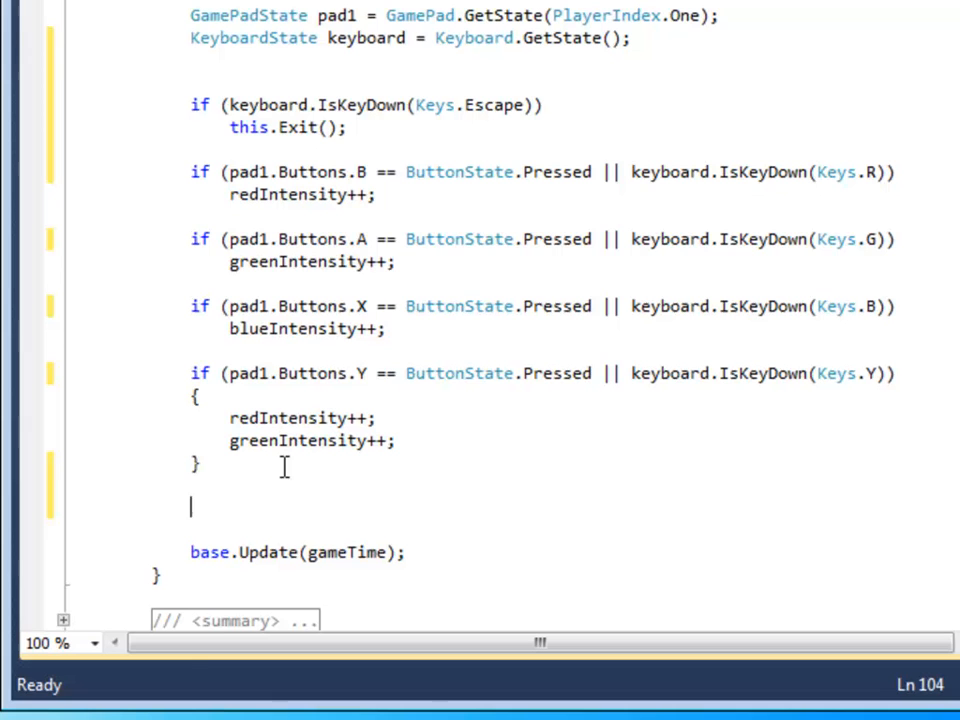
- Add an if (redIntensity > 220) condition in Update
text(if)
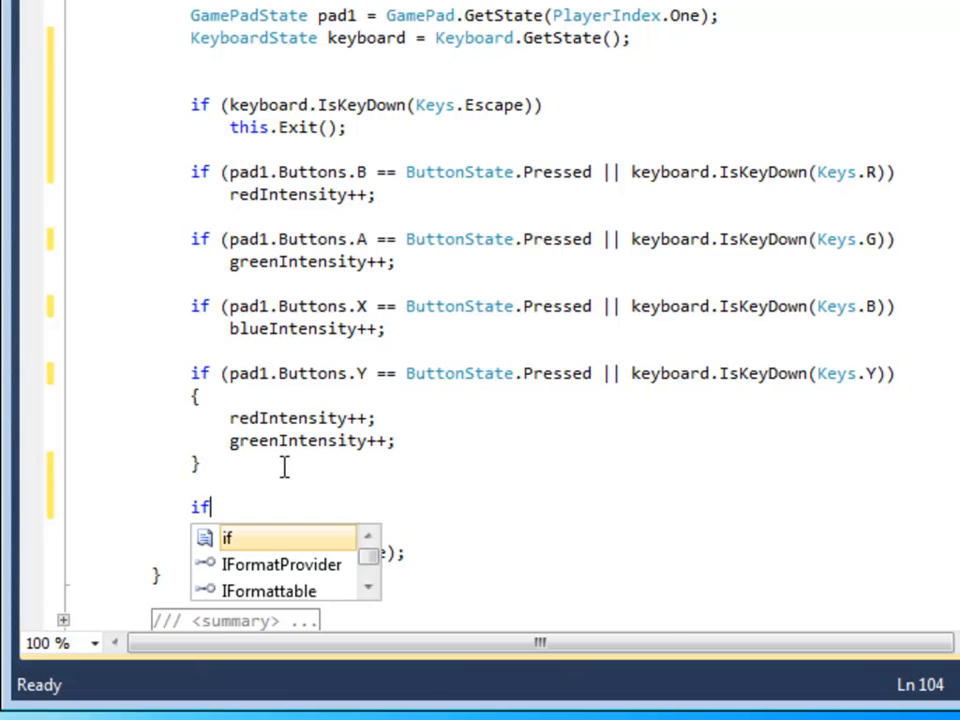
text((red)
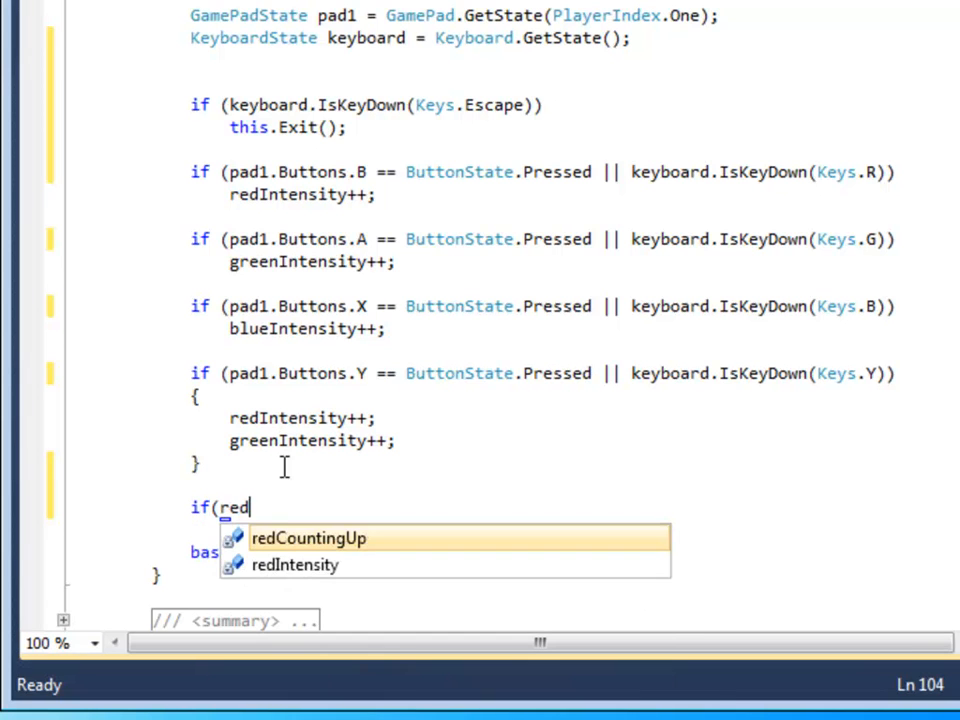
text(redIntensity)
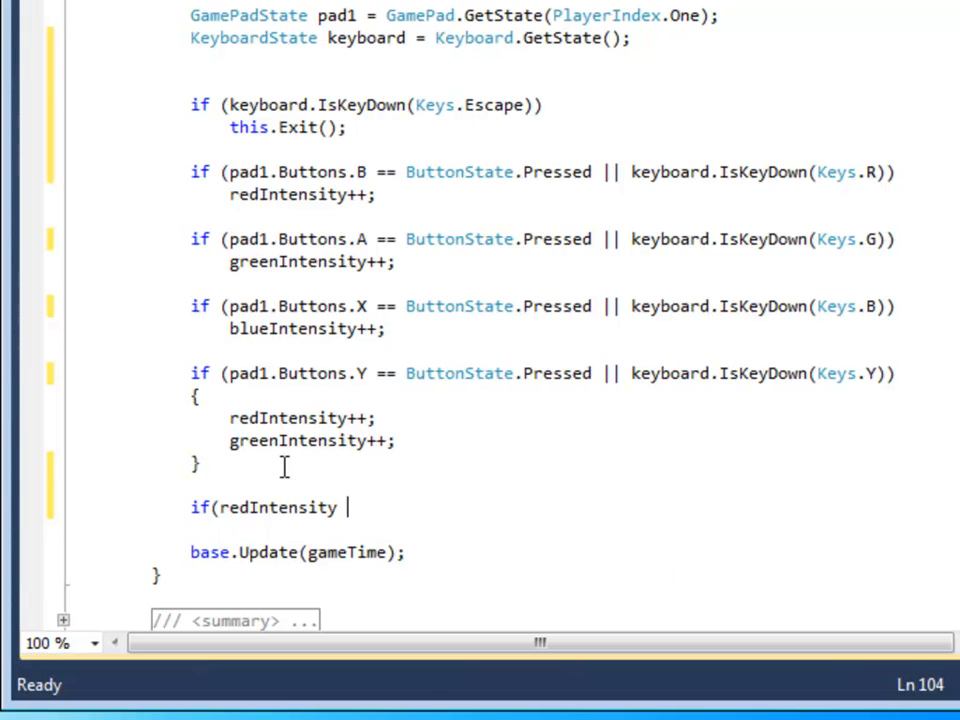
text(> 220)
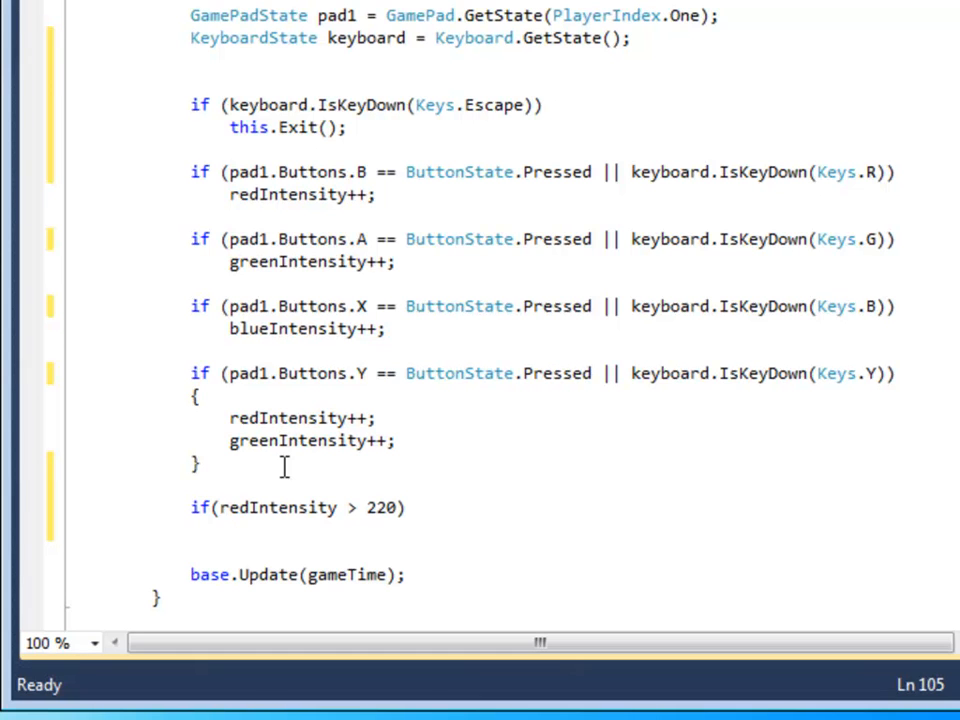
- Call GamePad.SetVibration(PlayerIndex.One, 0, 1) to spin the right motor at full speed
text(gamepad)
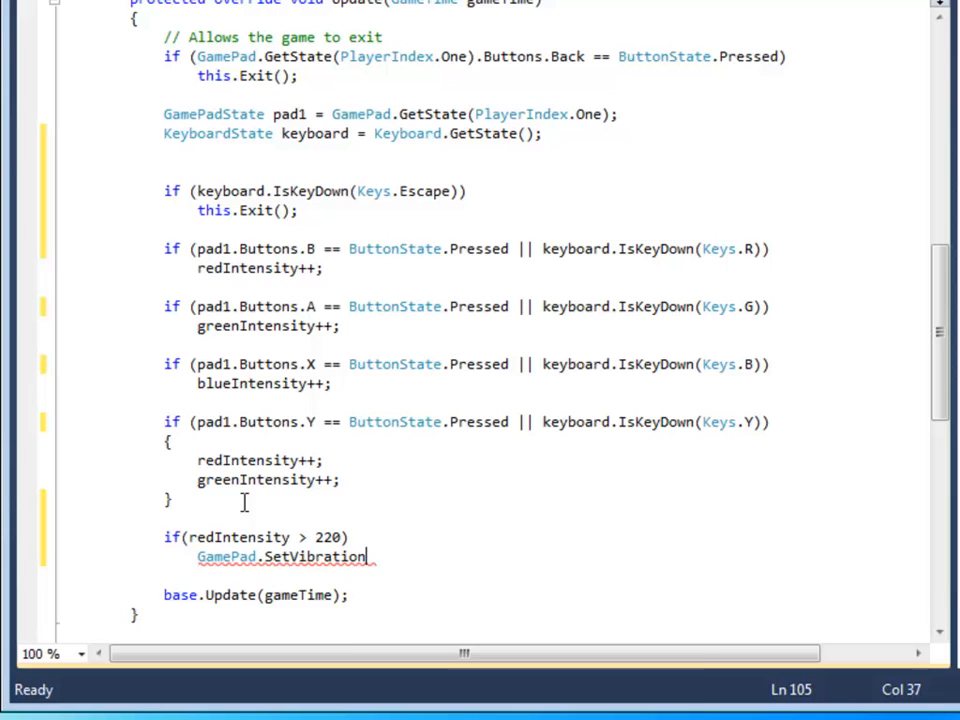
text(()
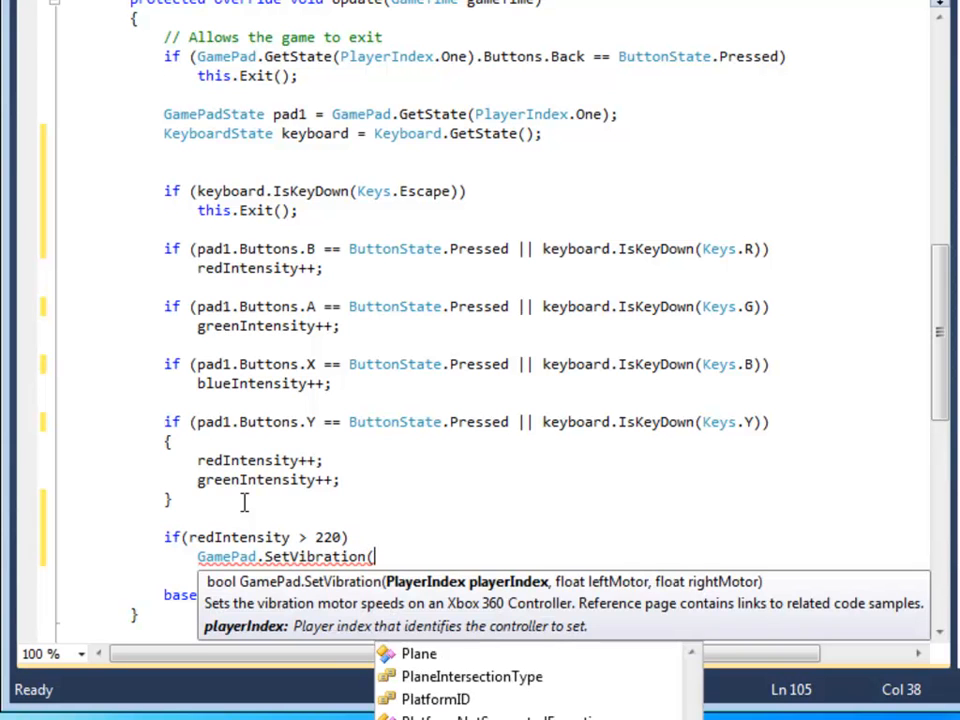
text(PlayerIndex)
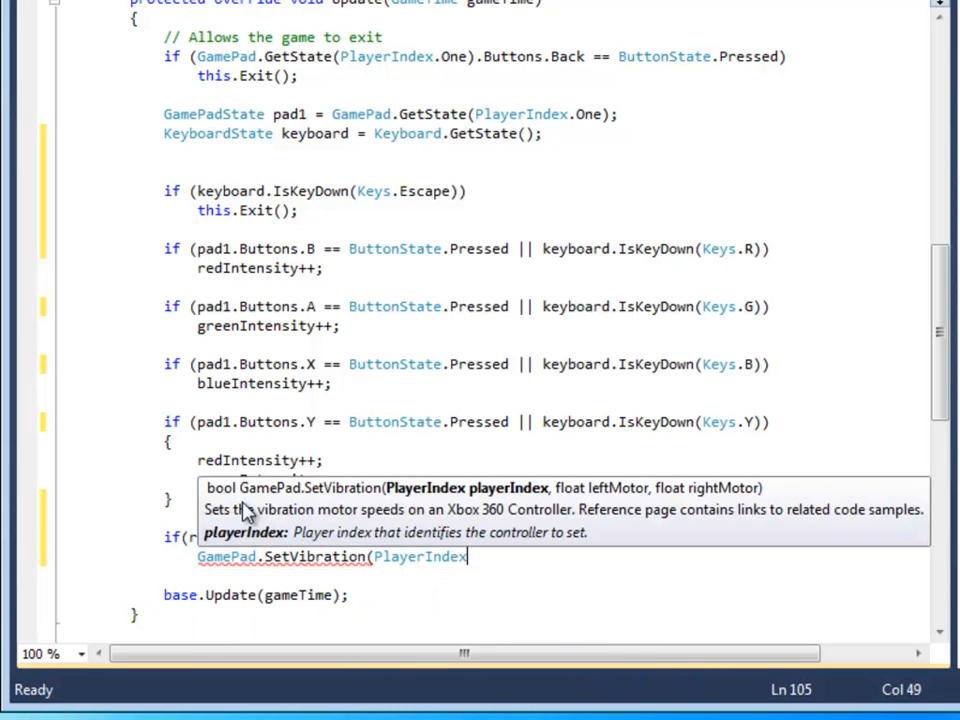
text(.one)
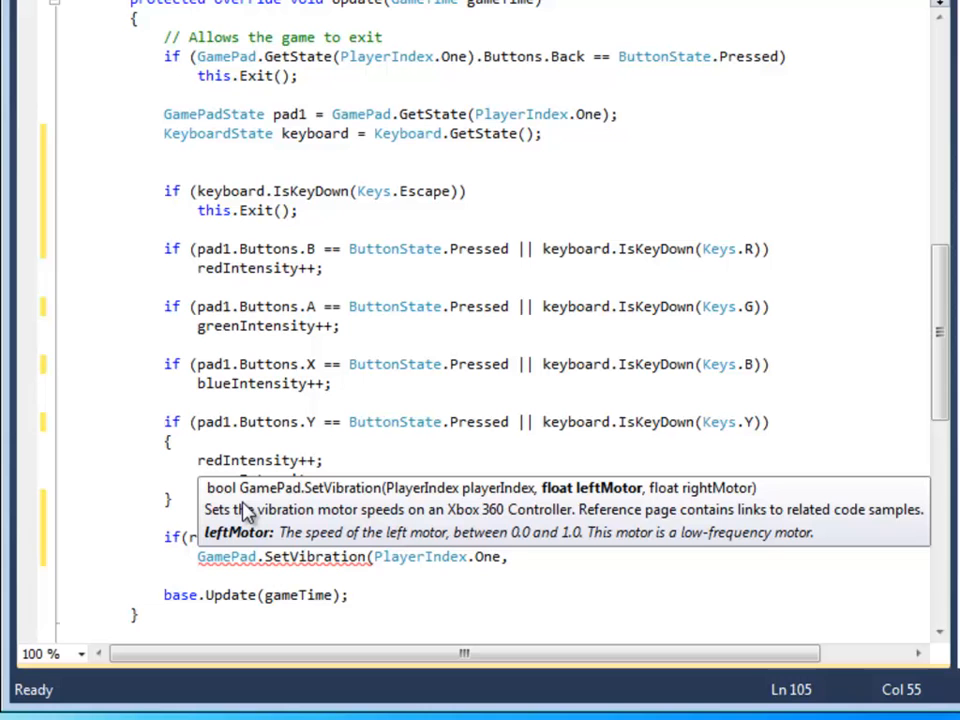
text(" ")
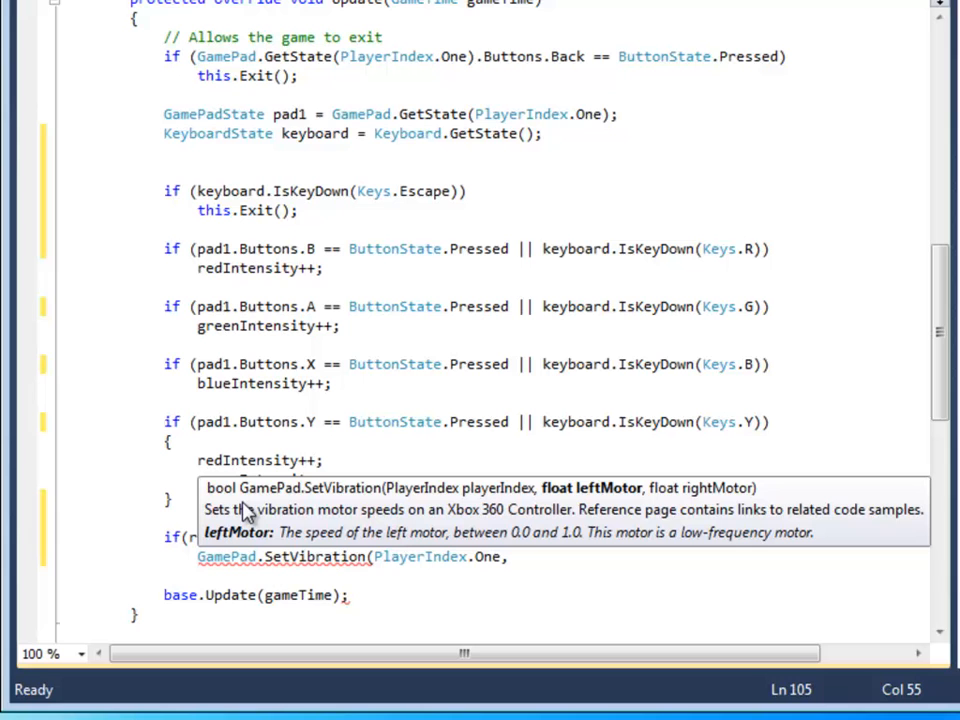
text(0)
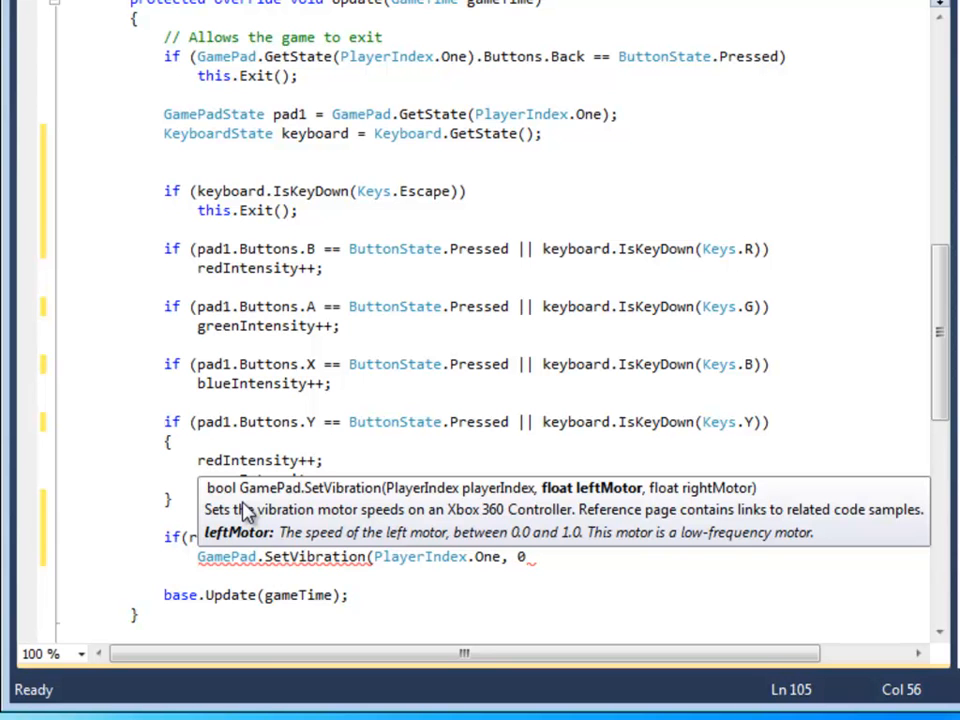
text(,)
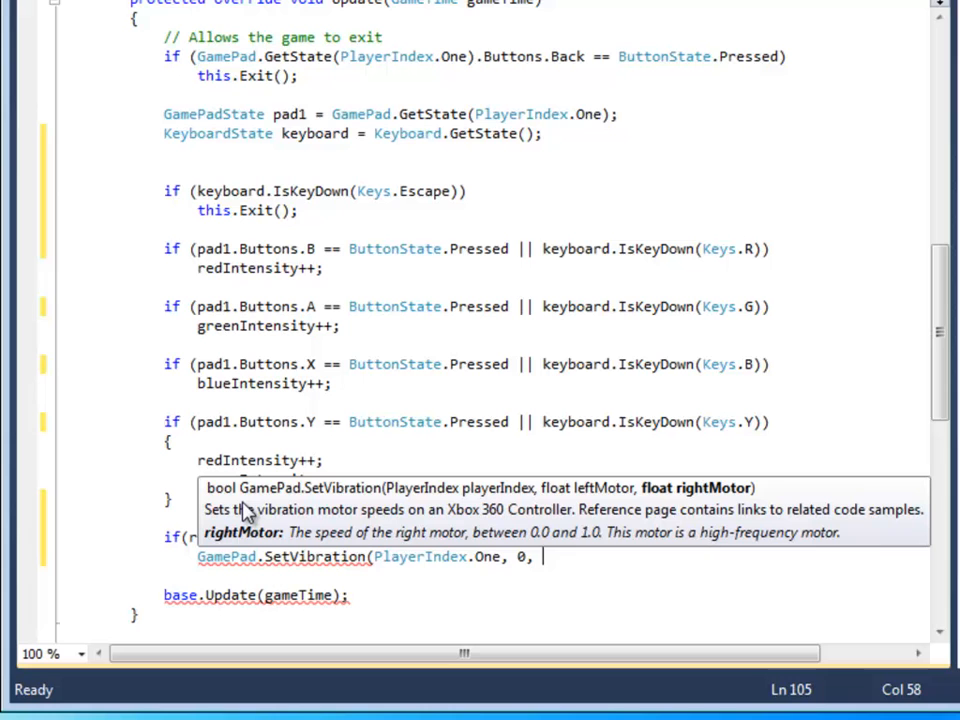
text(1)
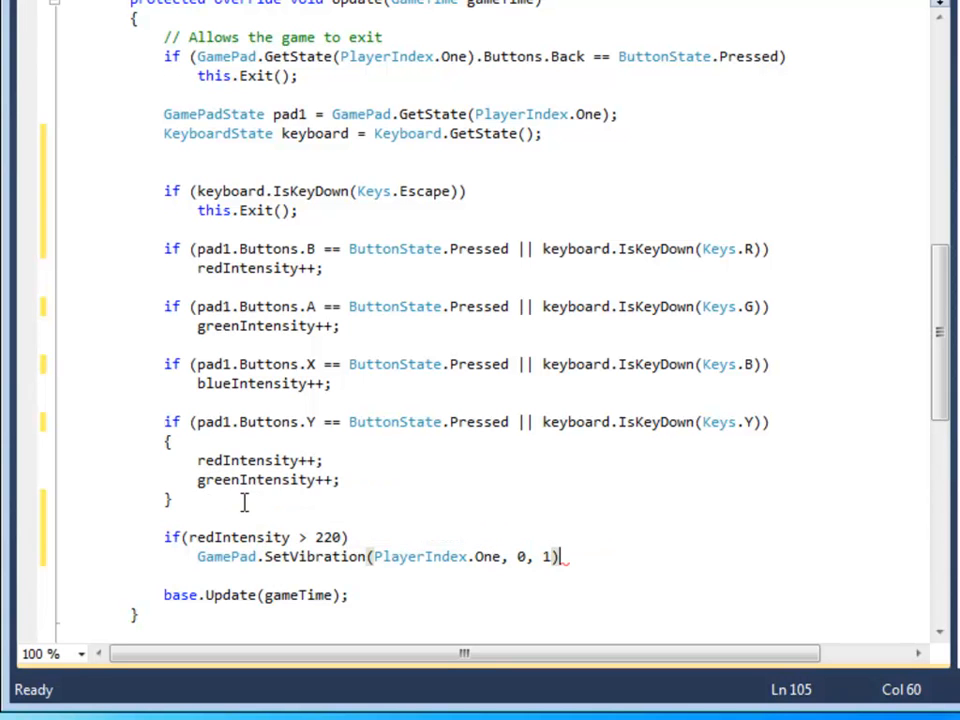
text(;)
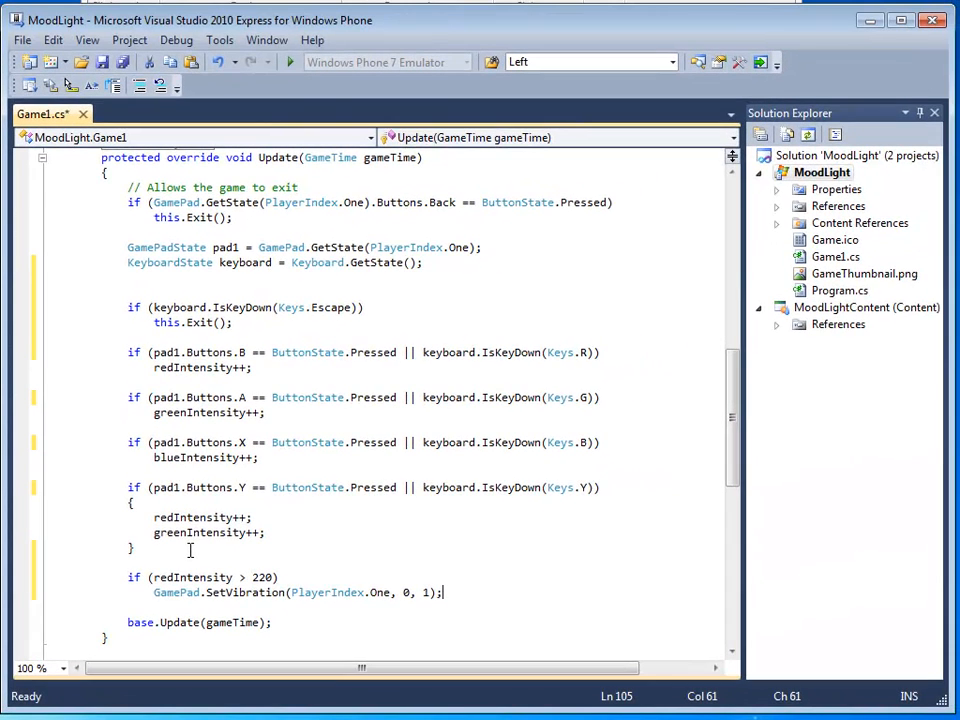
click(298, 62)
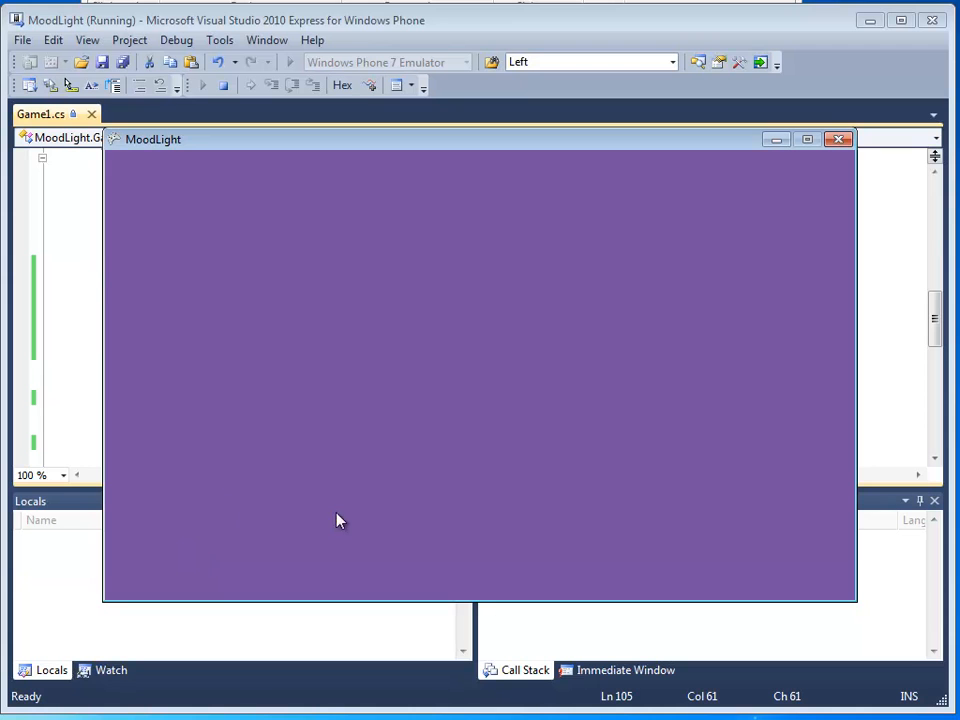
mouse_move(803, 86)
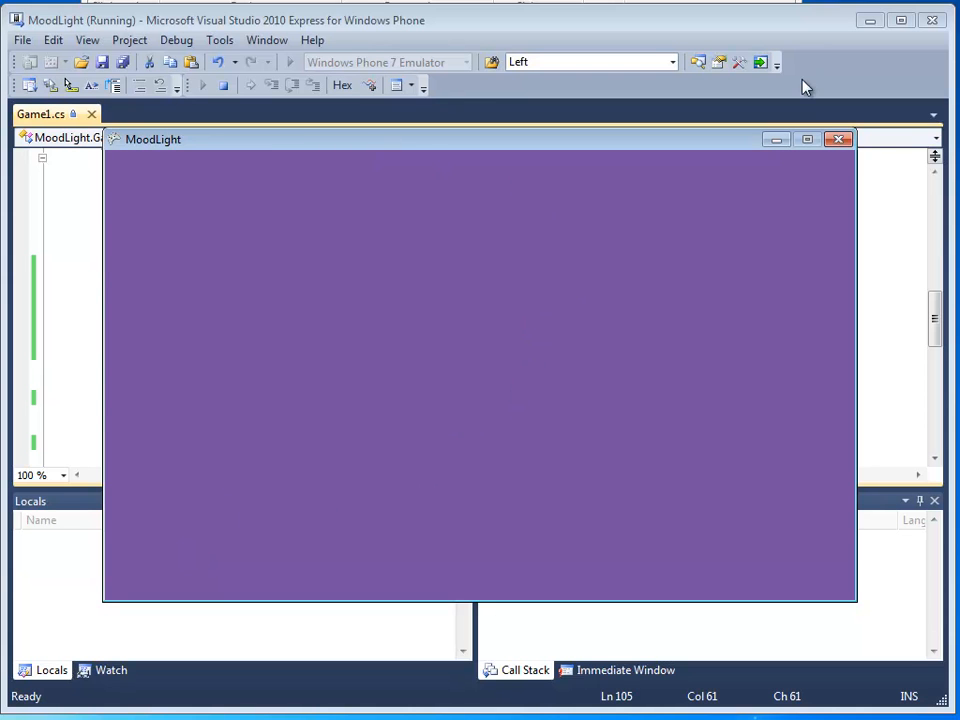
click(840, 141)
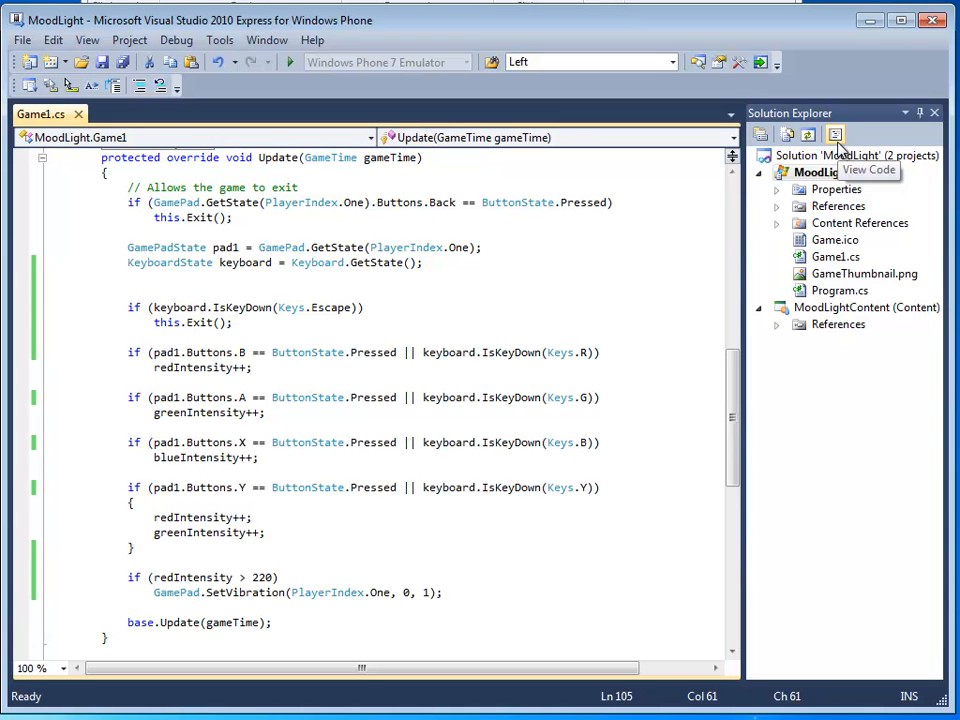
mouse_move(323, 545)
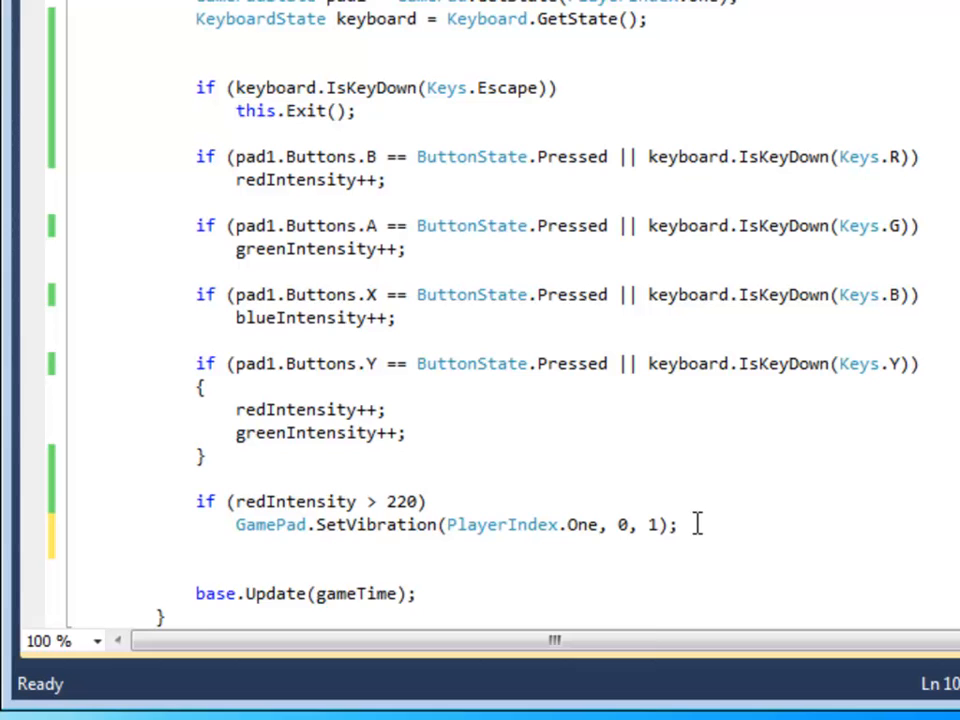
- Add an else branch calling GamePad.SetVibration(PlayerIndex.One, 0, 0) to stop vibration
text(else)
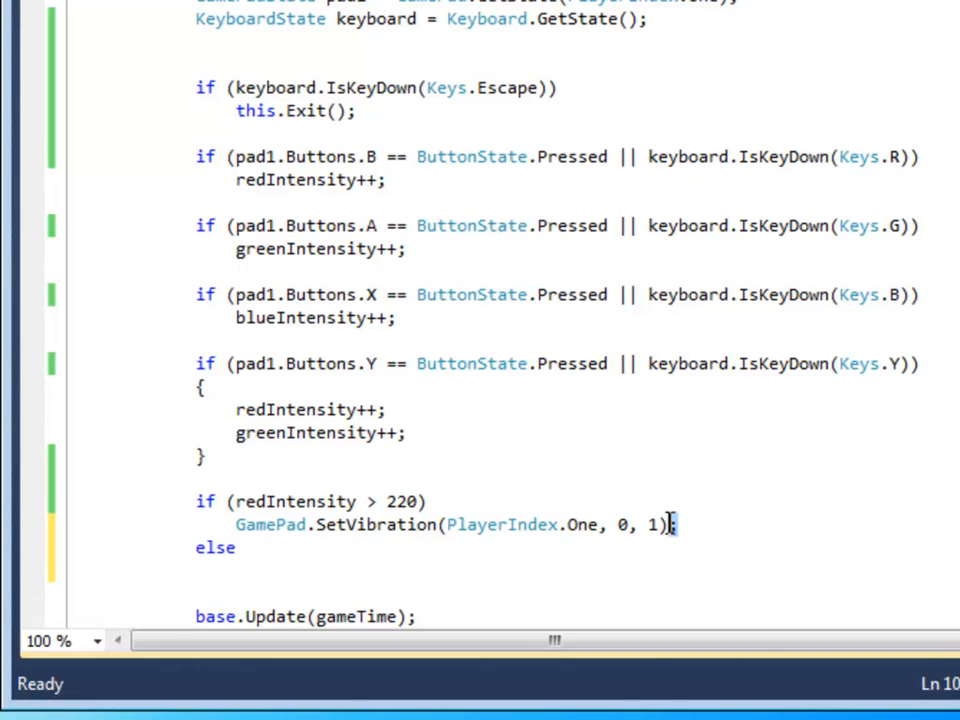
mouse_move(262, 502)
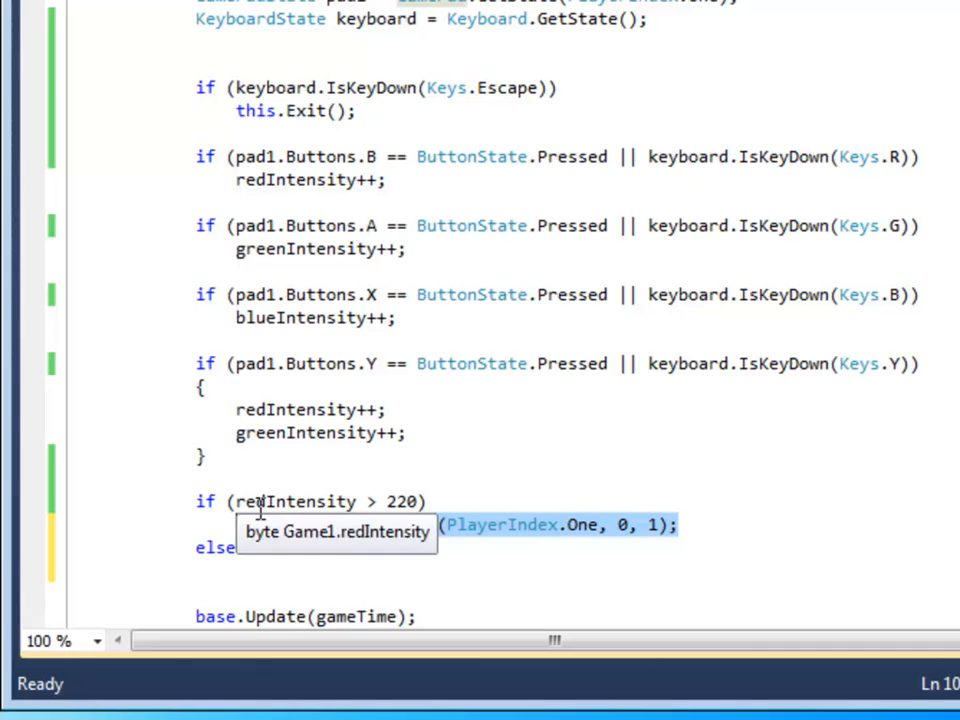
text(GamePad.SetVibration(PlayerIndex.One, 0, 1);)
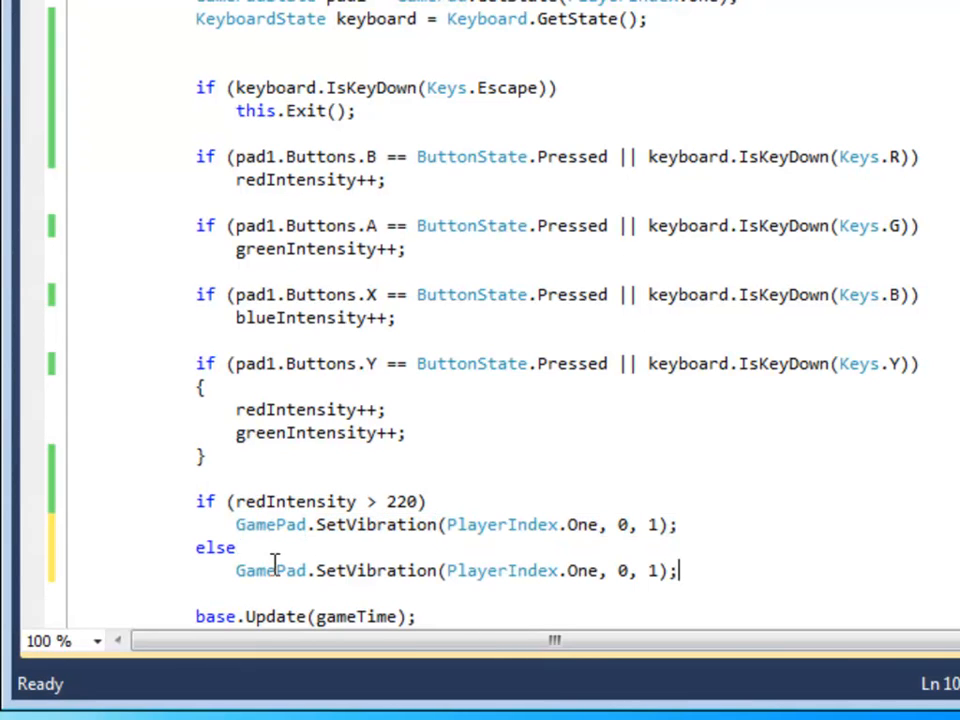
mouse_move(667, 571)
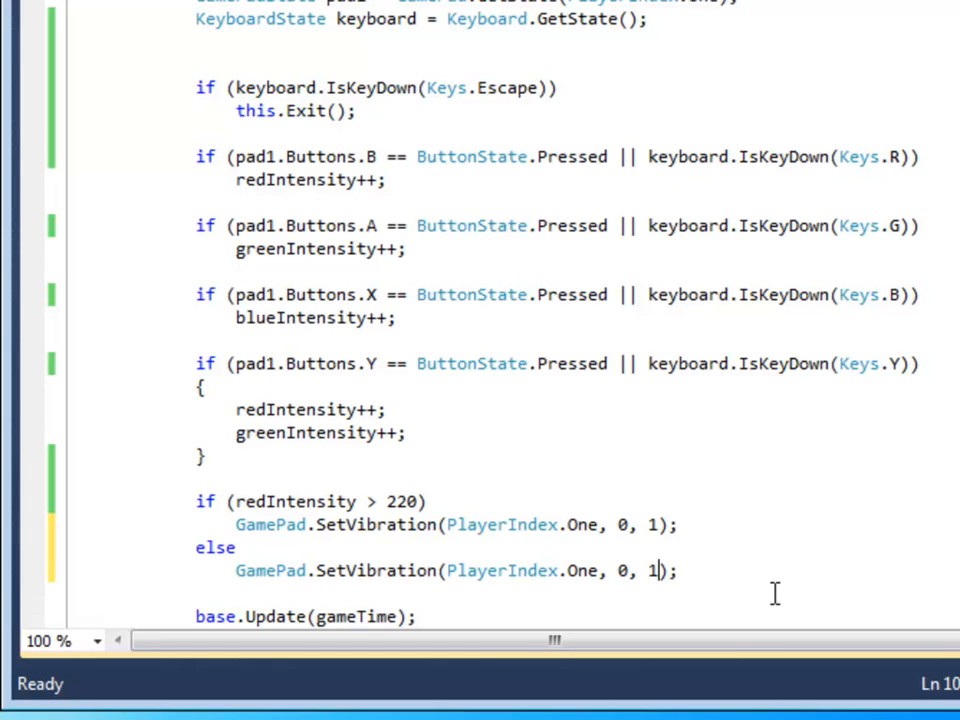
key(Backspace)
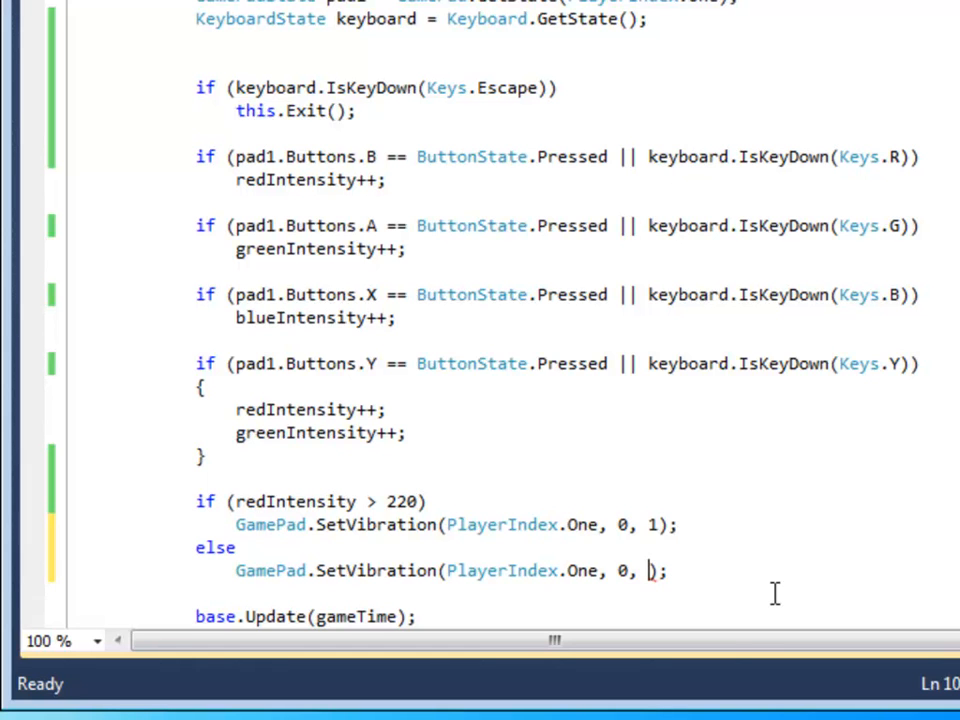
text(0)
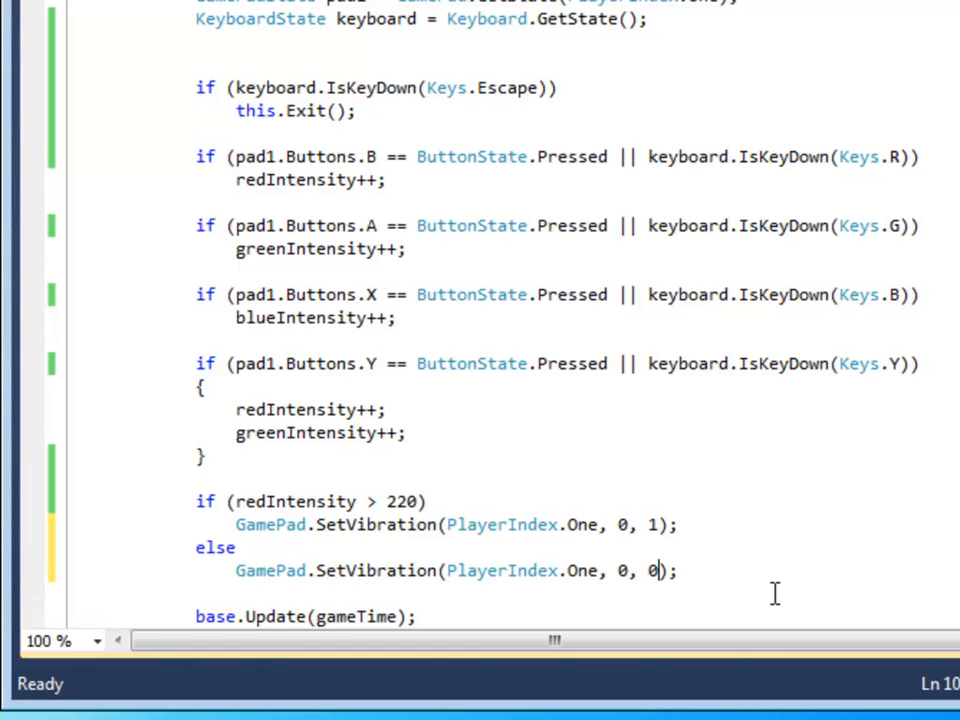
click(680, 570)
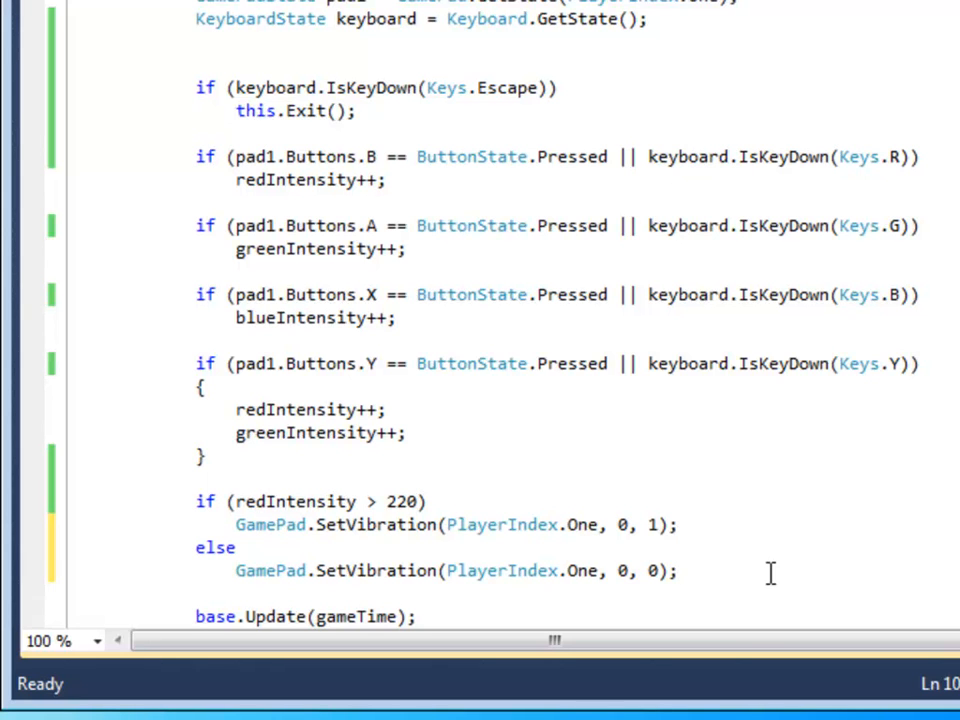
mouse_move(762, 573)
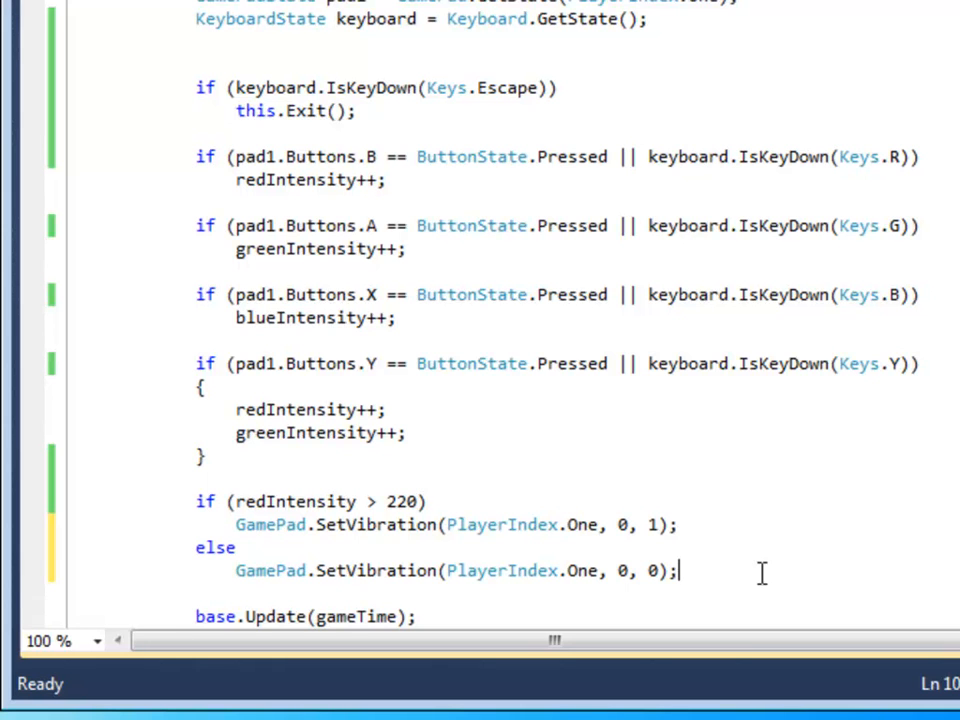
mouse_move(415, 501)
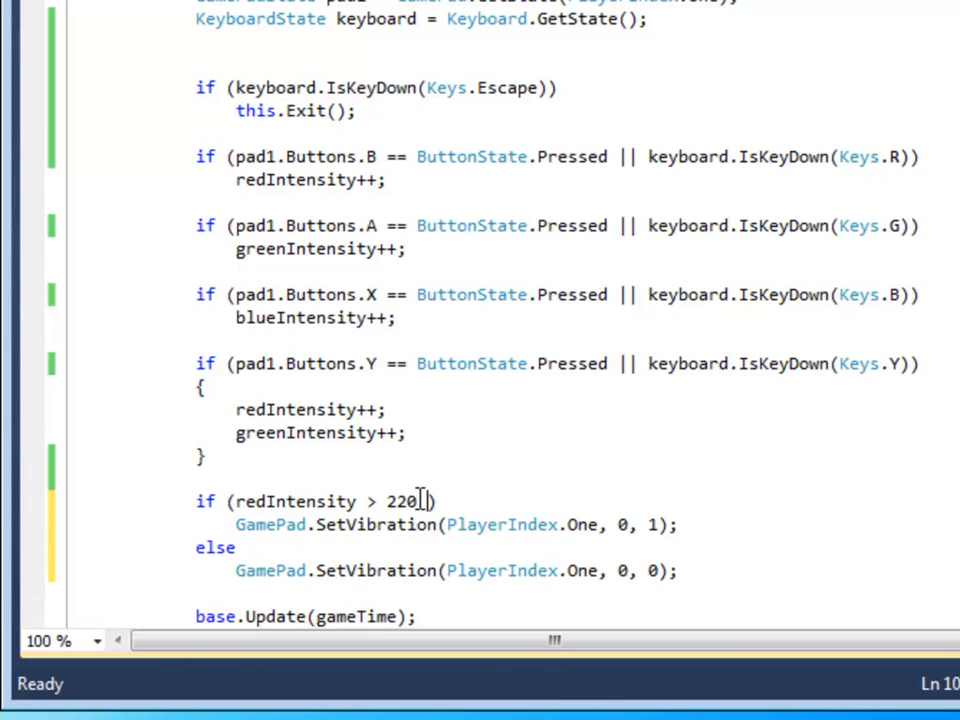
- Append || greenIntensity > 220 || to the vibration condition and begin a blueIntensity clause
text(||)
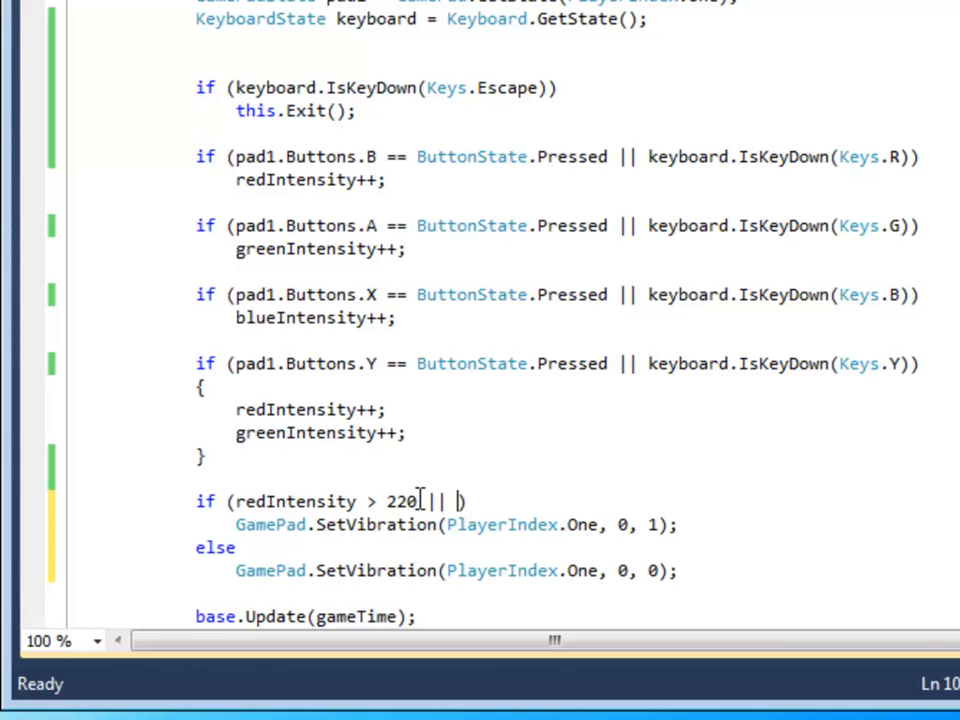
text(greenIntensity)
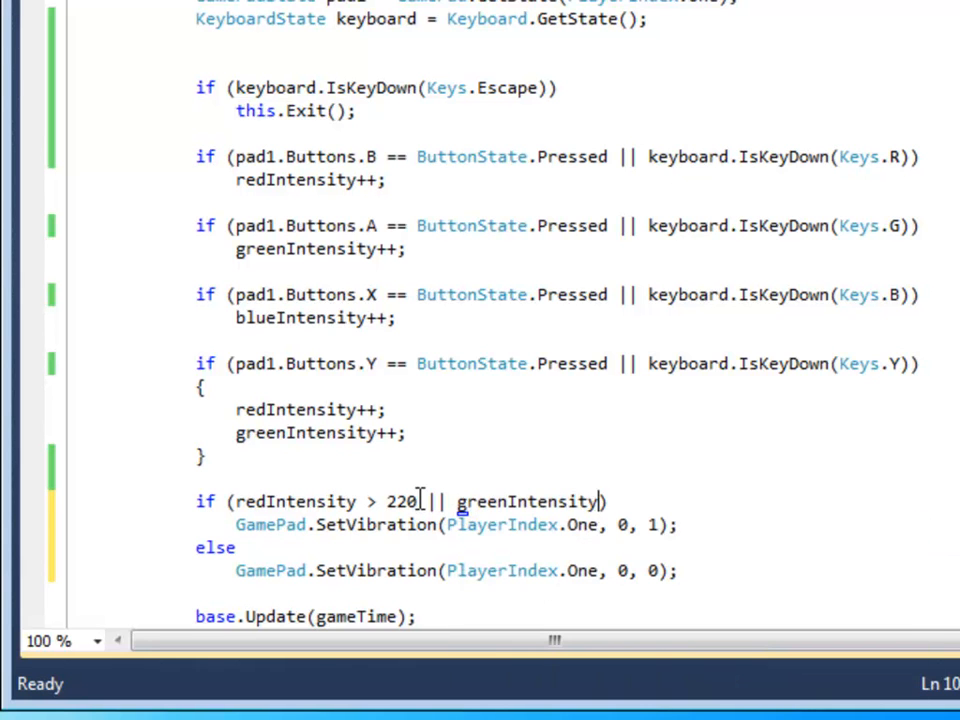
text(> 220)
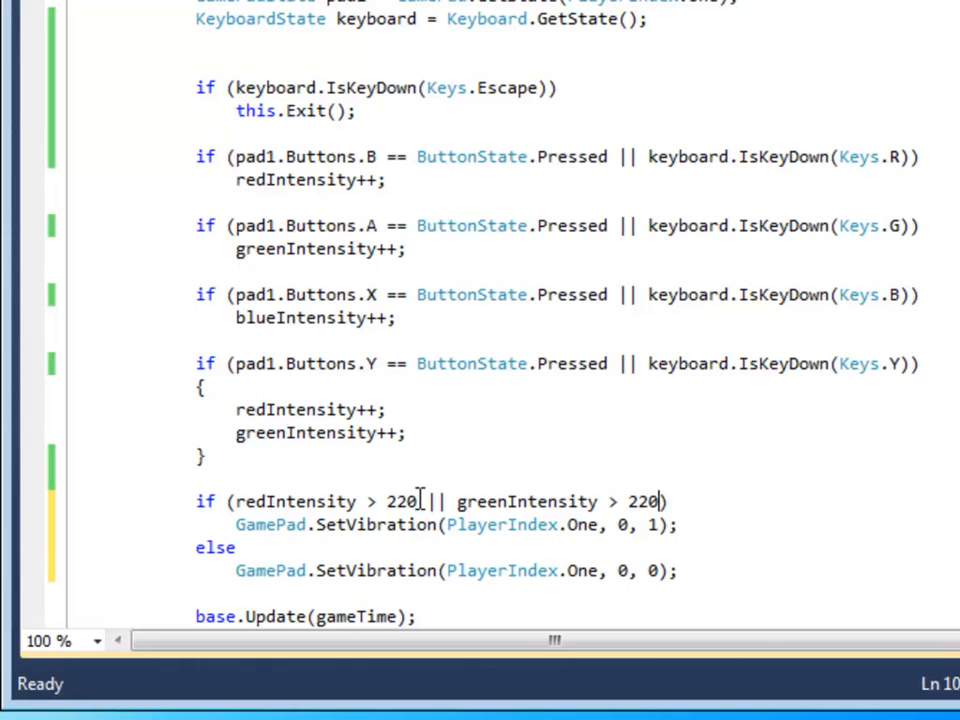
text(||)
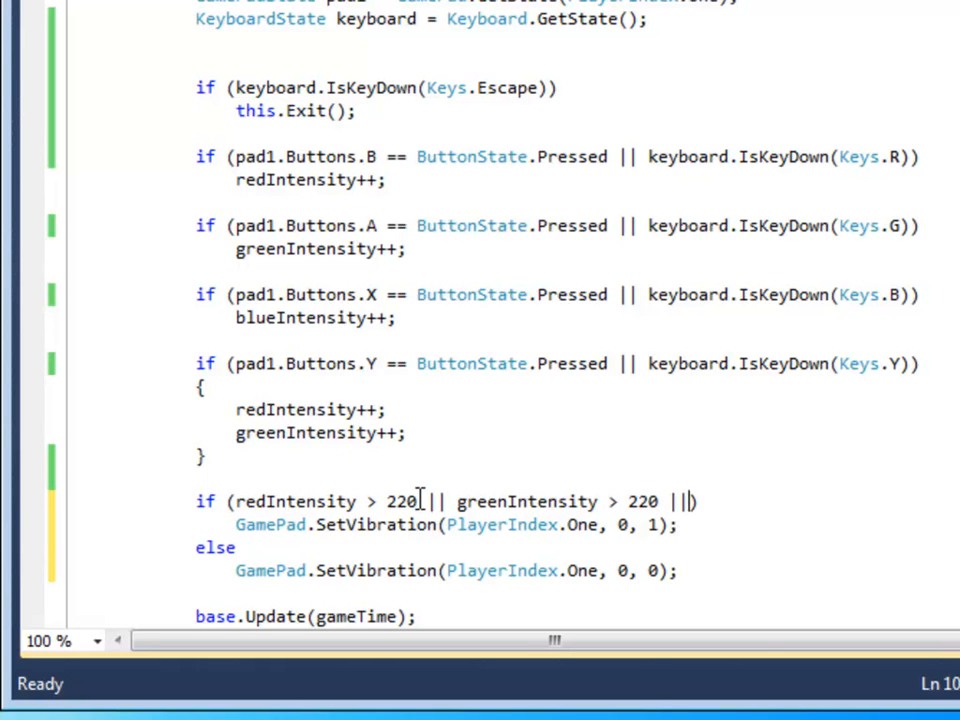
text(blue)
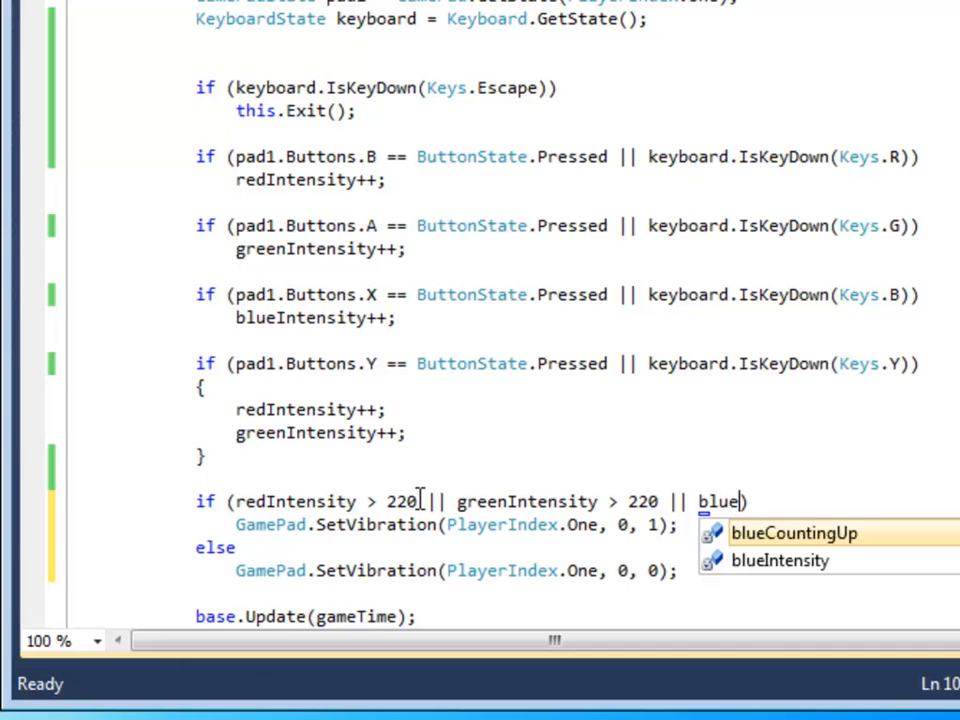